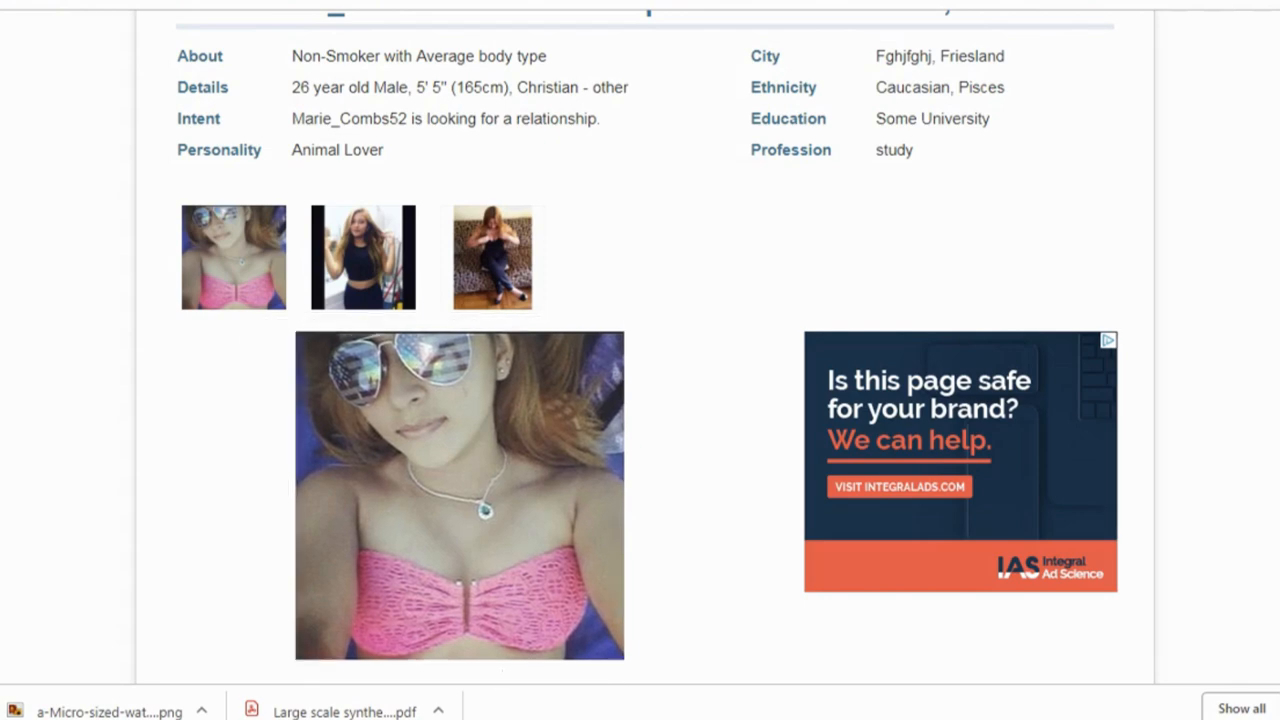
pyautogui.click(362, 256)
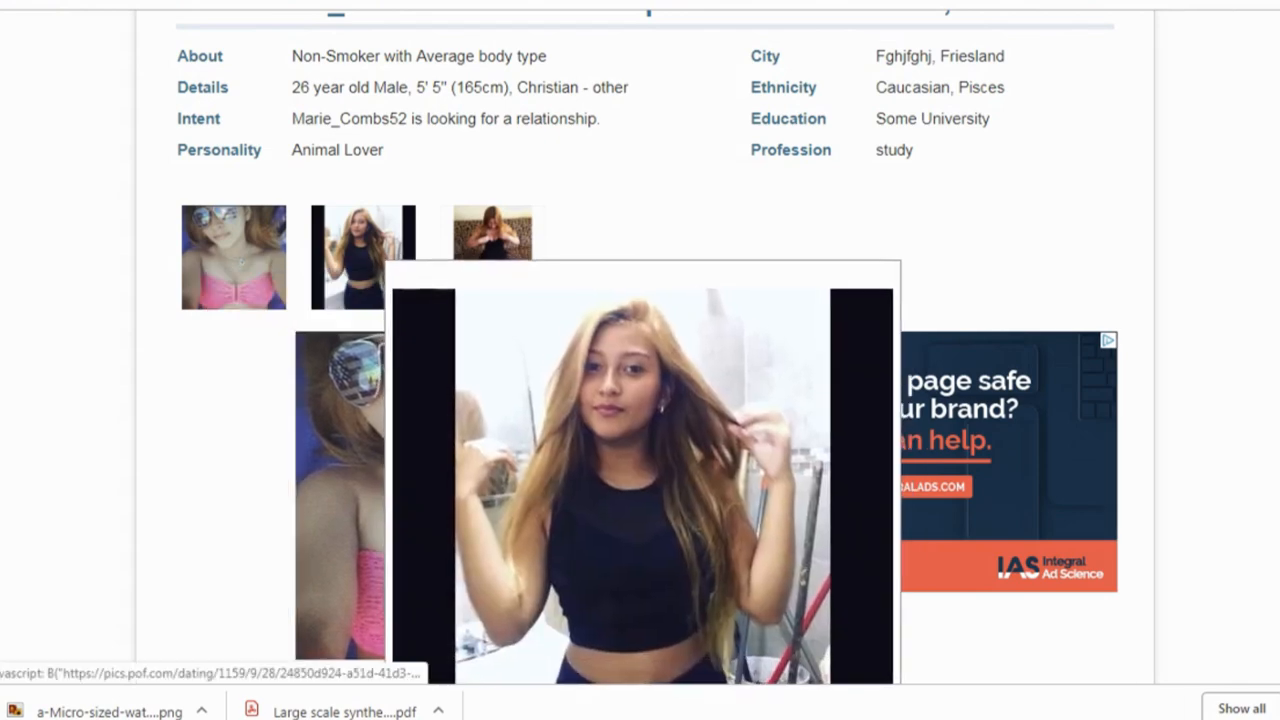
pyautogui.scroll(-3)
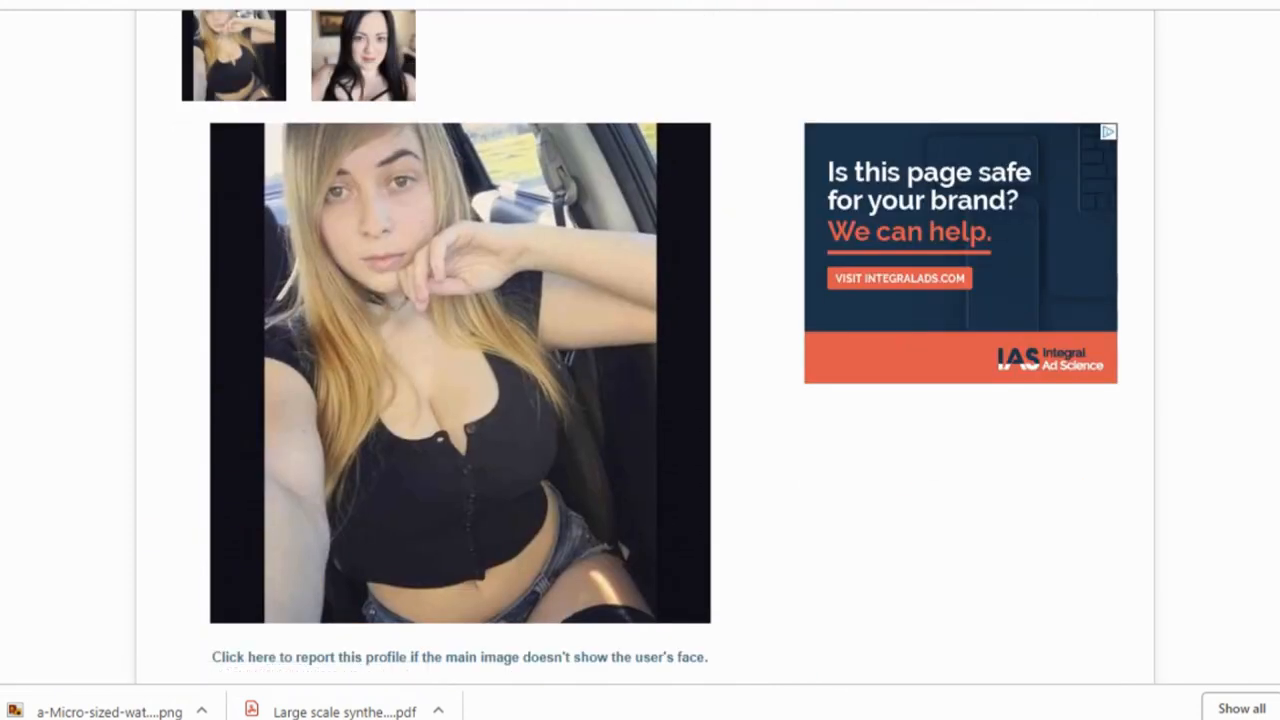
pyautogui.click(363, 55)
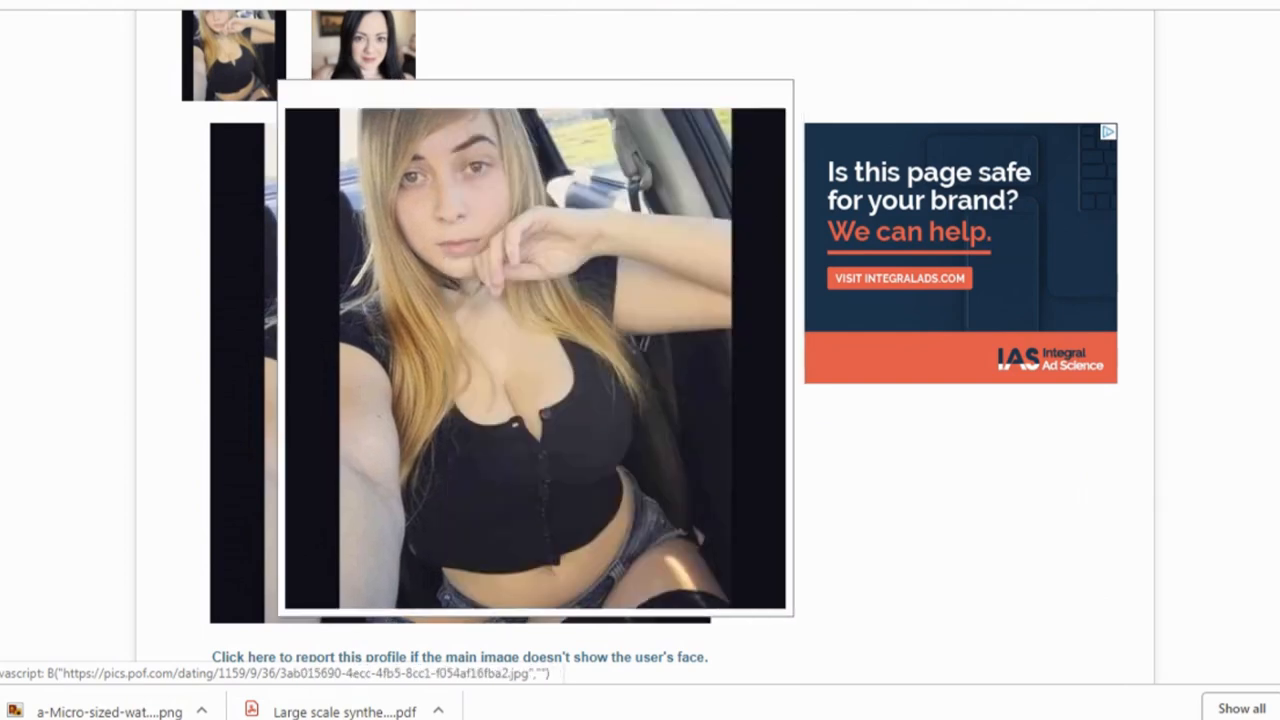
pyautogui.click(363, 55)
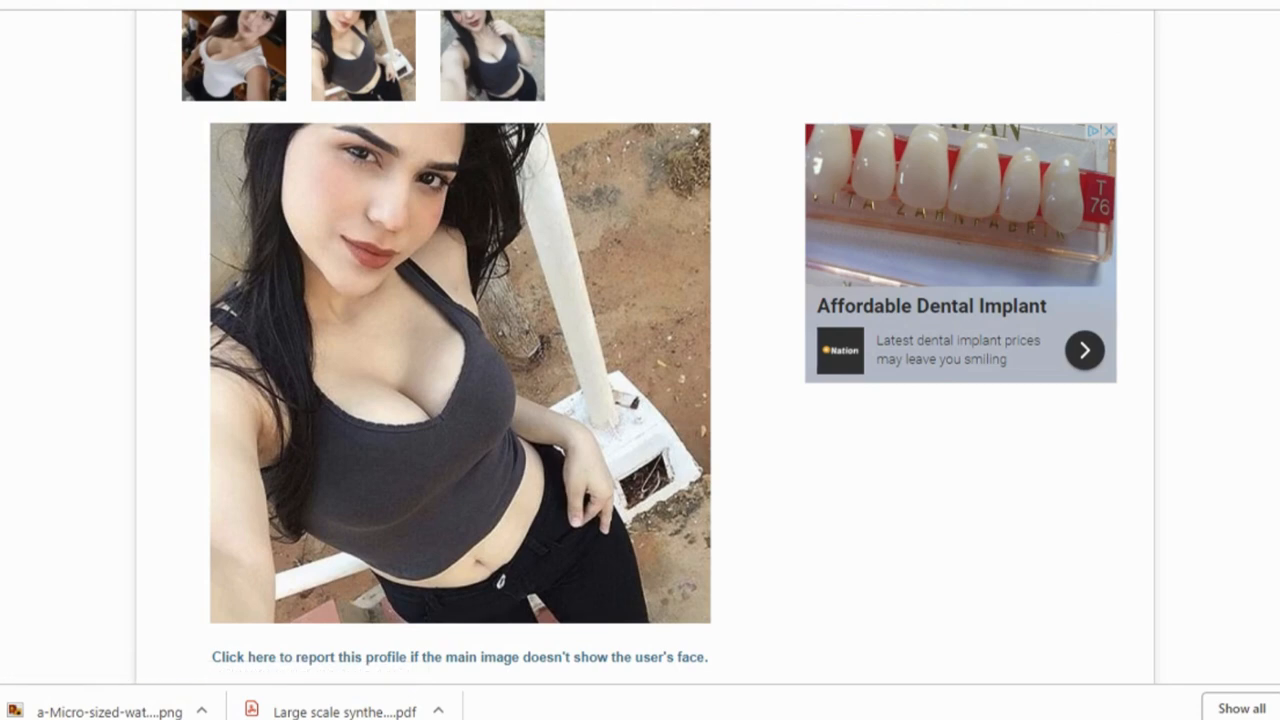
pyautogui.click(460, 375)
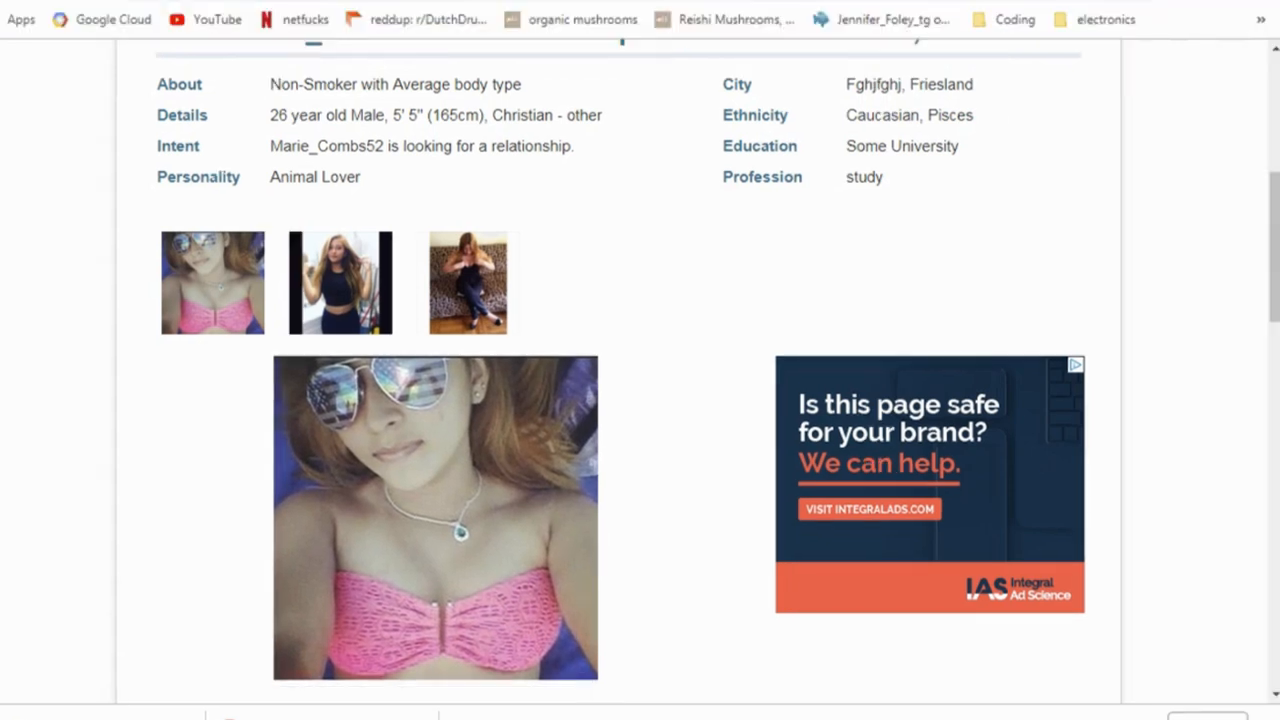
pyautogui.click(340, 282)
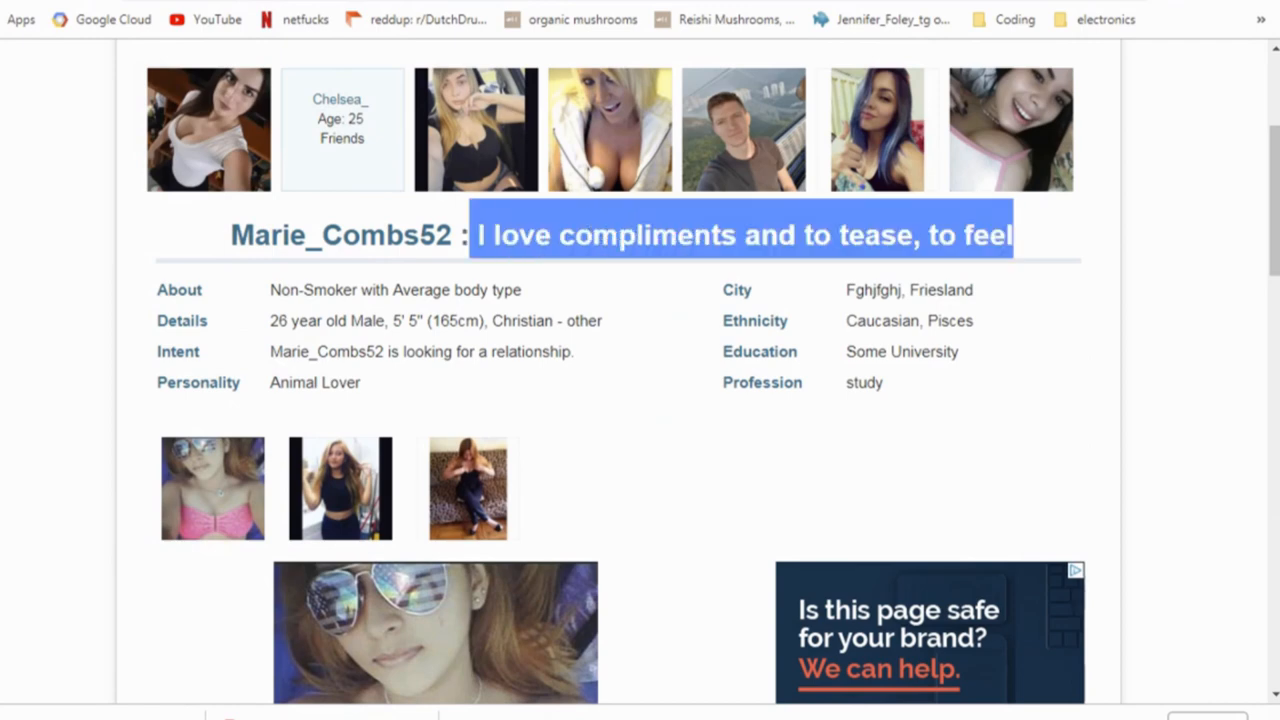
pyautogui.scroll(-3)
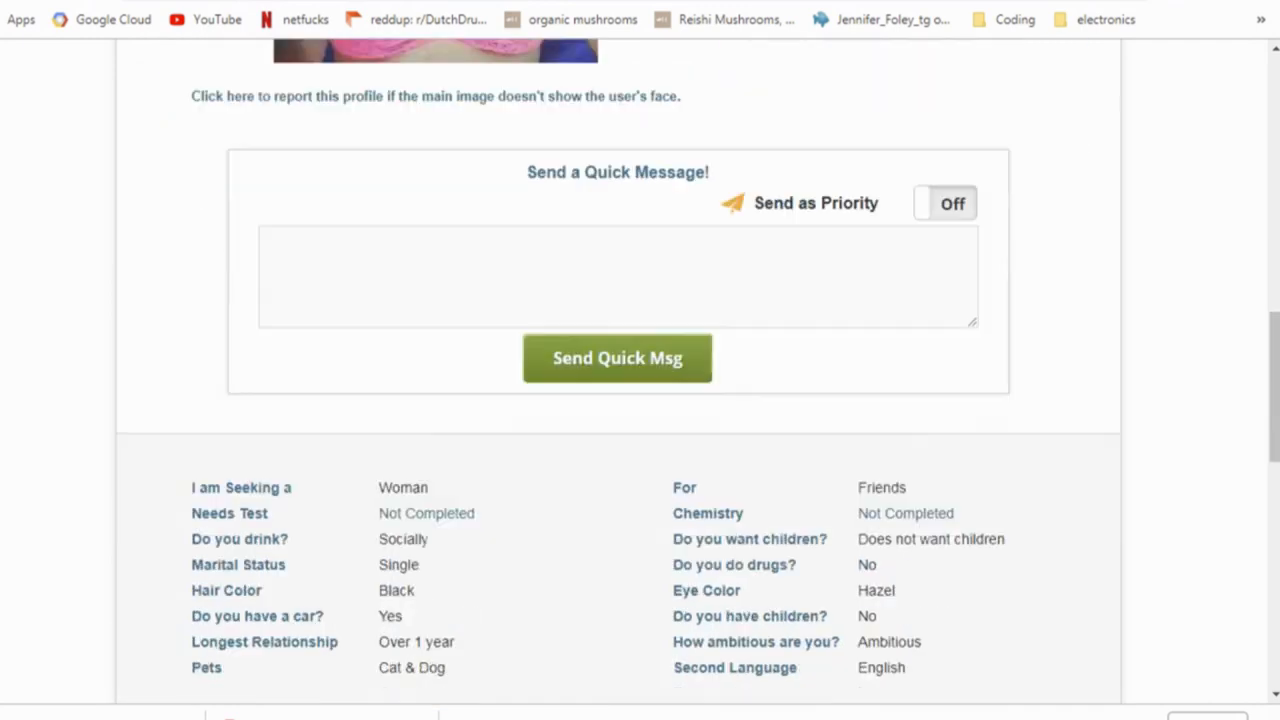
pyautogui.scroll(-3)
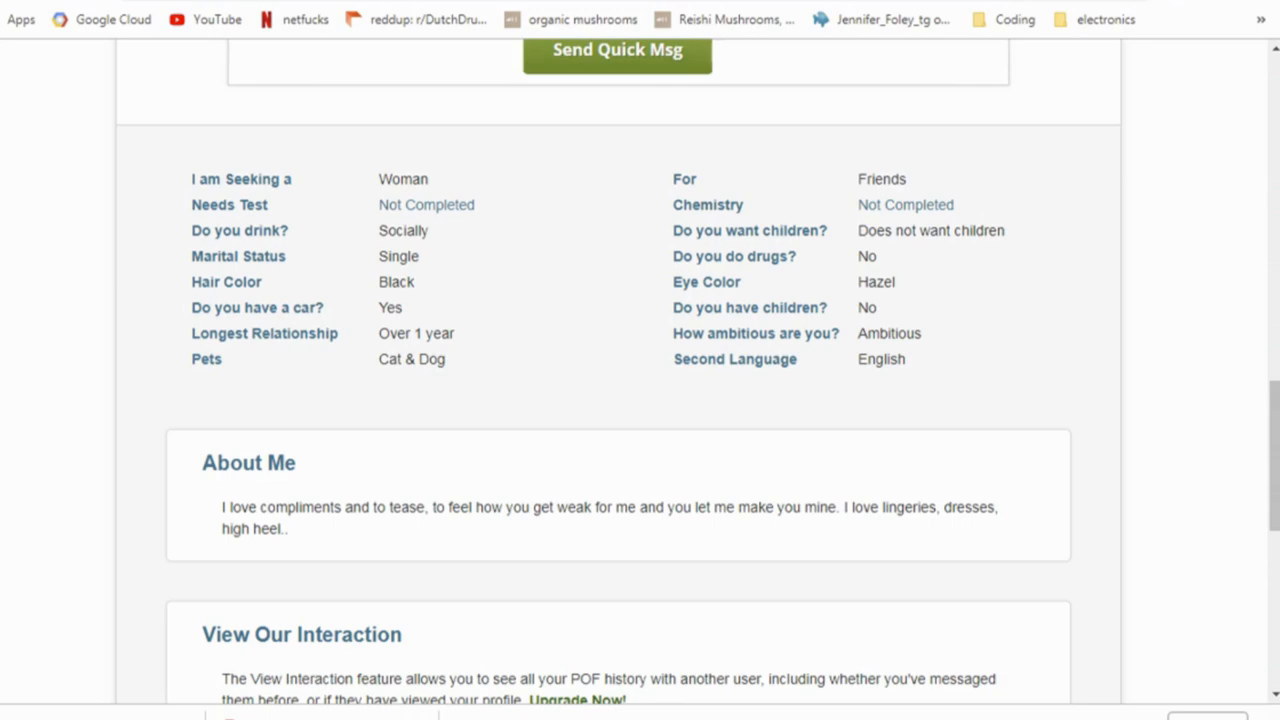
pyautogui.scroll(3)
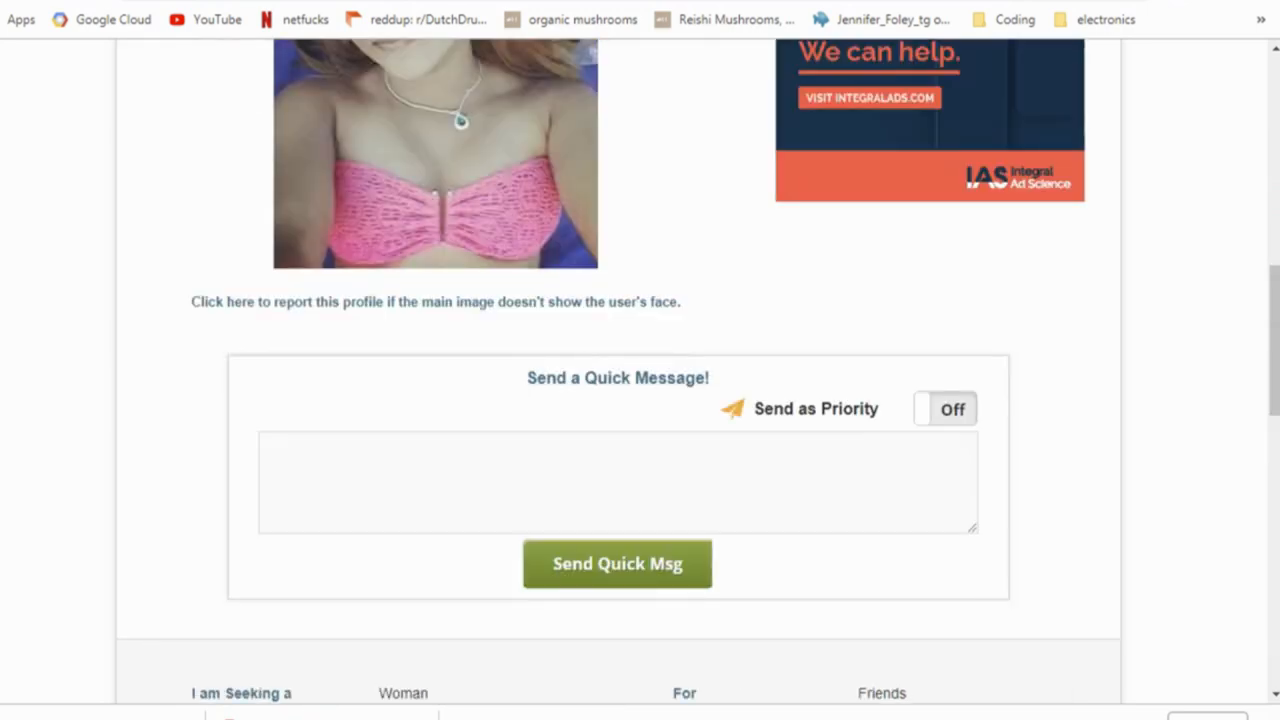
pyautogui.scroll(3)
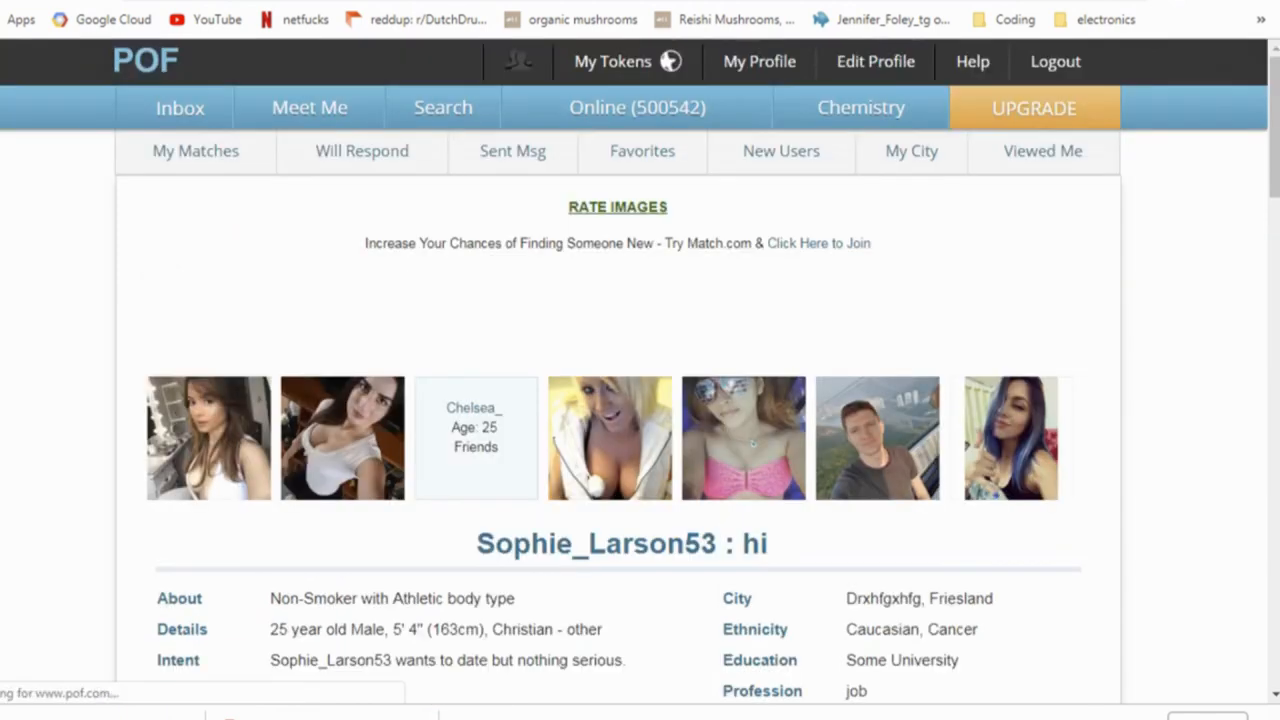
pyautogui.scroll(-3)
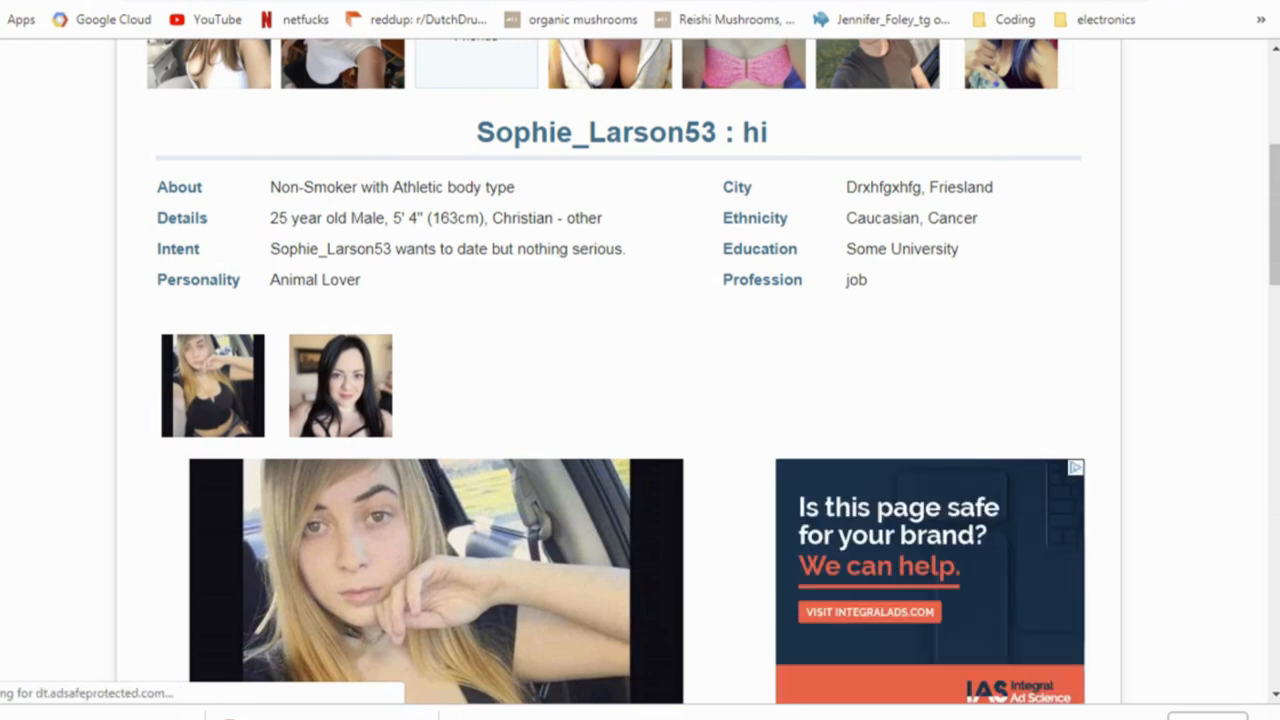
pyautogui.click(340, 385)
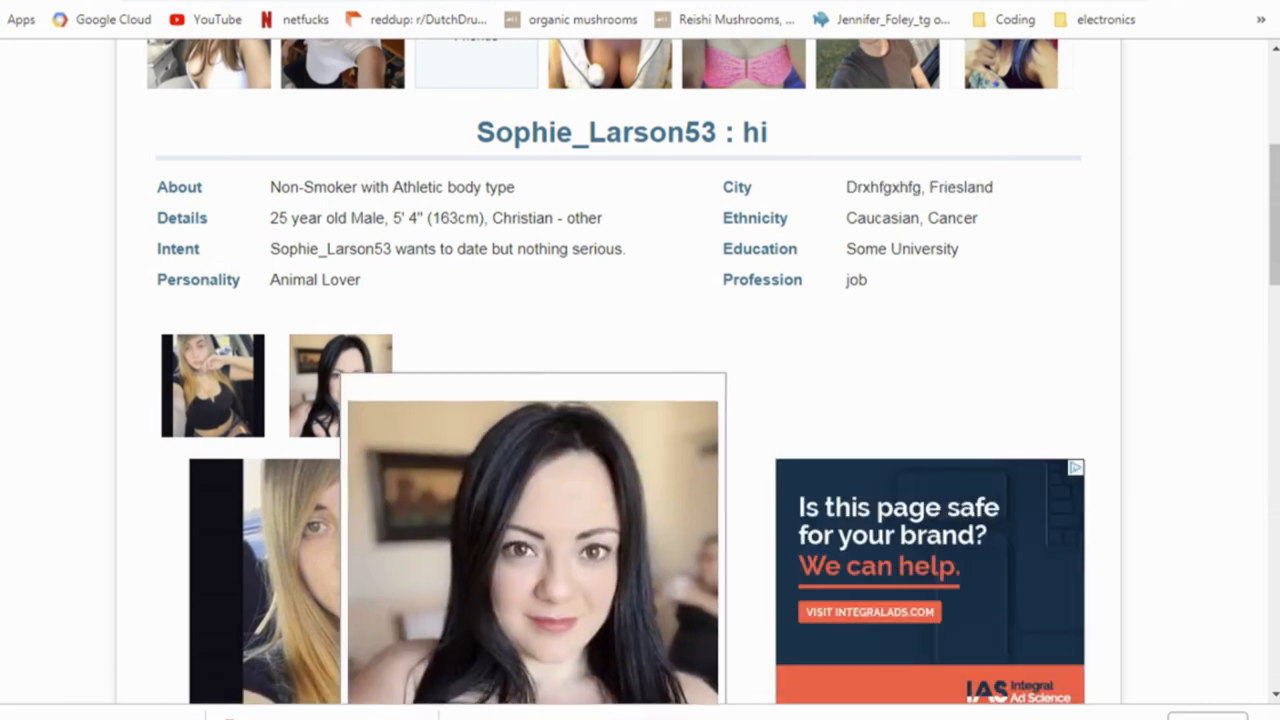
pyautogui.scroll(-3)
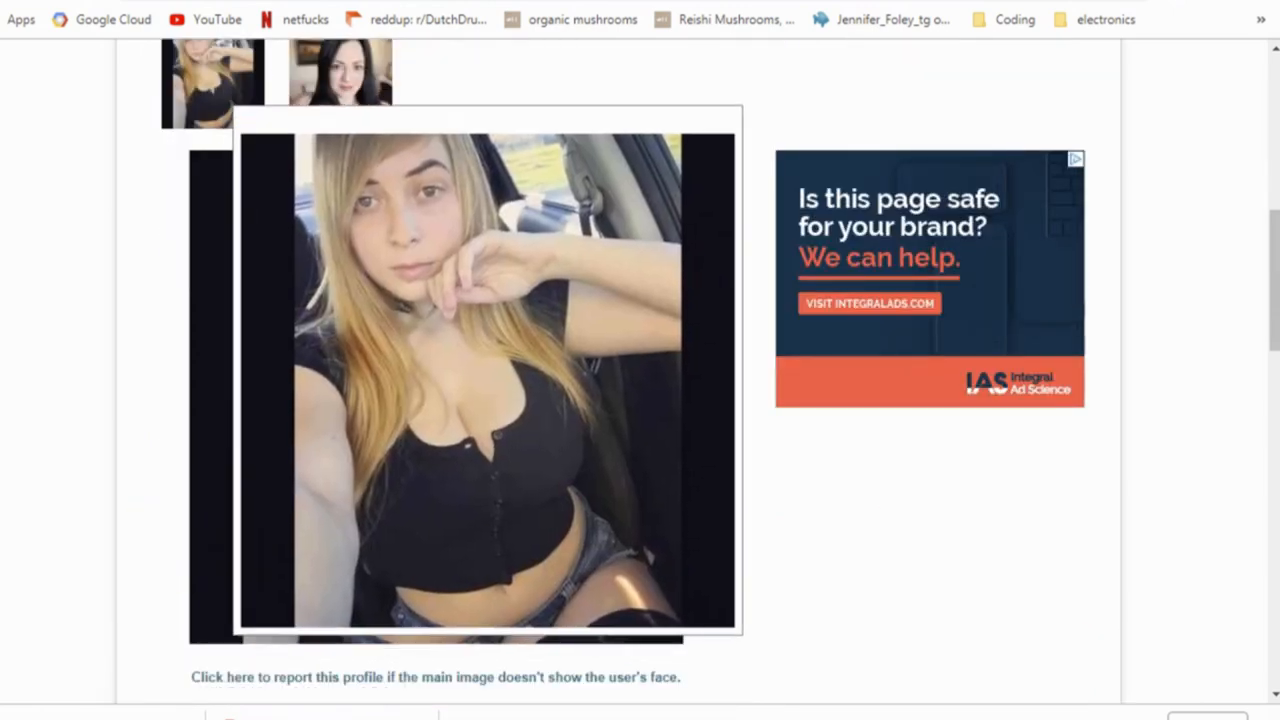
pyautogui.click(339, 77)
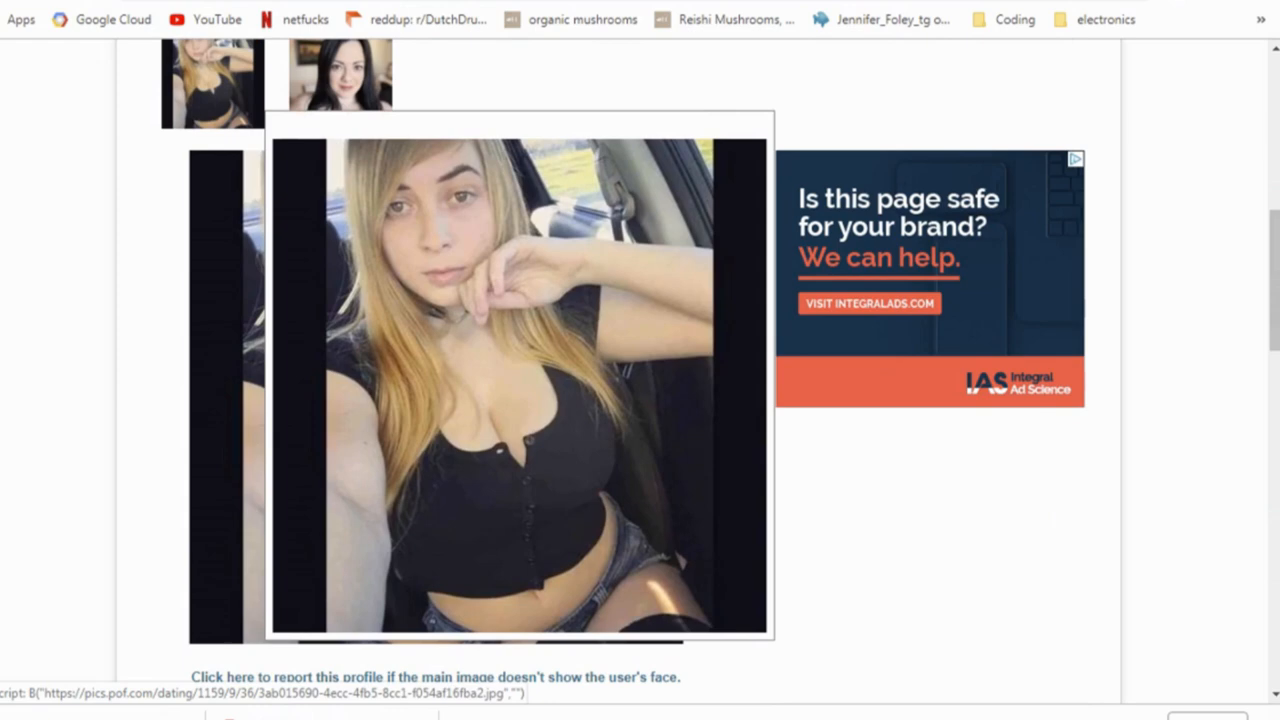
pyautogui.click(339, 80)
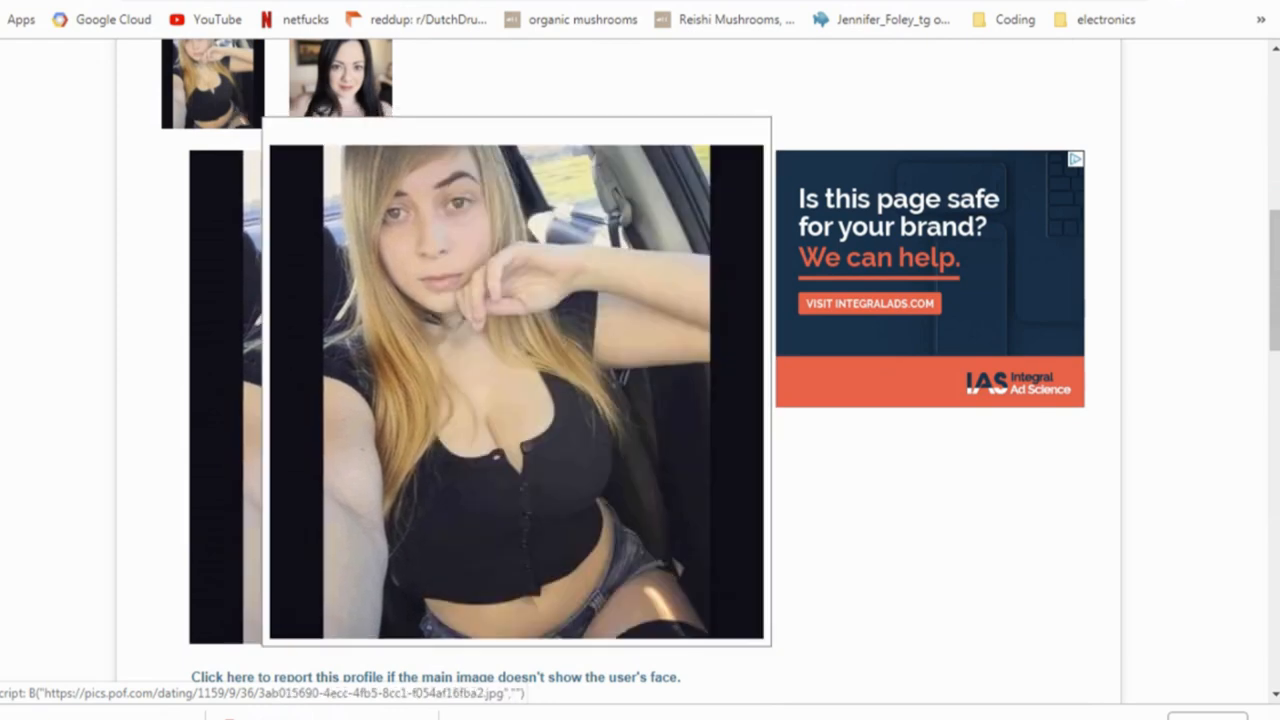
pyautogui.click(340, 78)
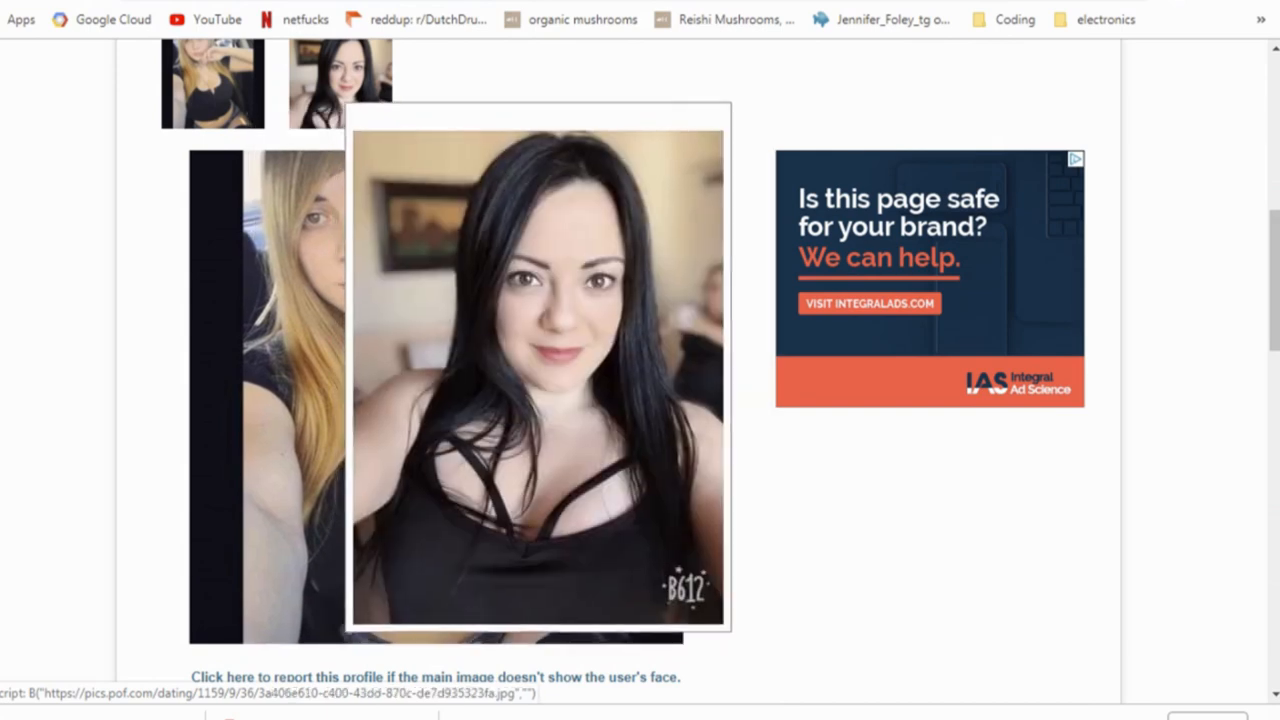
pyautogui.scroll(-3)
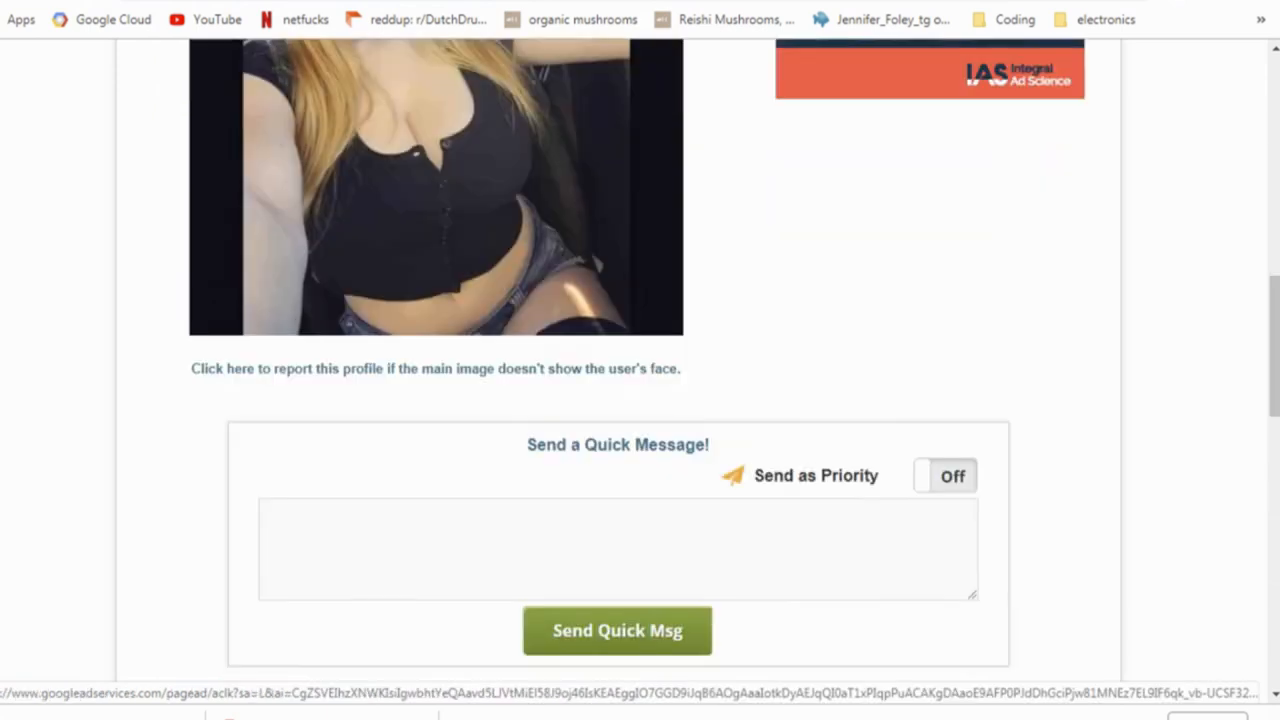
pyautogui.scroll(-3)
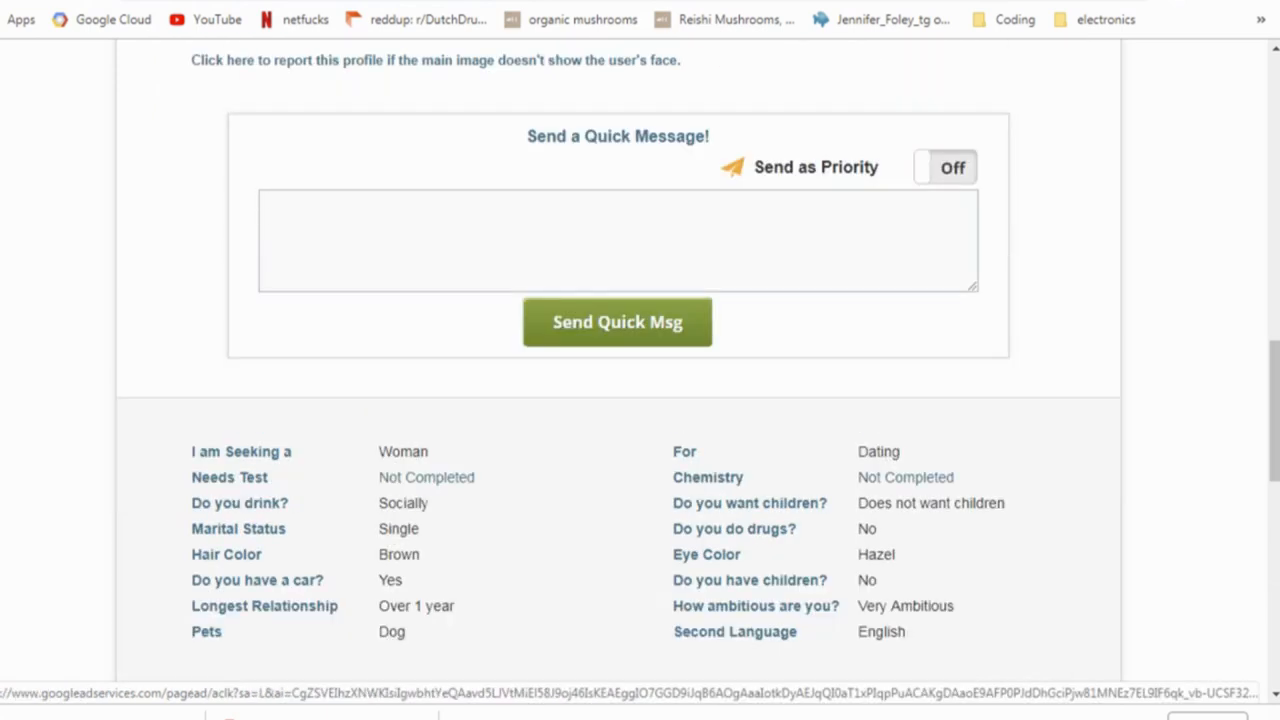
pyautogui.write('different')
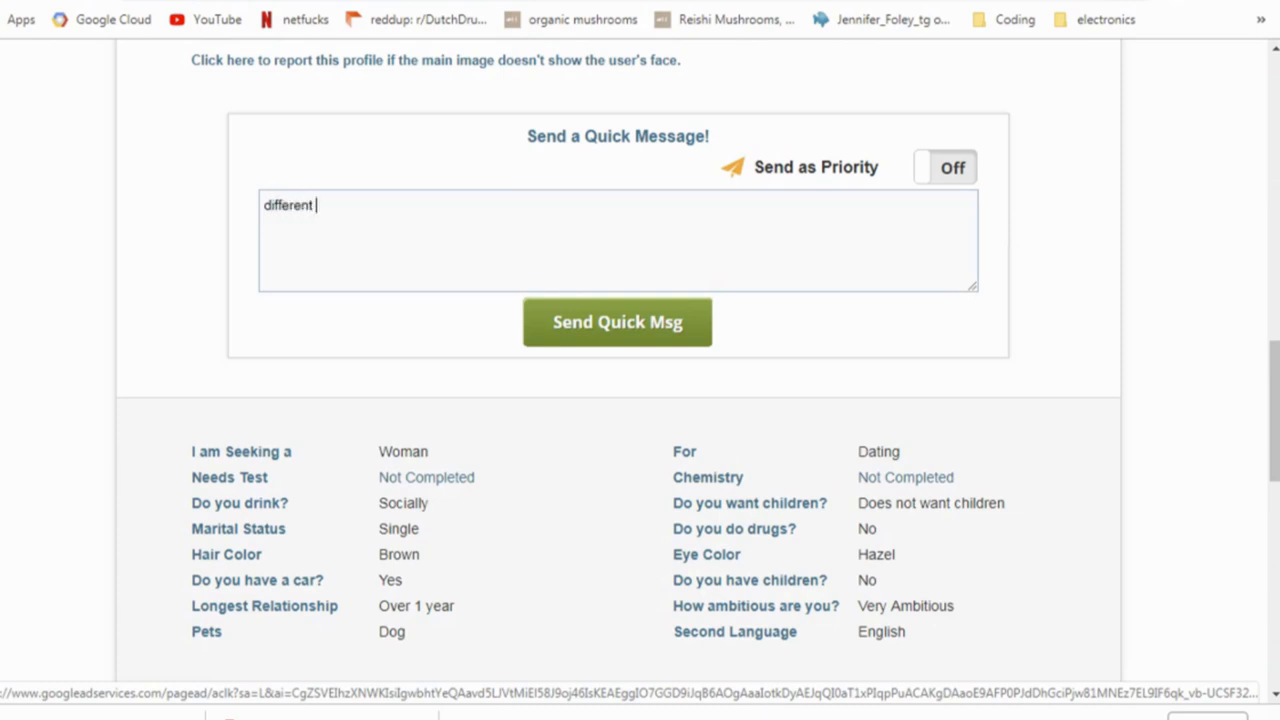
pyautogui.write('girls?')
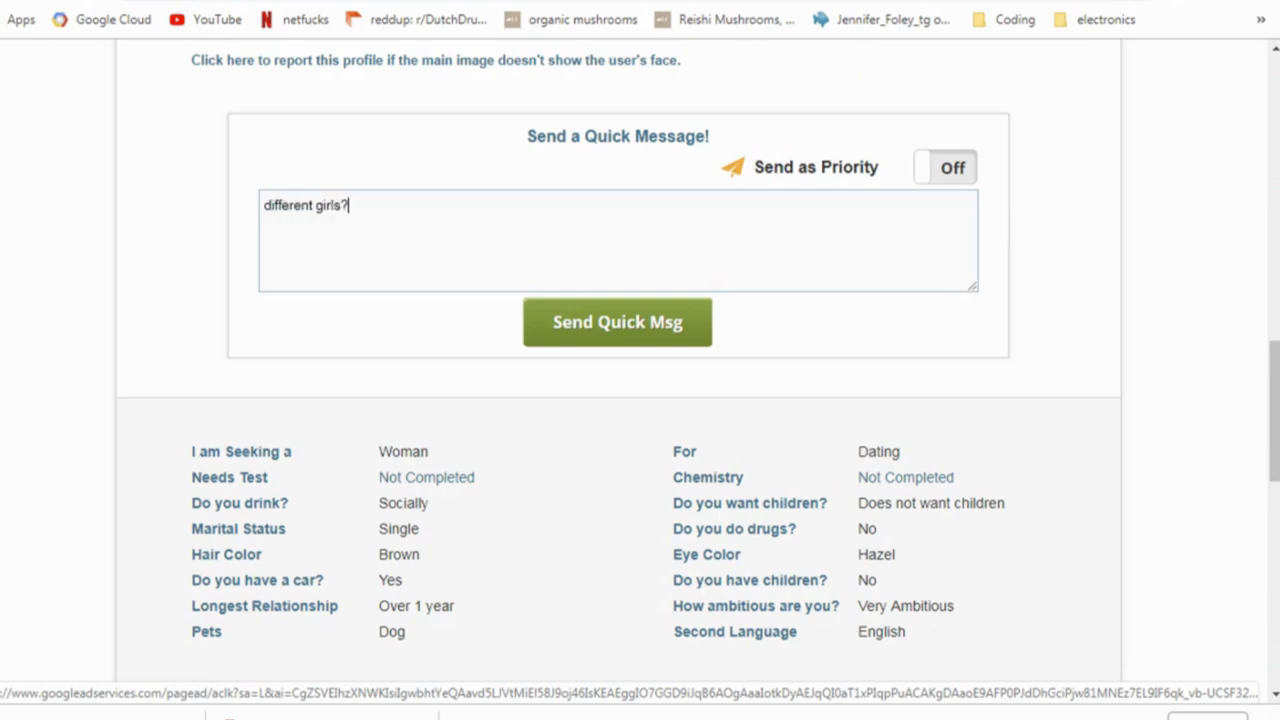
pyautogui.scroll(3)
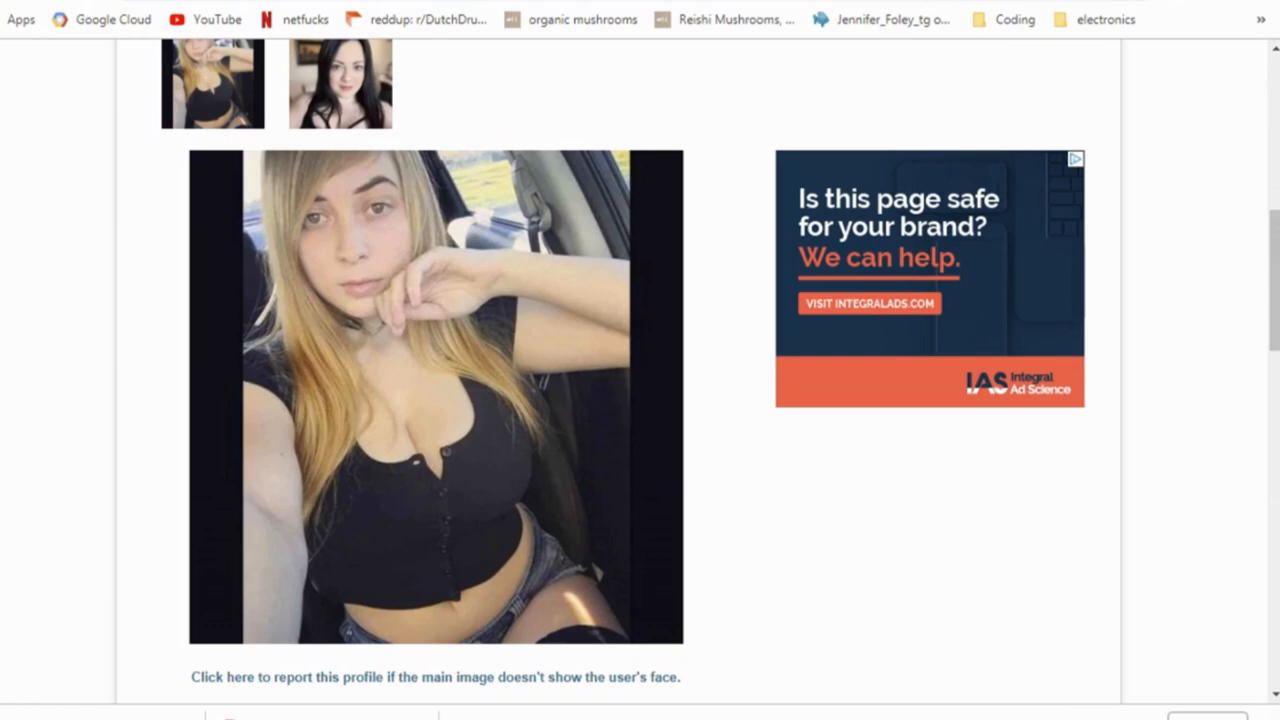
pyautogui.scroll(-3)
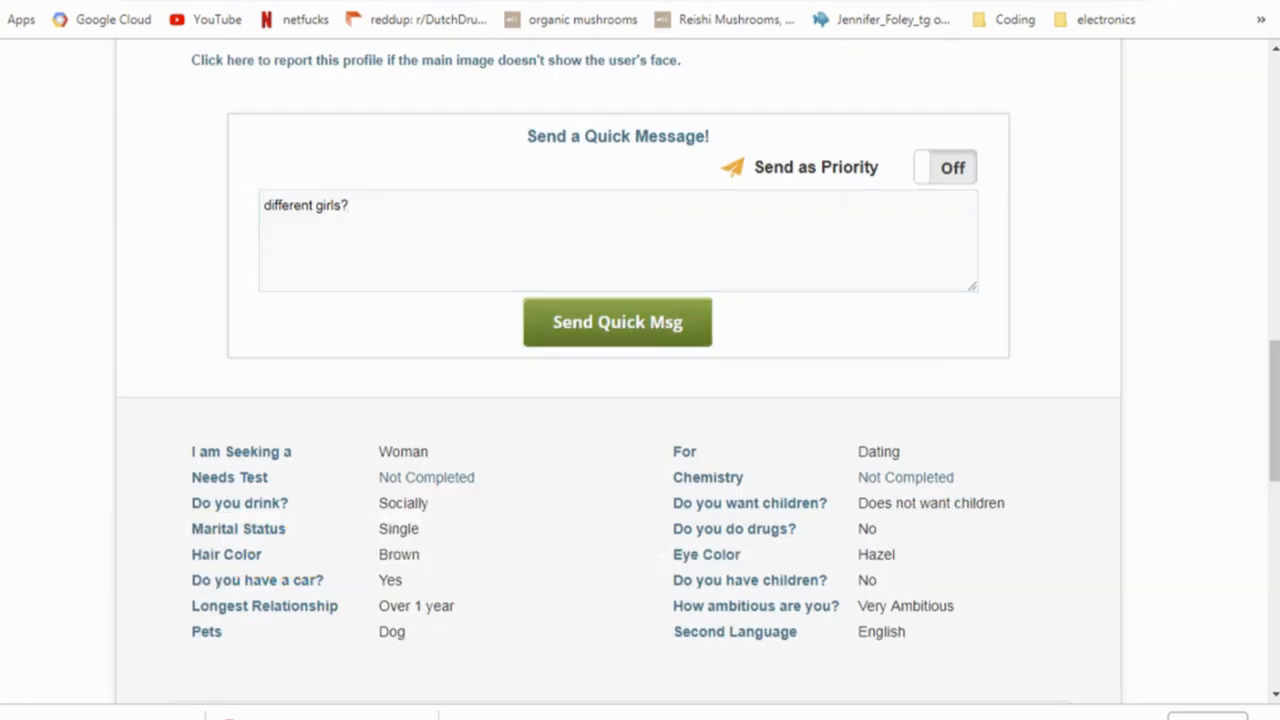
pyautogui.click(617, 321)
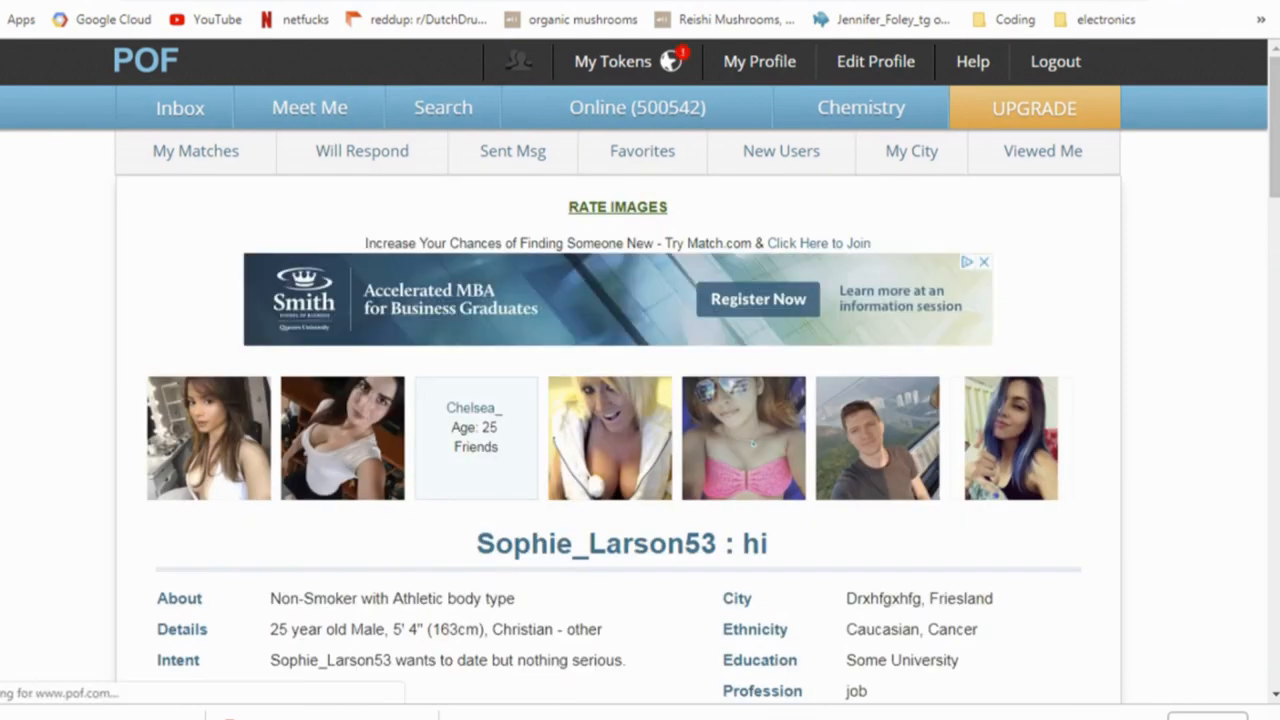
# Step: Scroll down to the profile's details table and explicit About Me, then back up
pyautogui.scroll(-3)
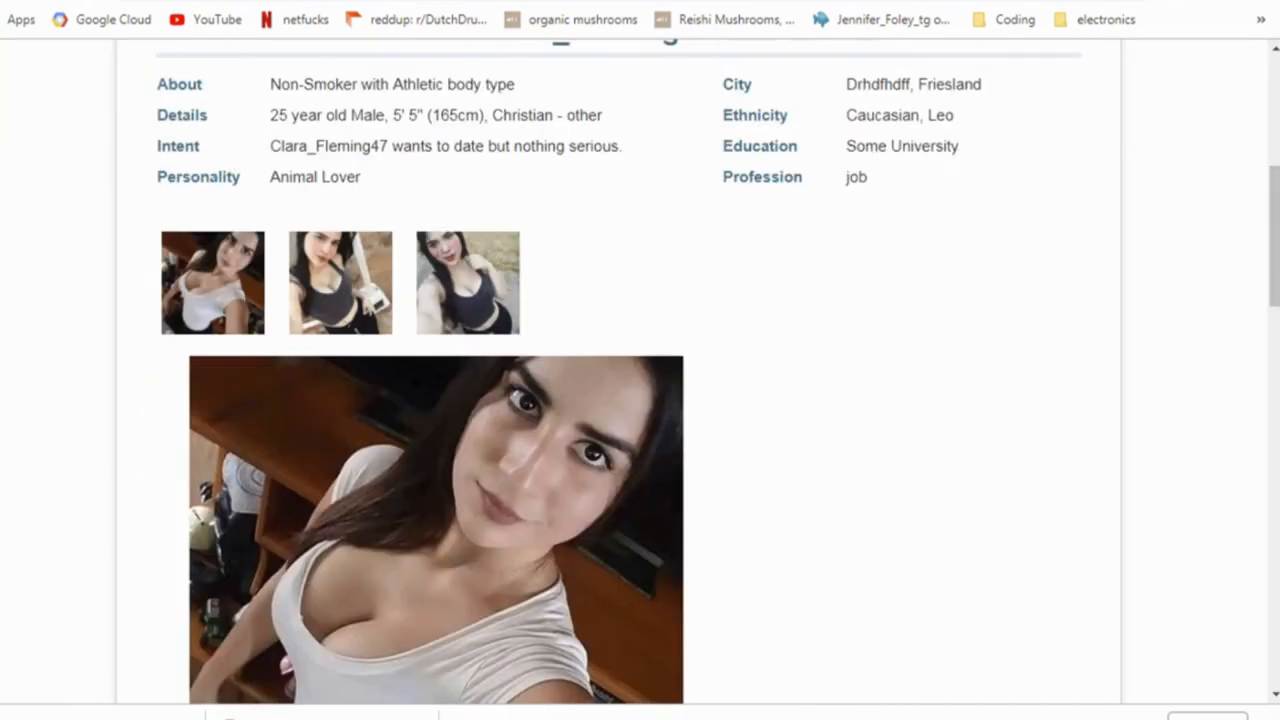
pyautogui.scroll(-3)
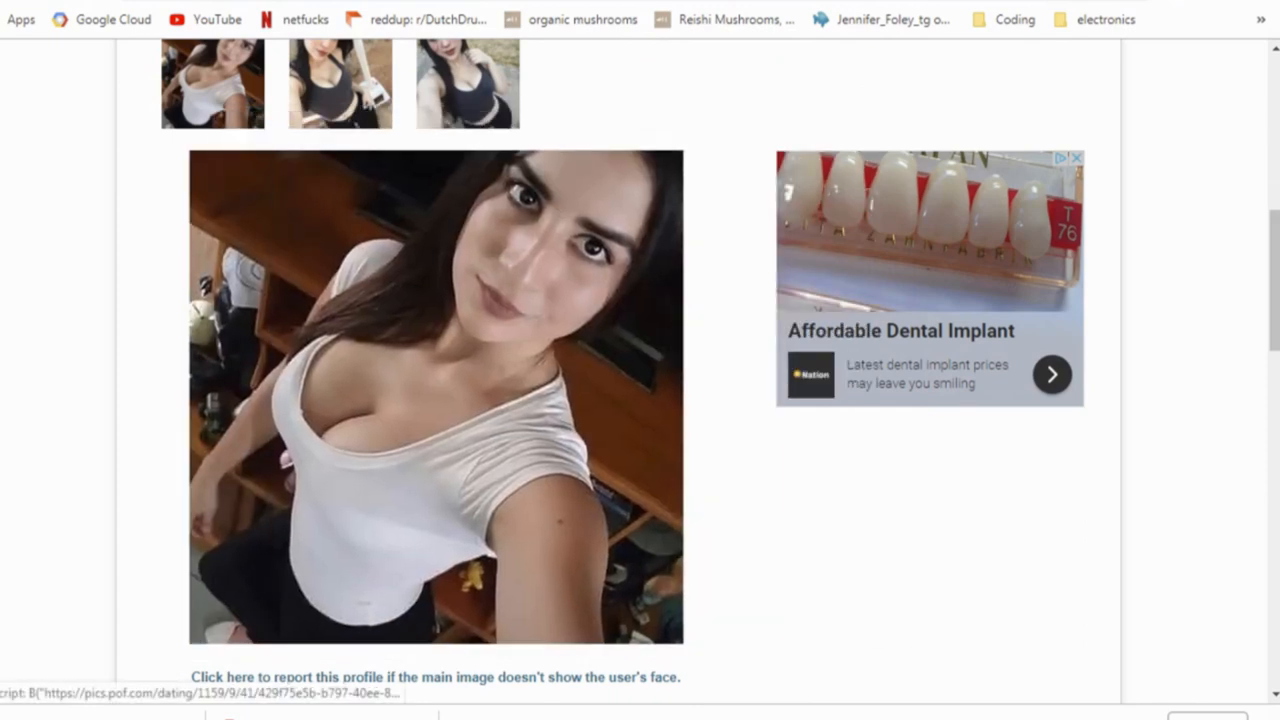
pyautogui.click(435, 395)
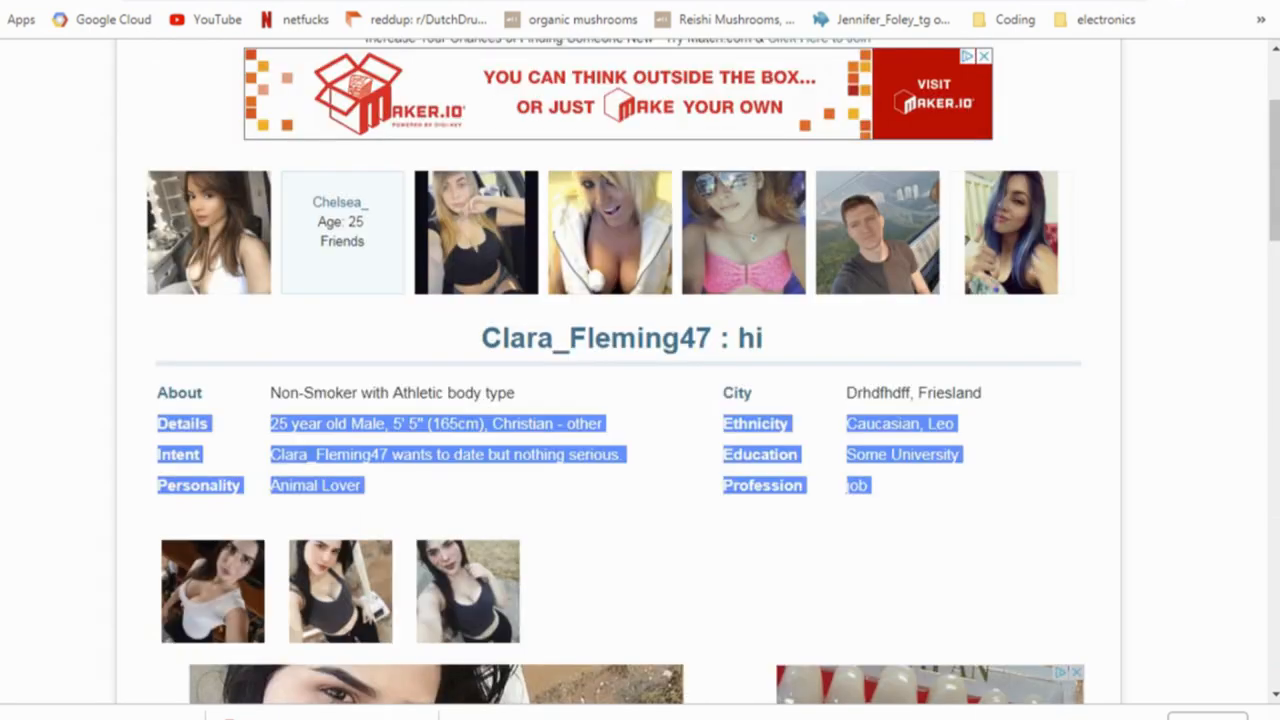
pyautogui.scroll(-3)
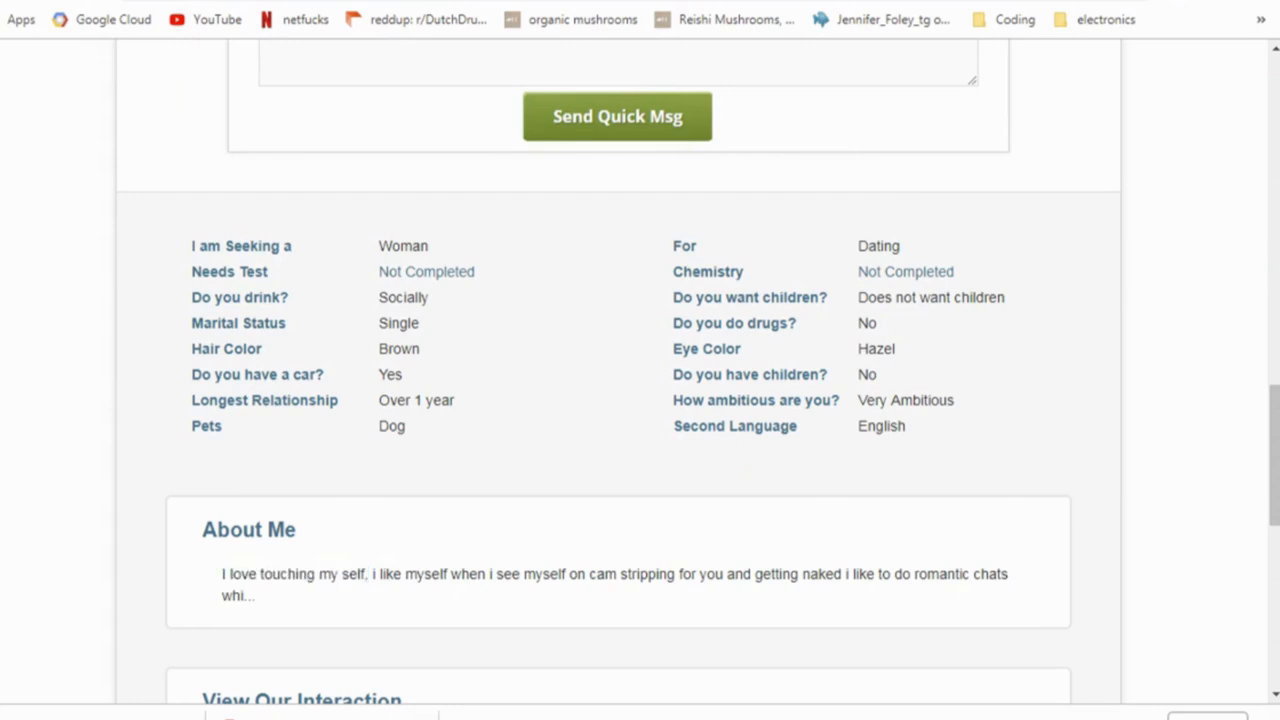
pyautogui.moveTo(451, 574); pyautogui.dragTo(255, 594)
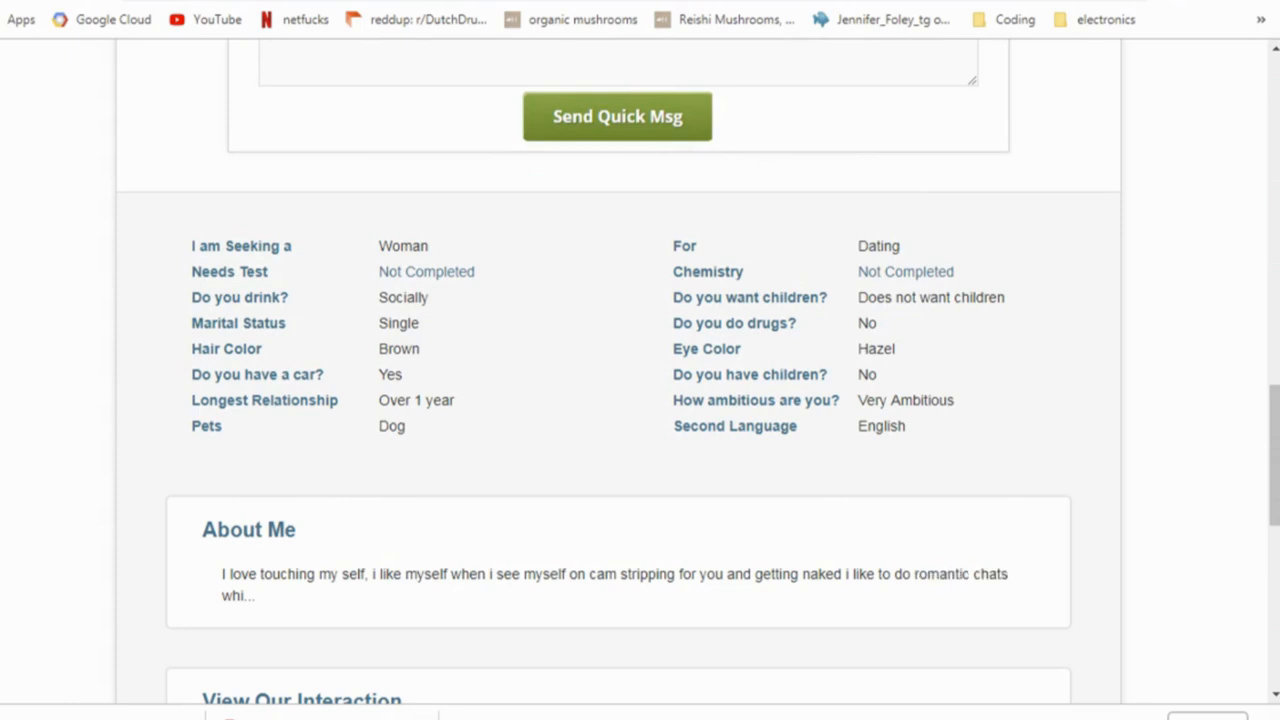
pyautogui.scroll(3)
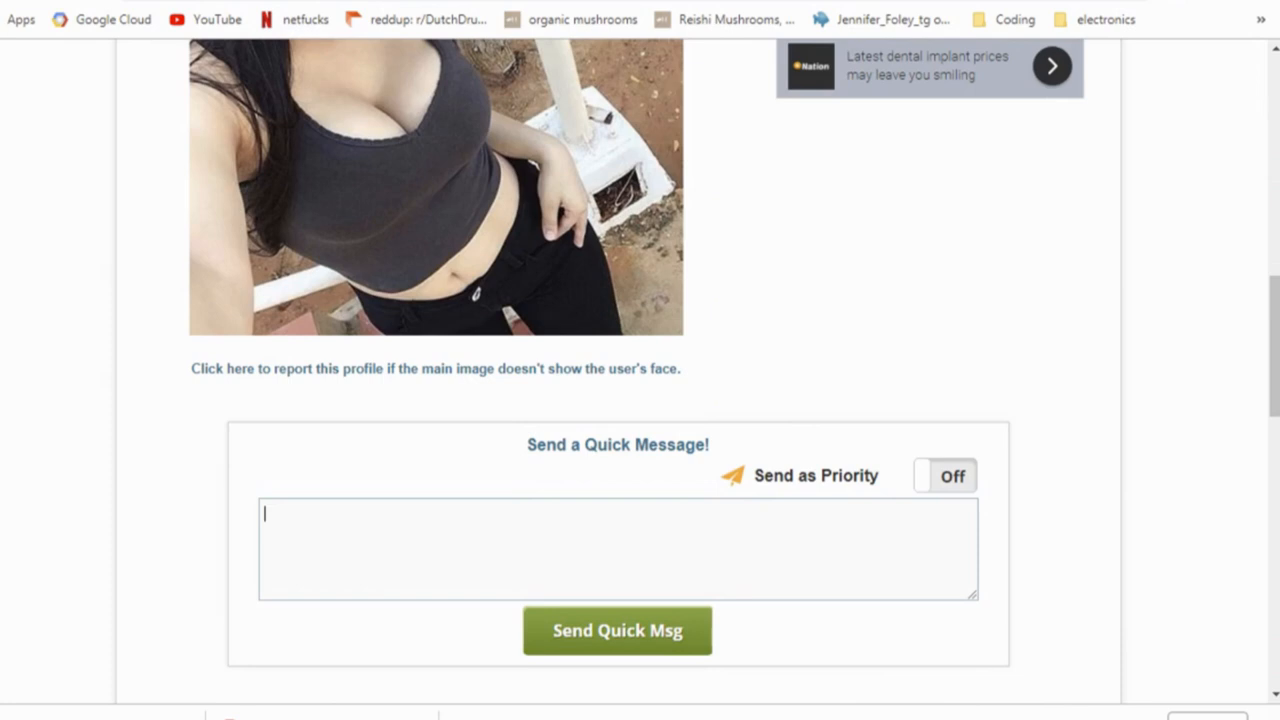
# Step: Write the quick message "plz romantic chat" on the profile
pyautogui.write('pl')
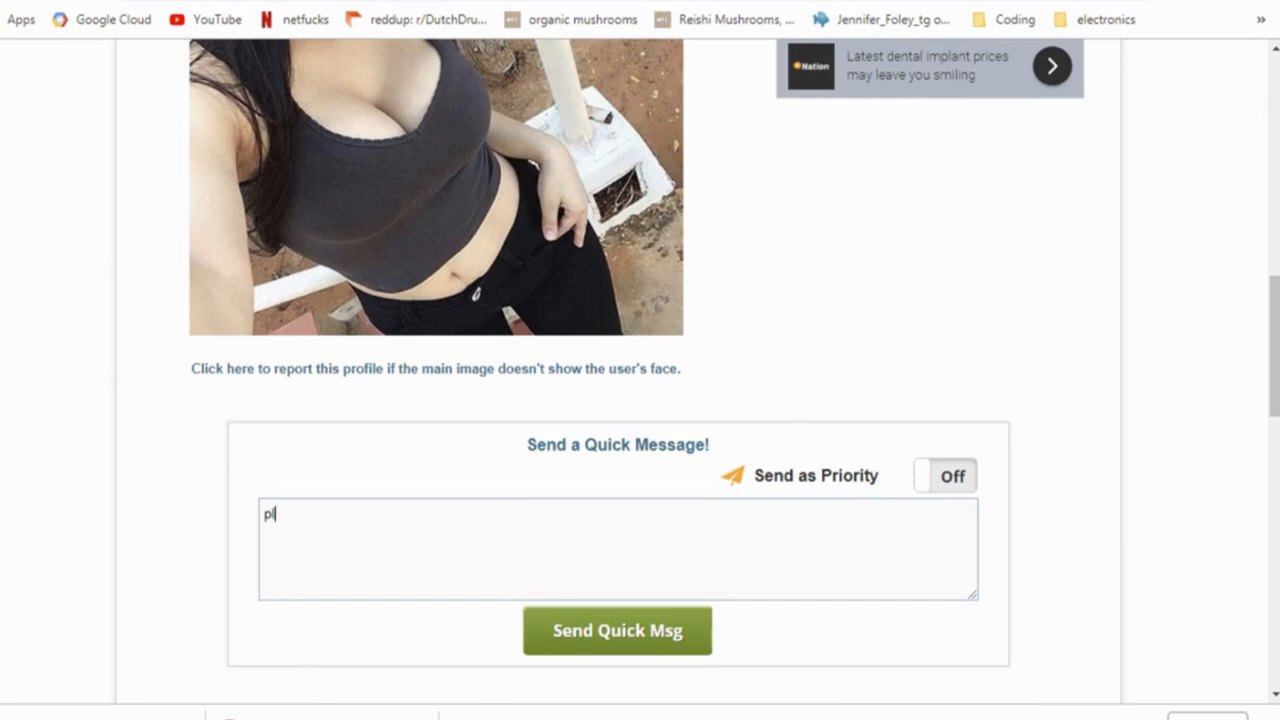
pyautogui.write('z romantic')
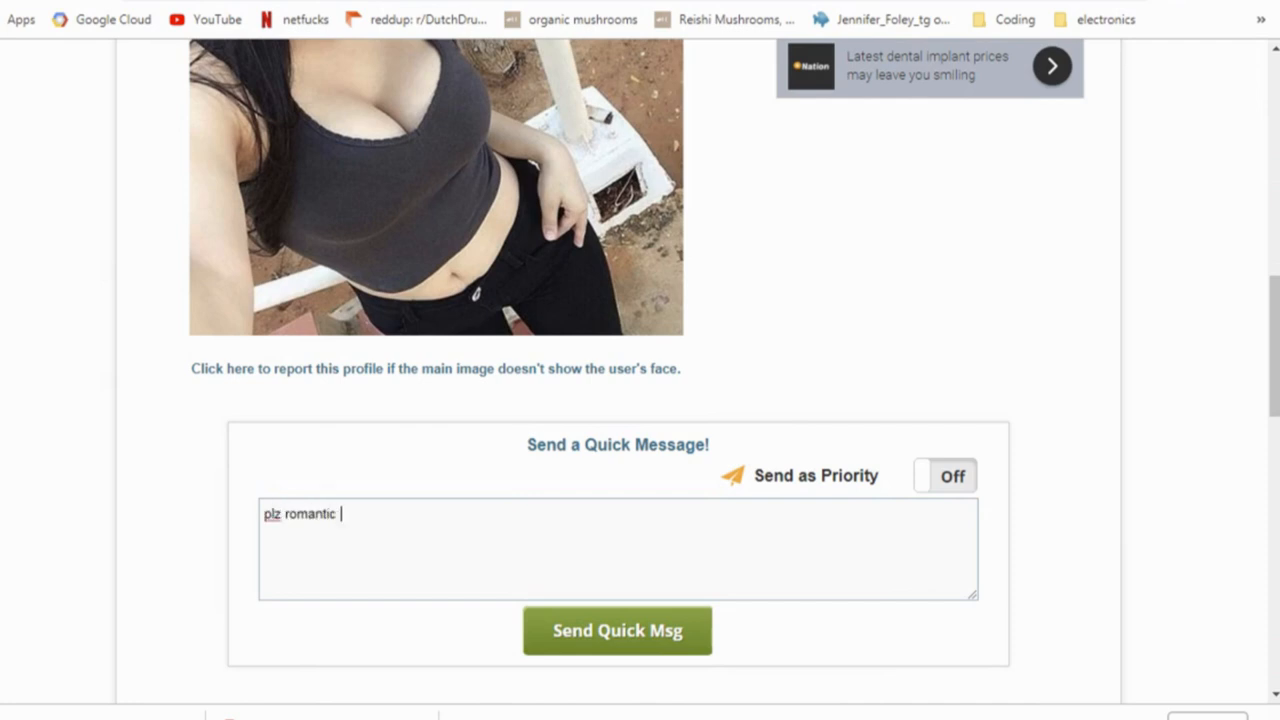
pyautogui.write('chat')
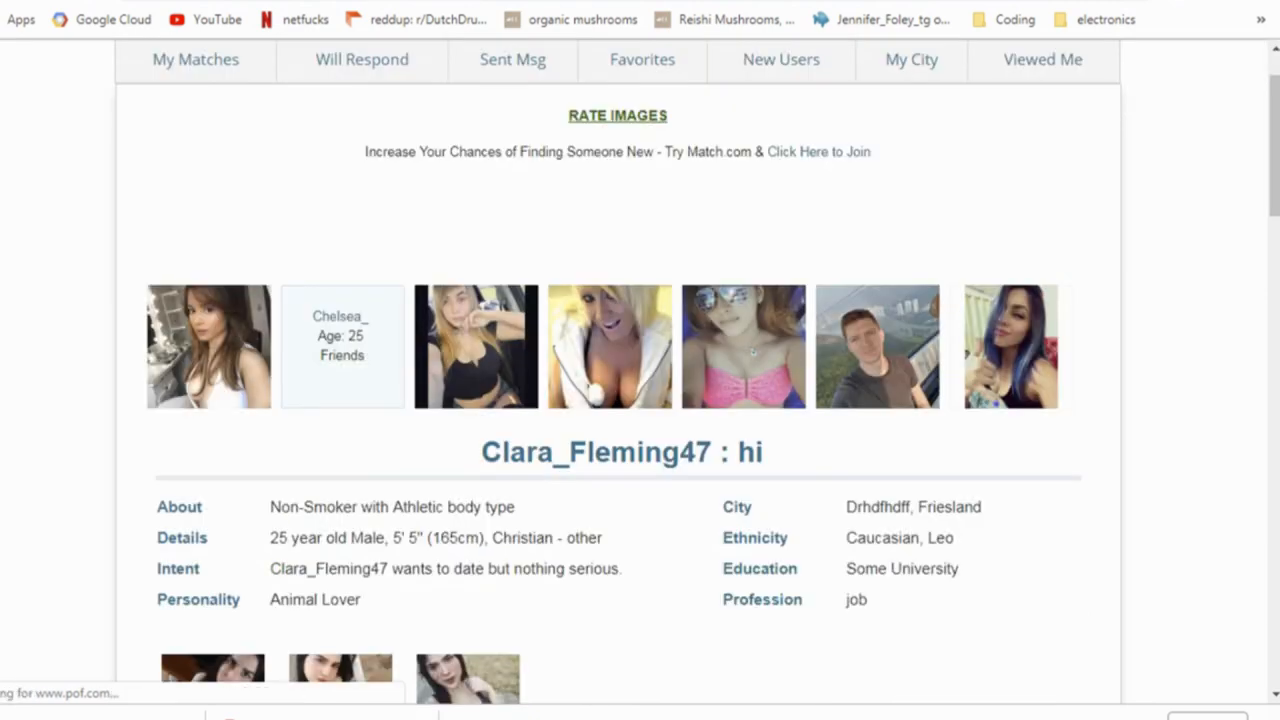
pyautogui.scroll(-3)
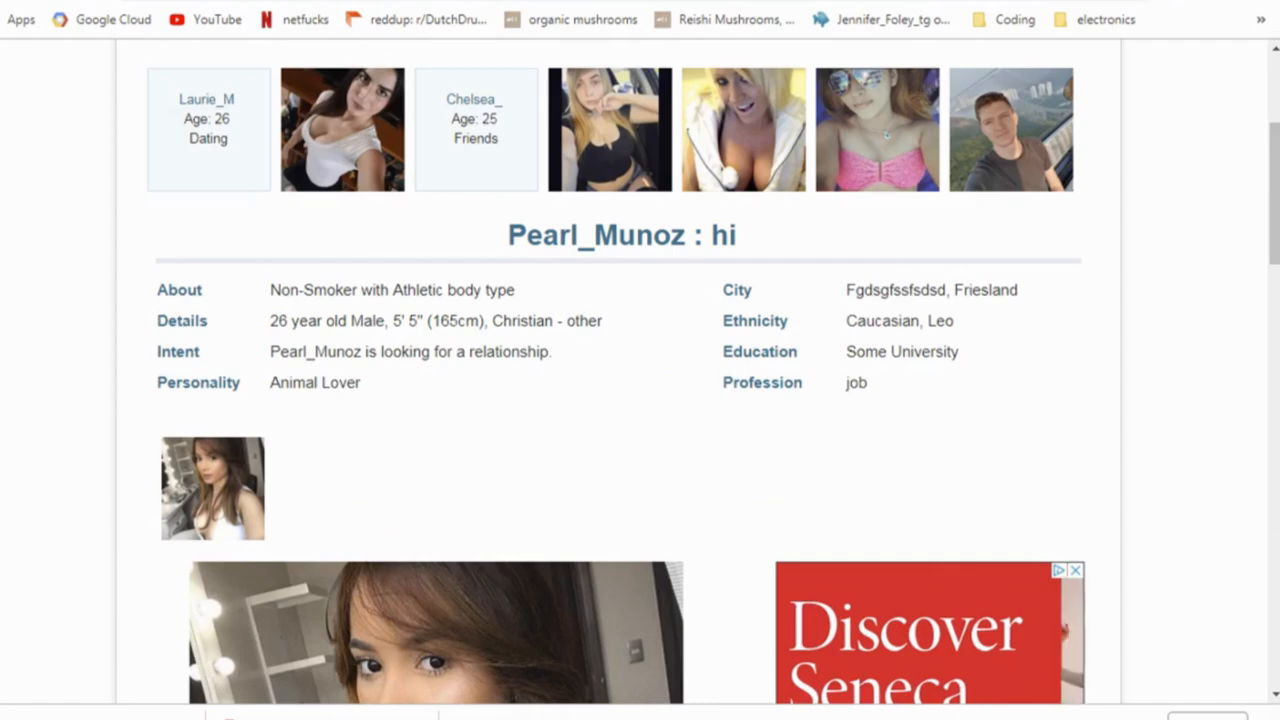
pyautogui.scroll(-3)
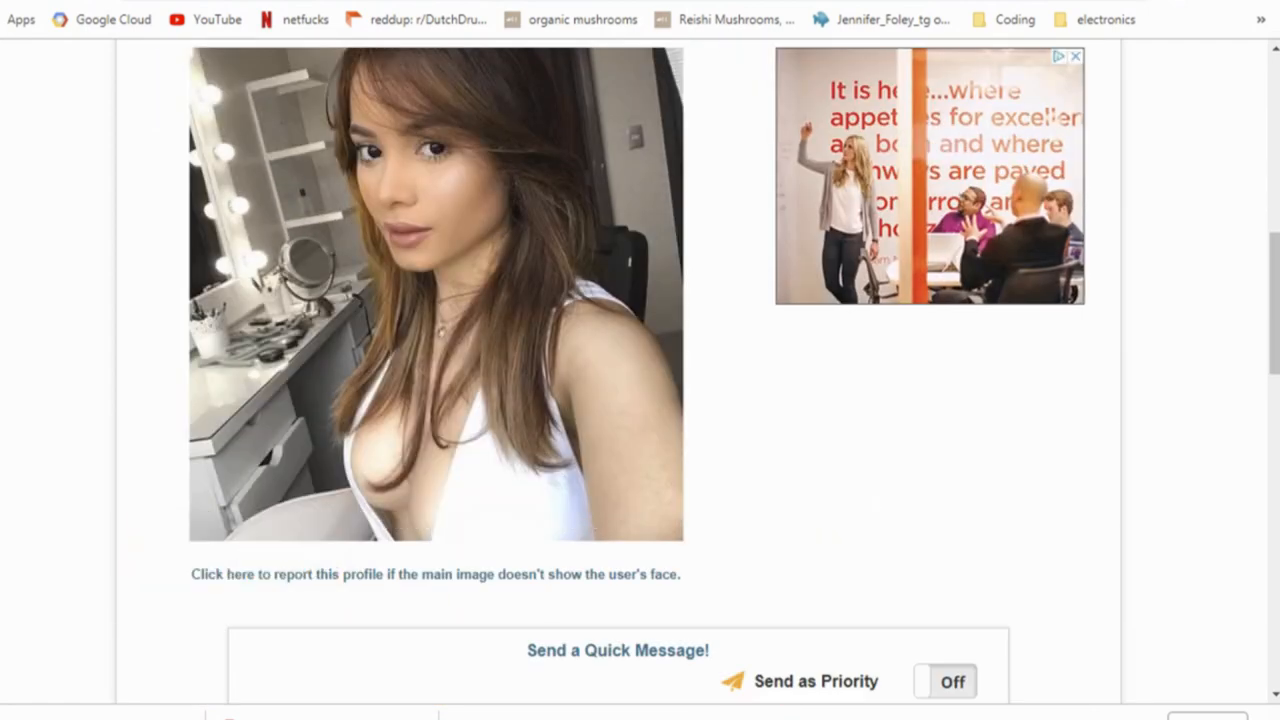
pyautogui.scroll(-3)
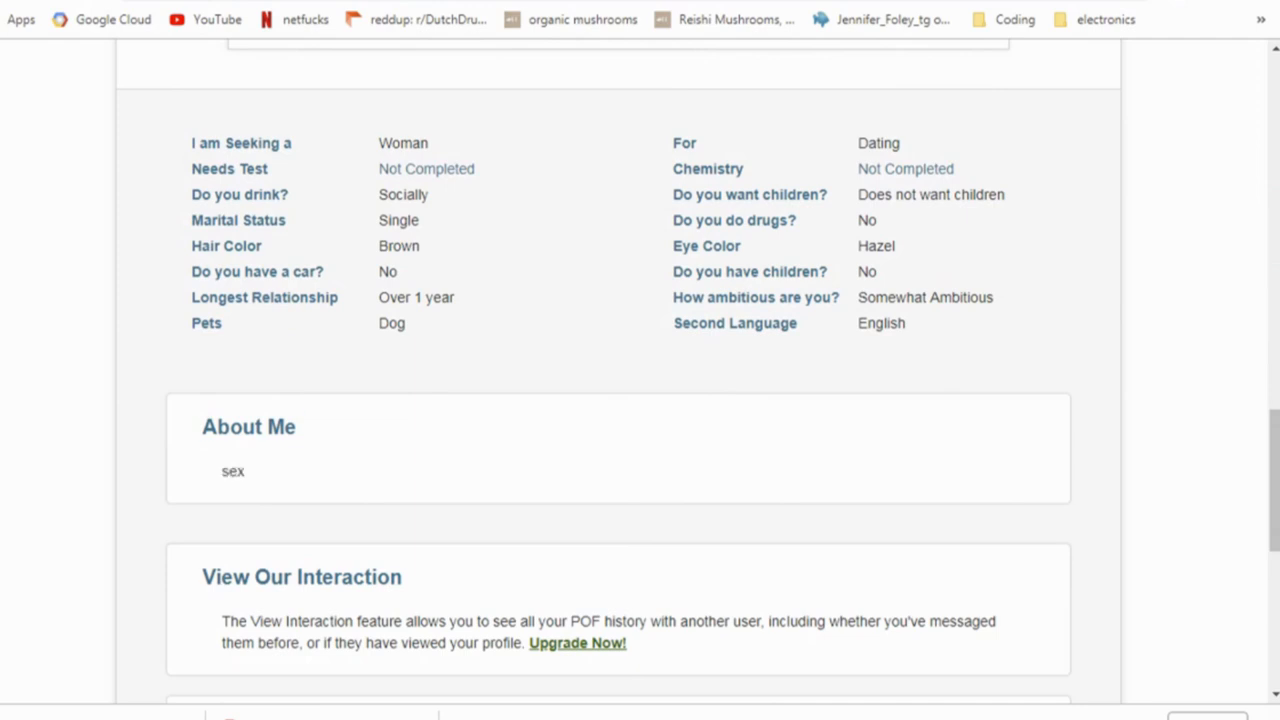
pyautogui.doubleClick(248, 426)
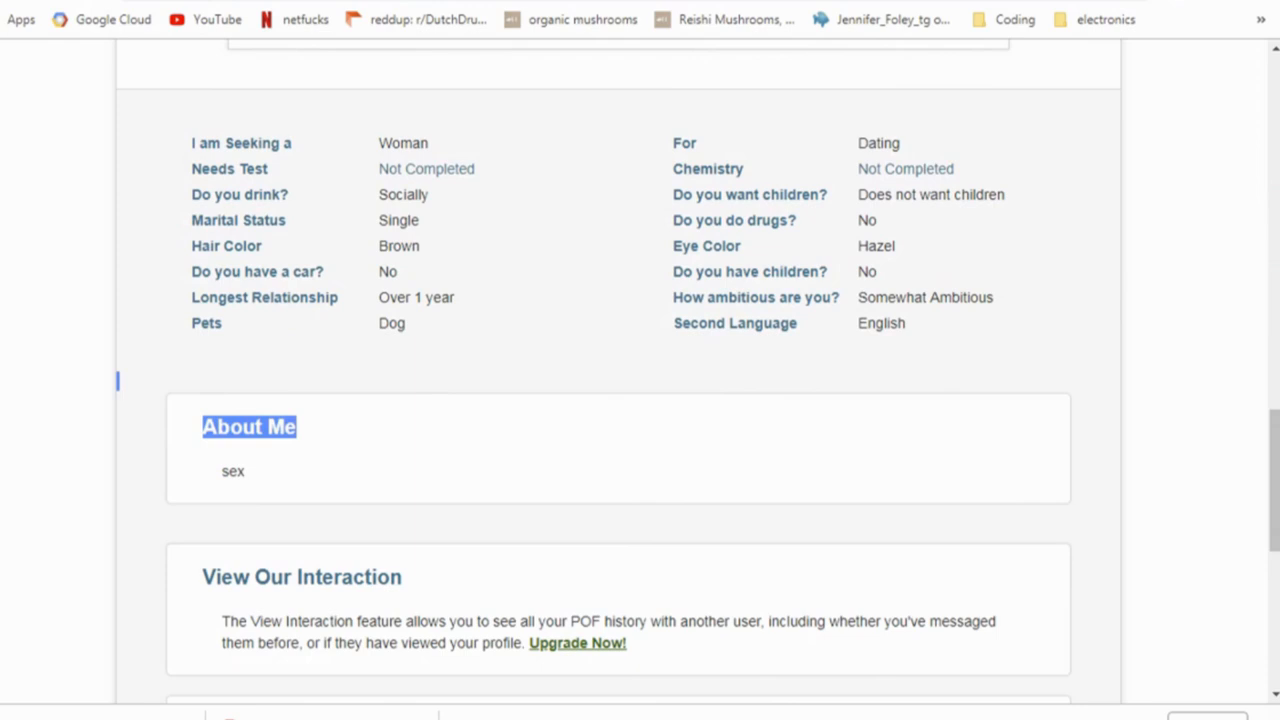
pyautogui.scroll(-3)
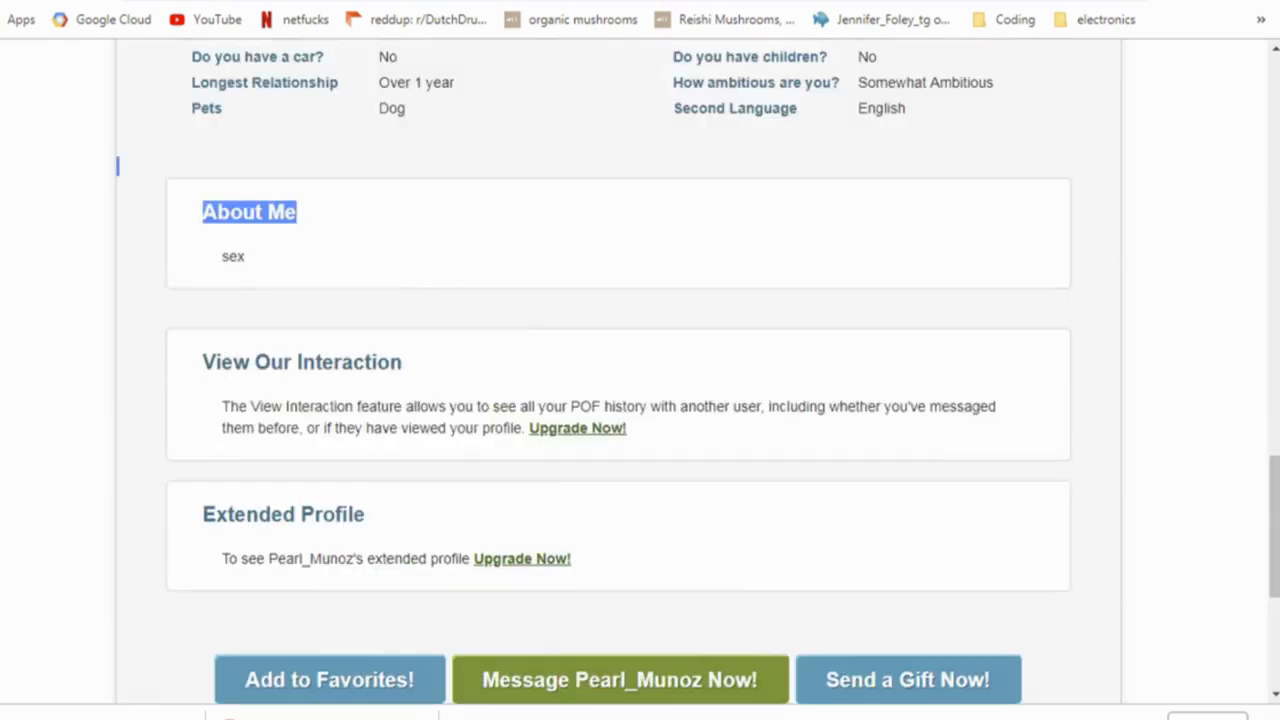
pyautogui.scroll(3)
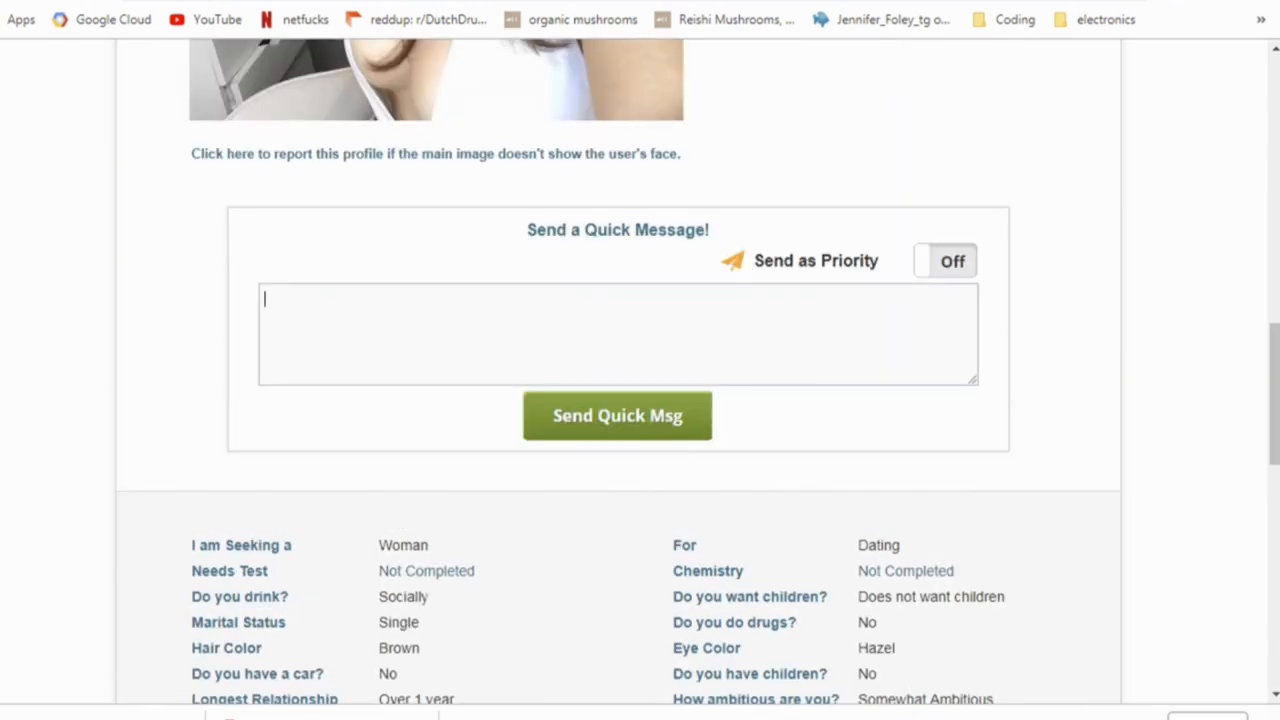
pyautogui.write('lol sex')
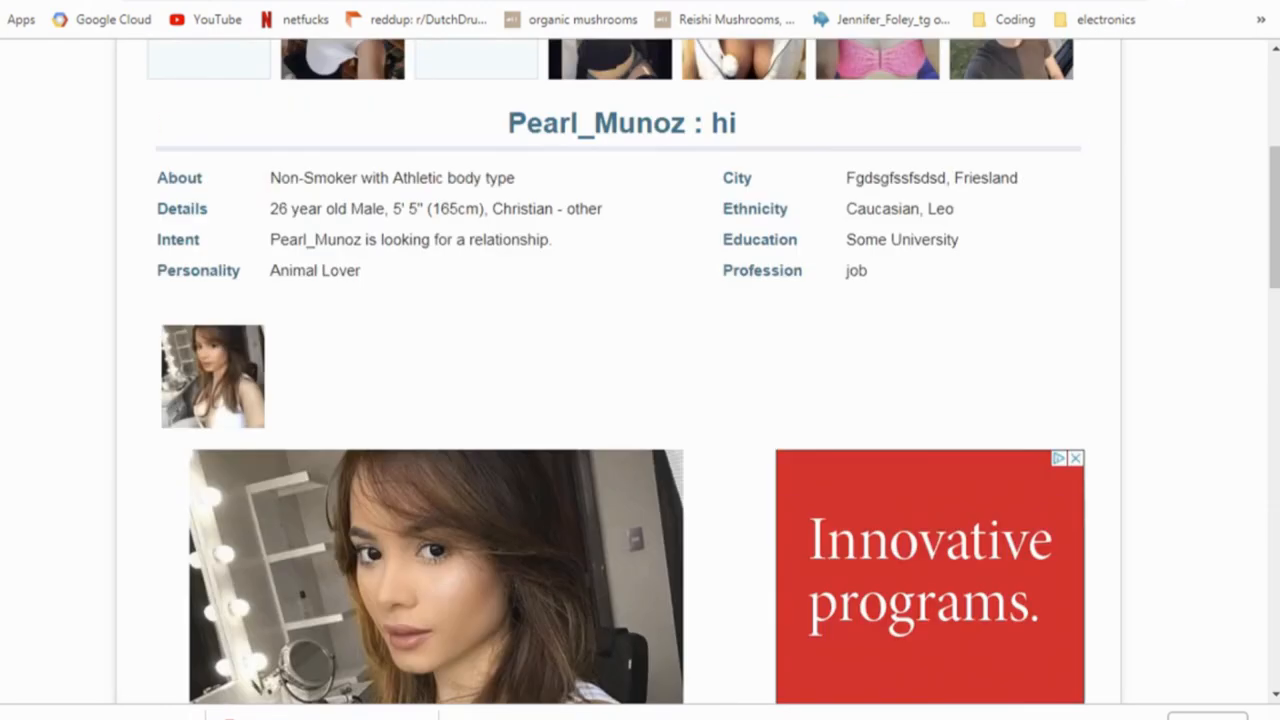
pyautogui.scroll(3)
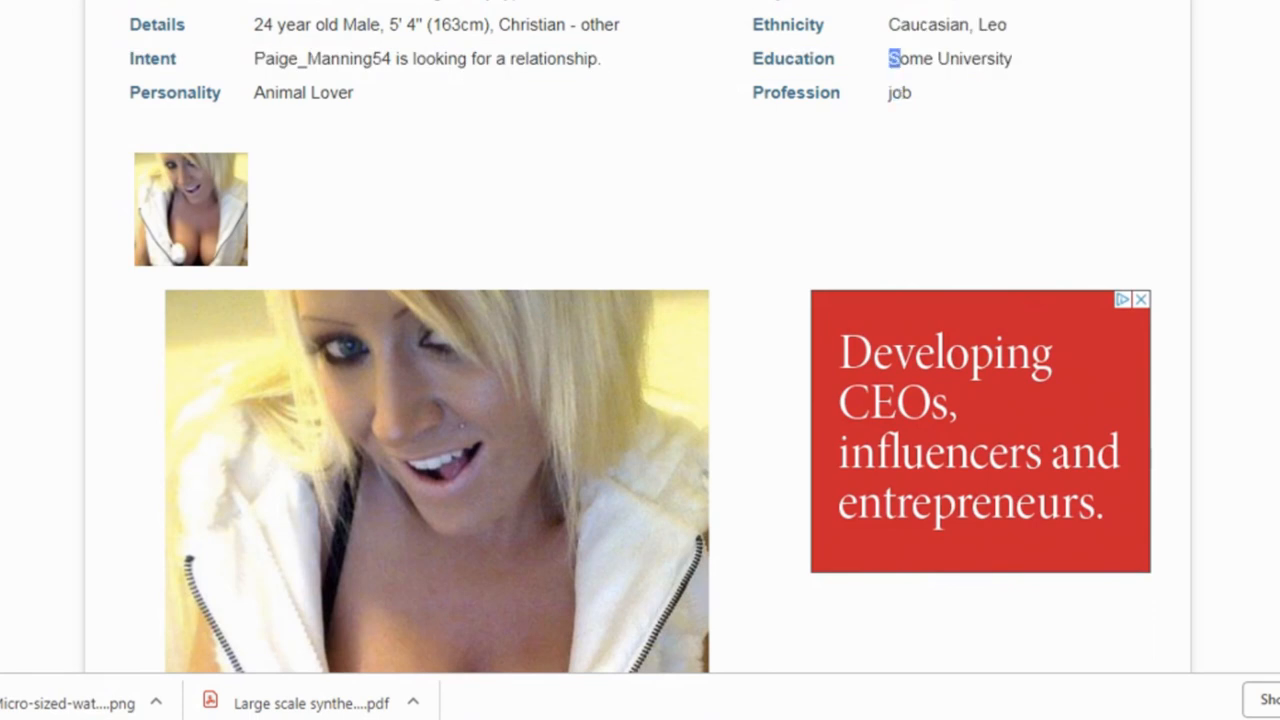
pyautogui.scroll(-3)
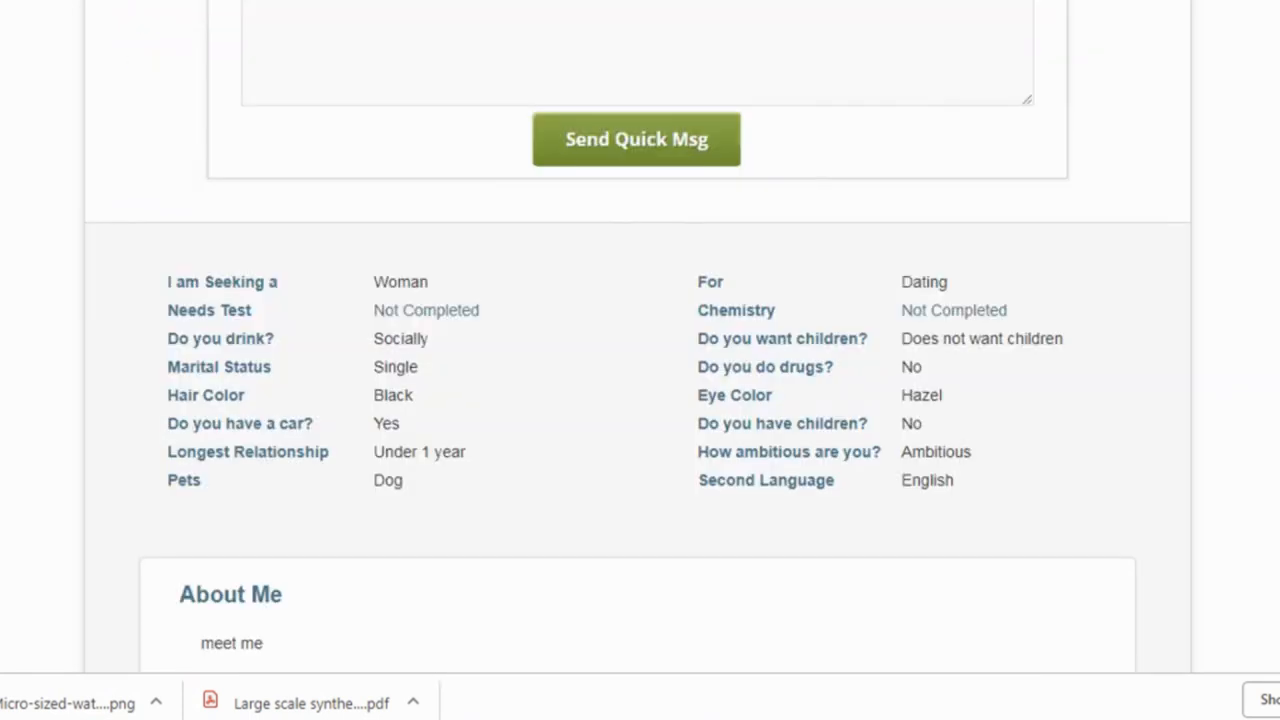
pyautogui.scroll(-3)
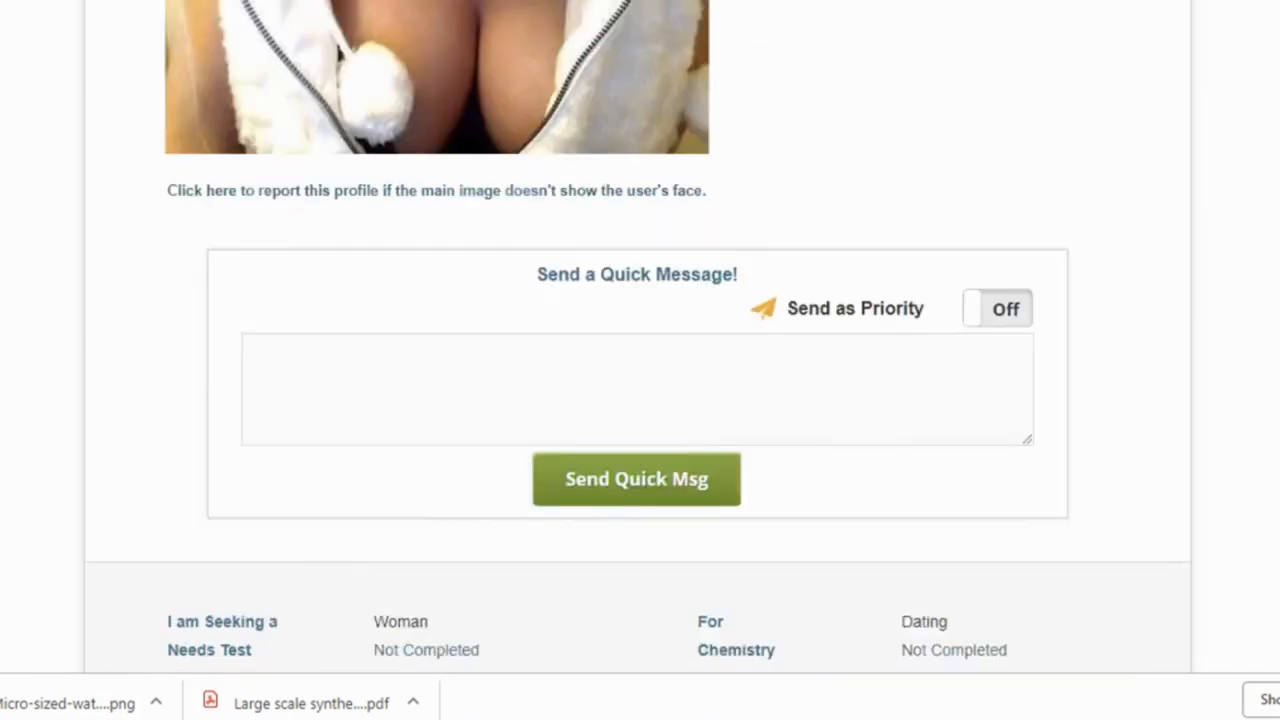
pyautogui.scroll(3)
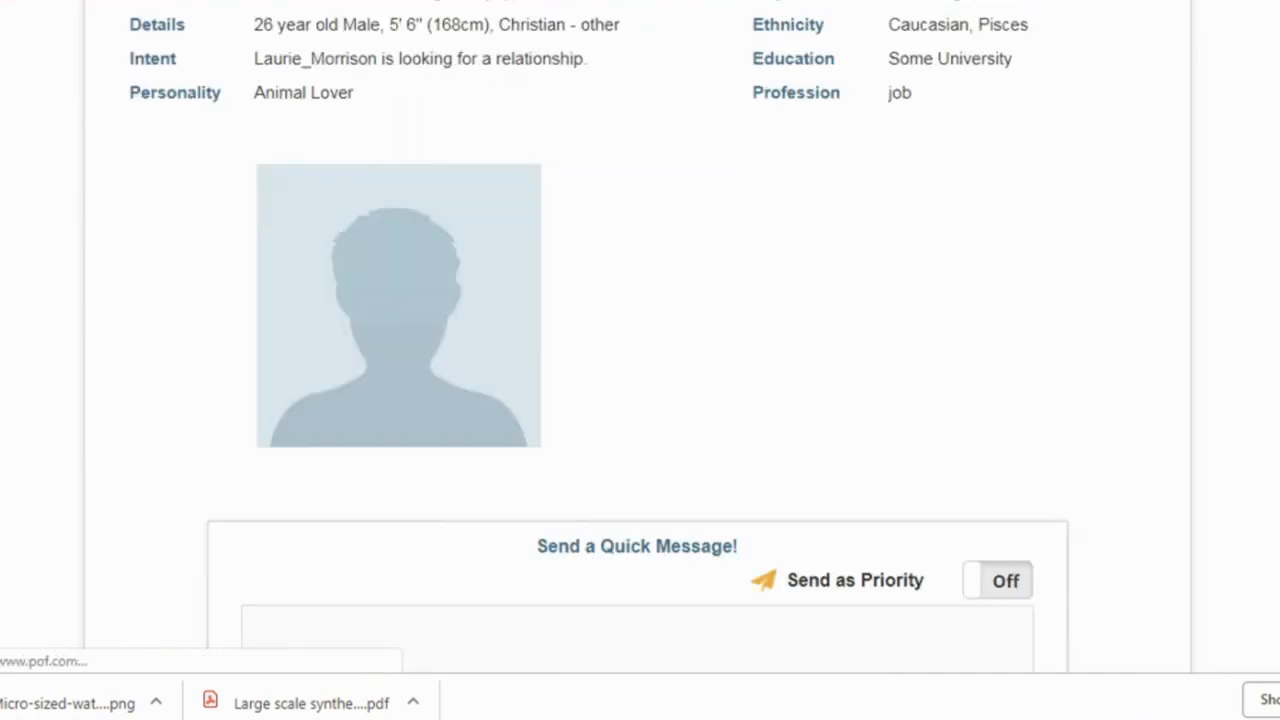
pyautogui.scroll(-3)
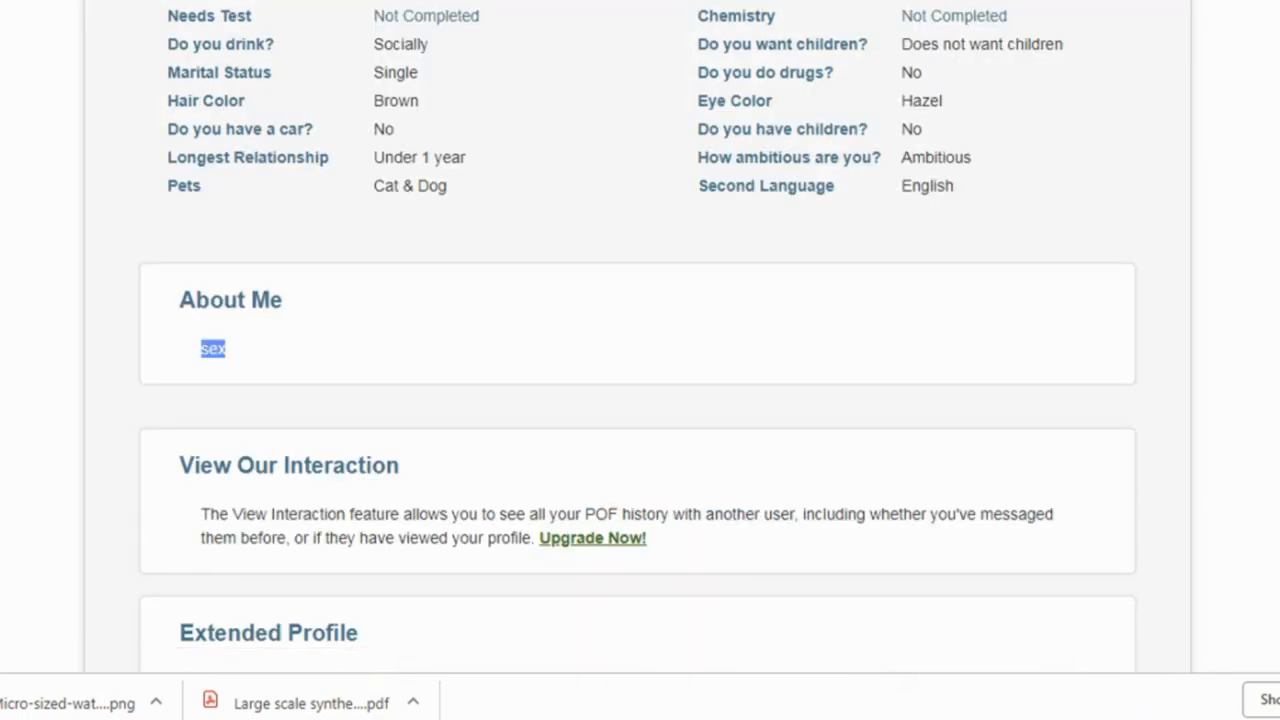
pyautogui.scroll(3)
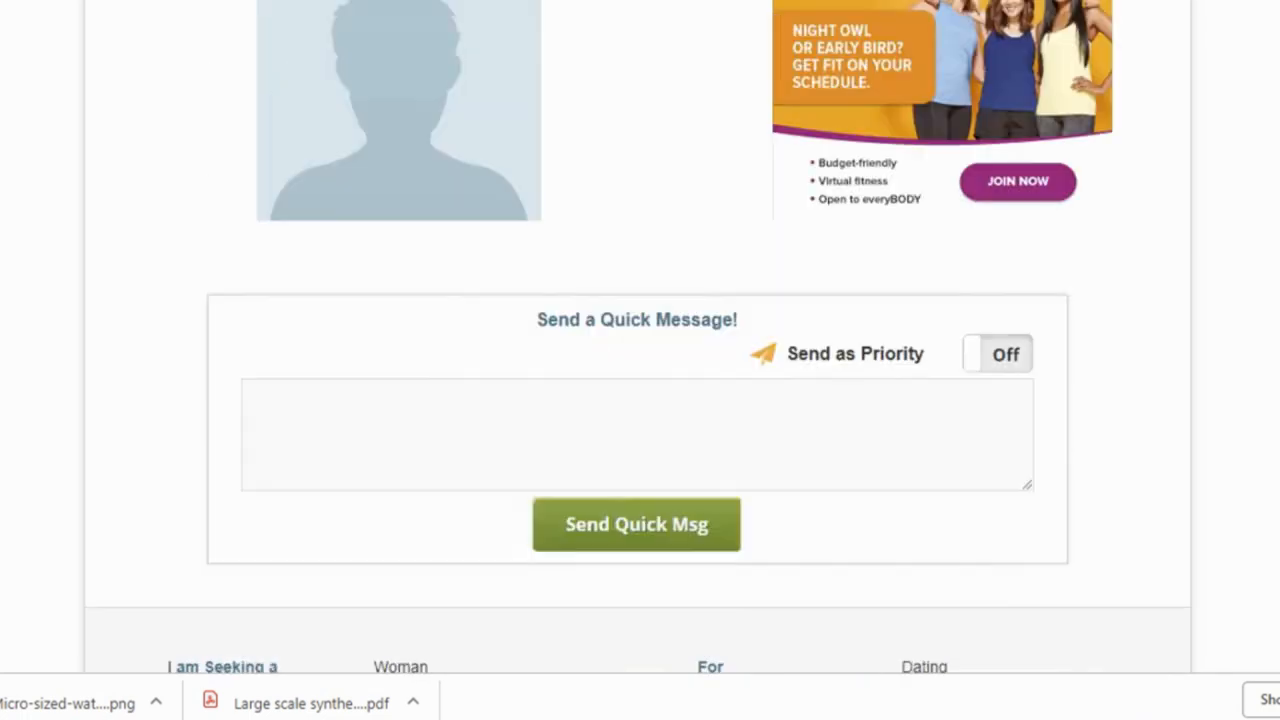
pyautogui.scroll(3)
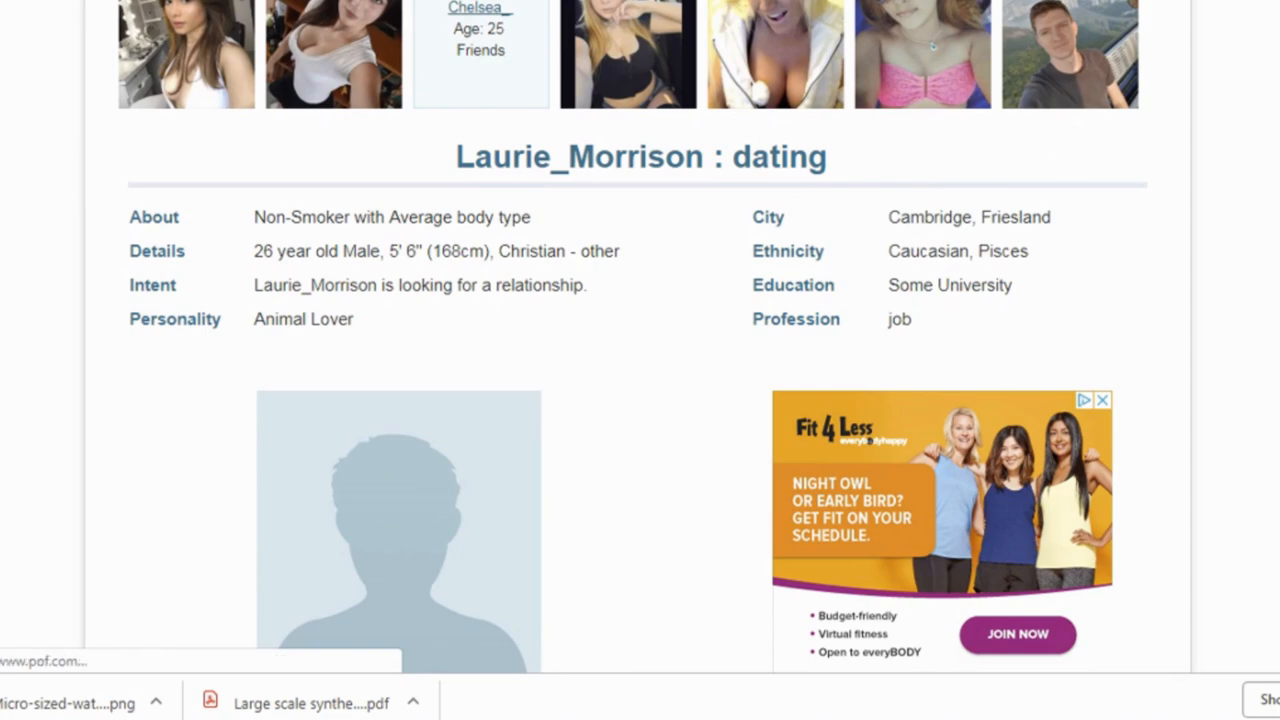
pyautogui.scroll(-3)
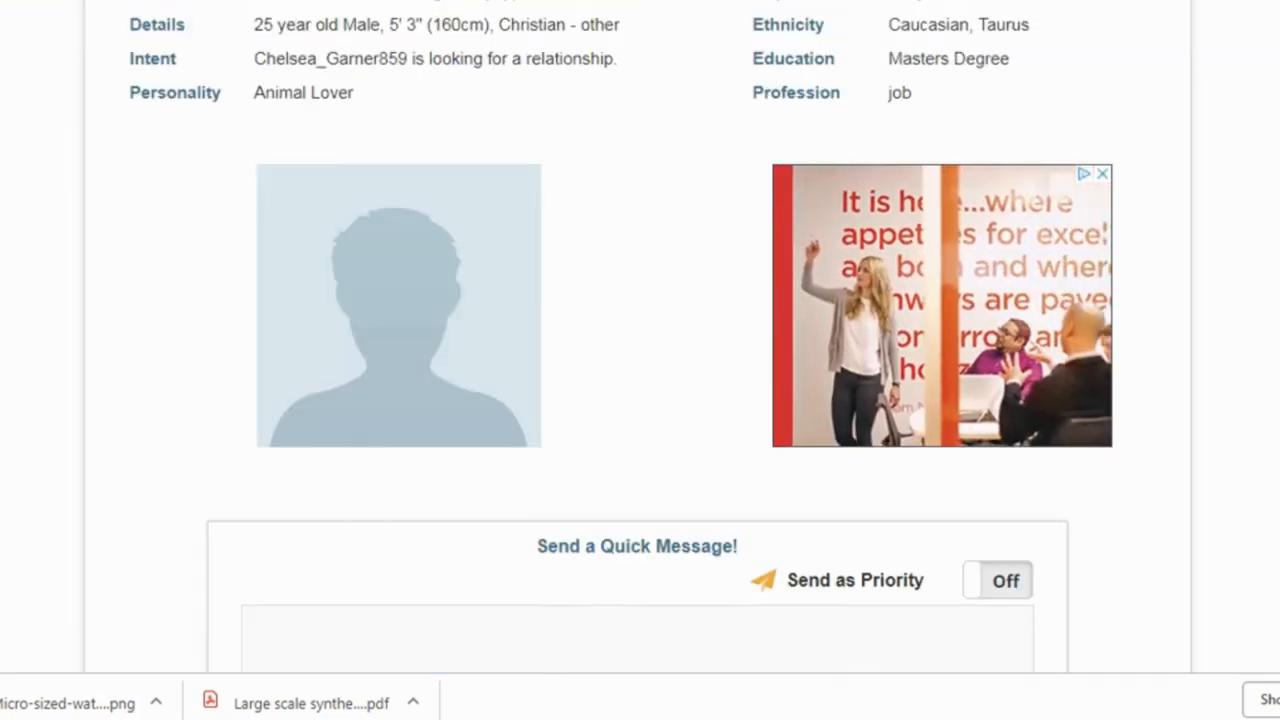
pyautogui.scroll(-3)
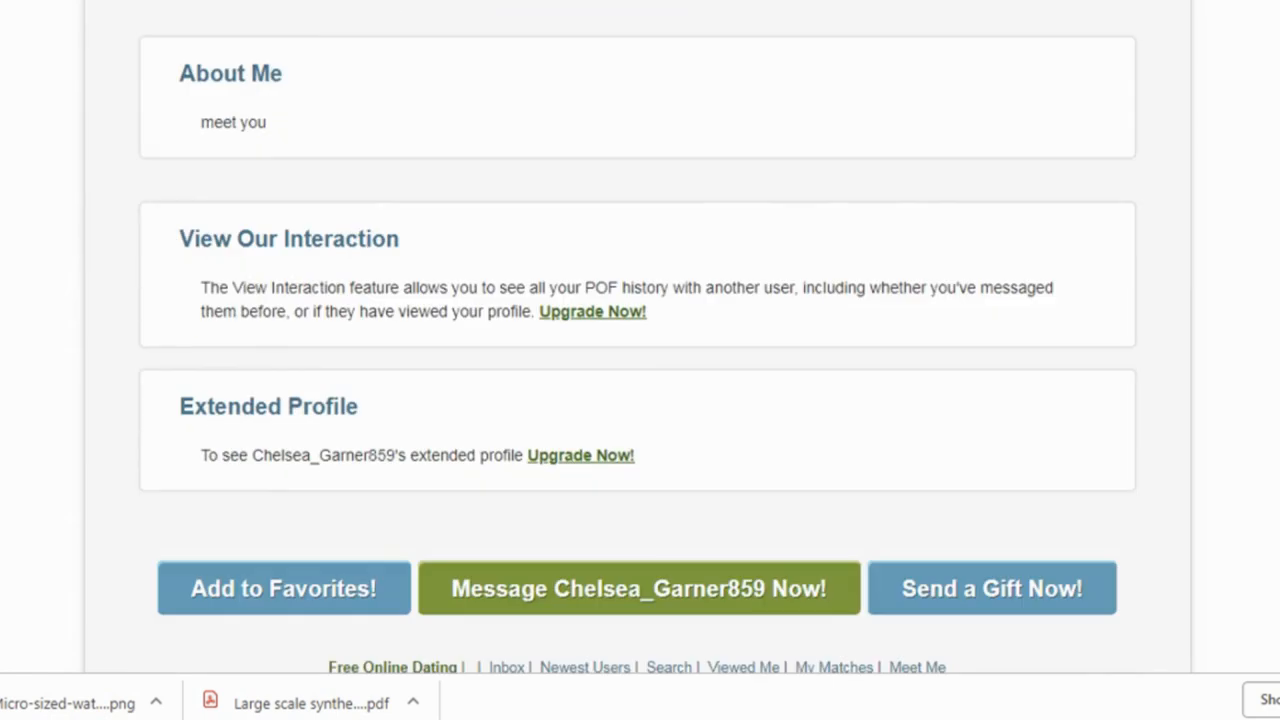
pyautogui.doubleClick(233, 122)
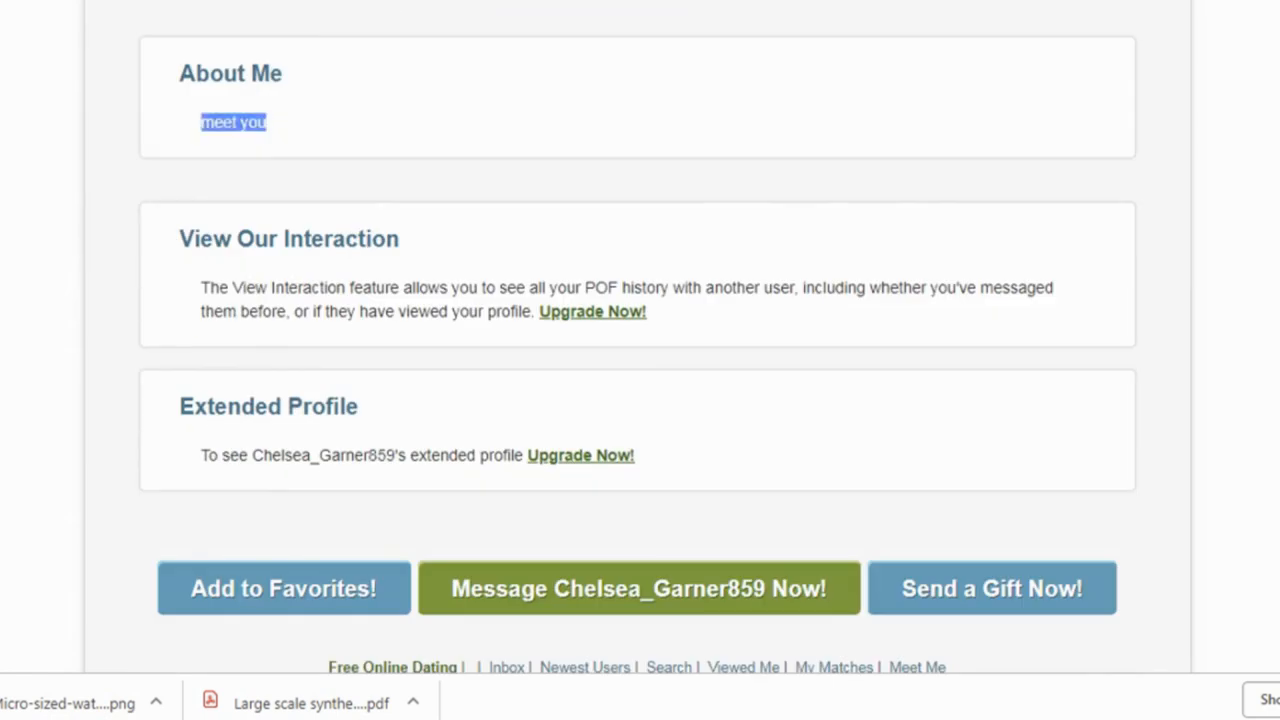
pyautogui.scroll(3)
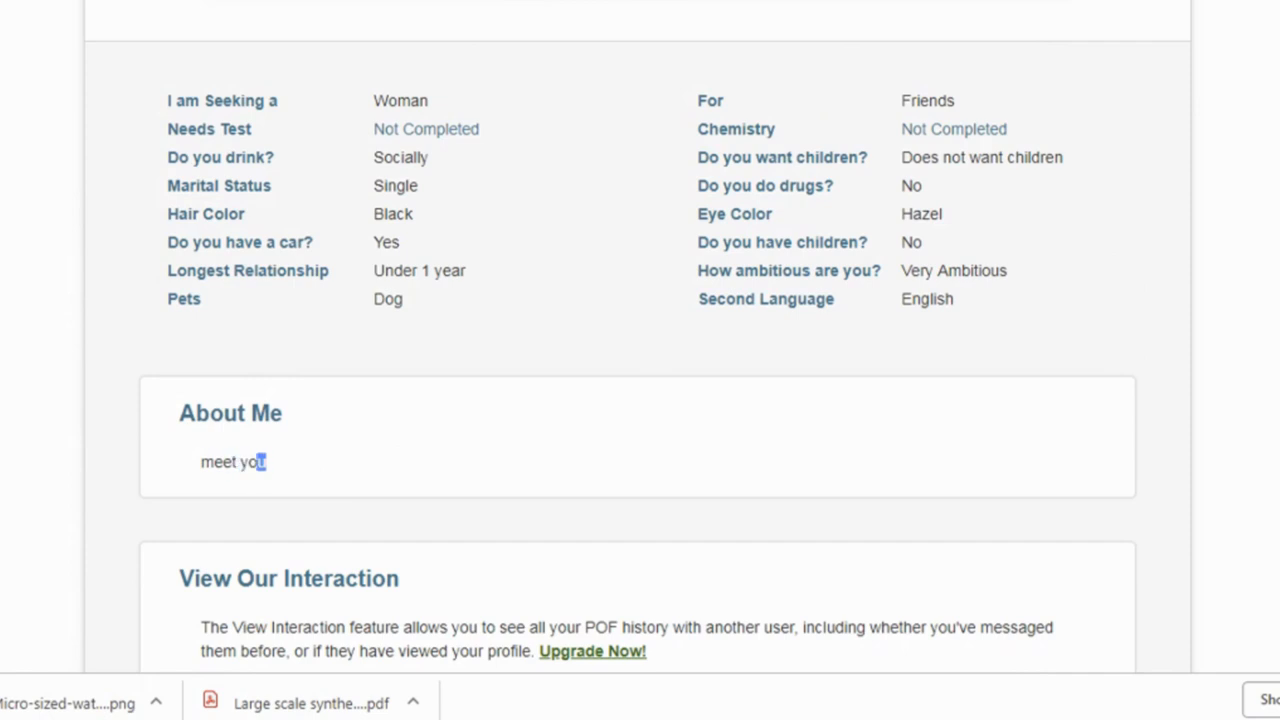
pyautogui.scroll(3)
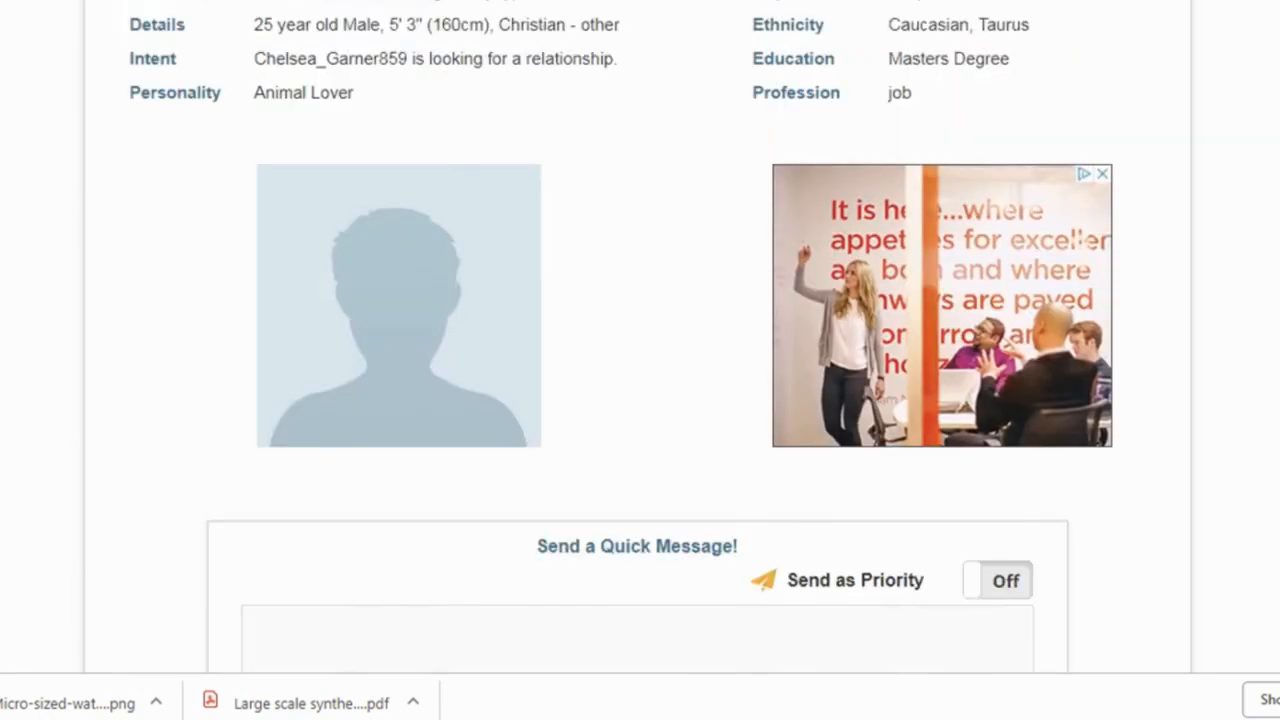
pyautogui.scroll(3)
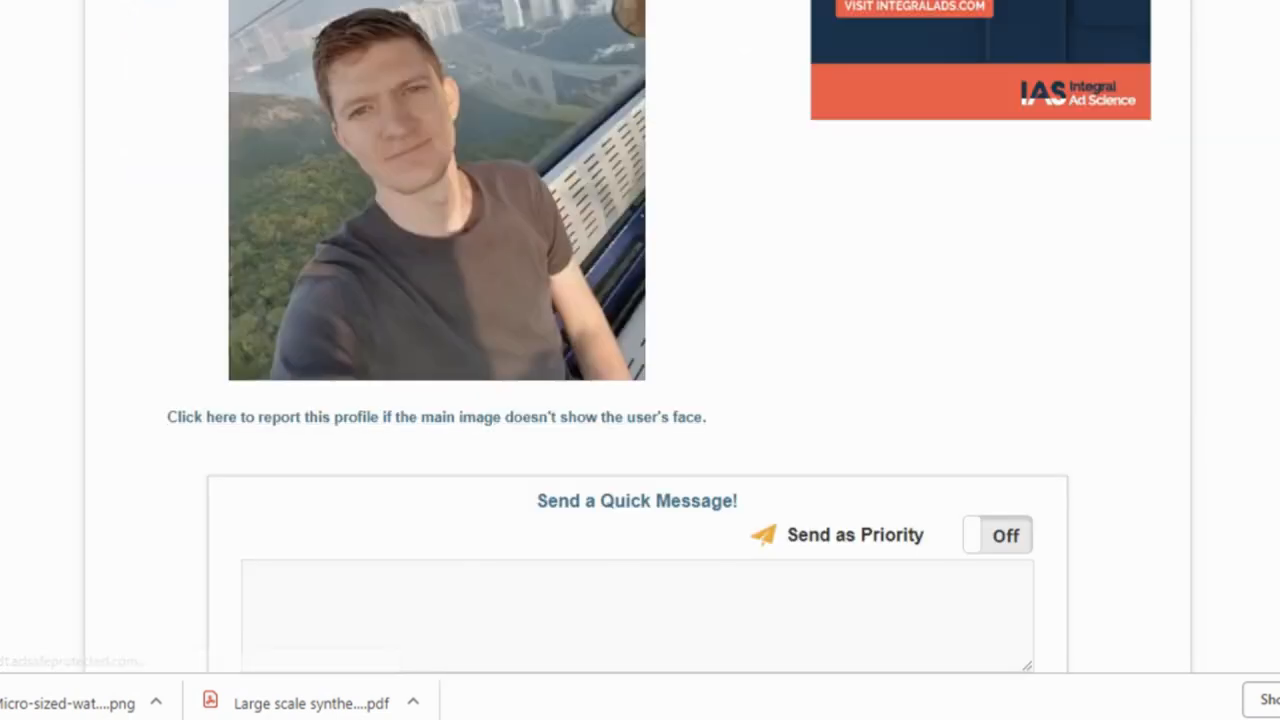
pyautogui.scroll(3)
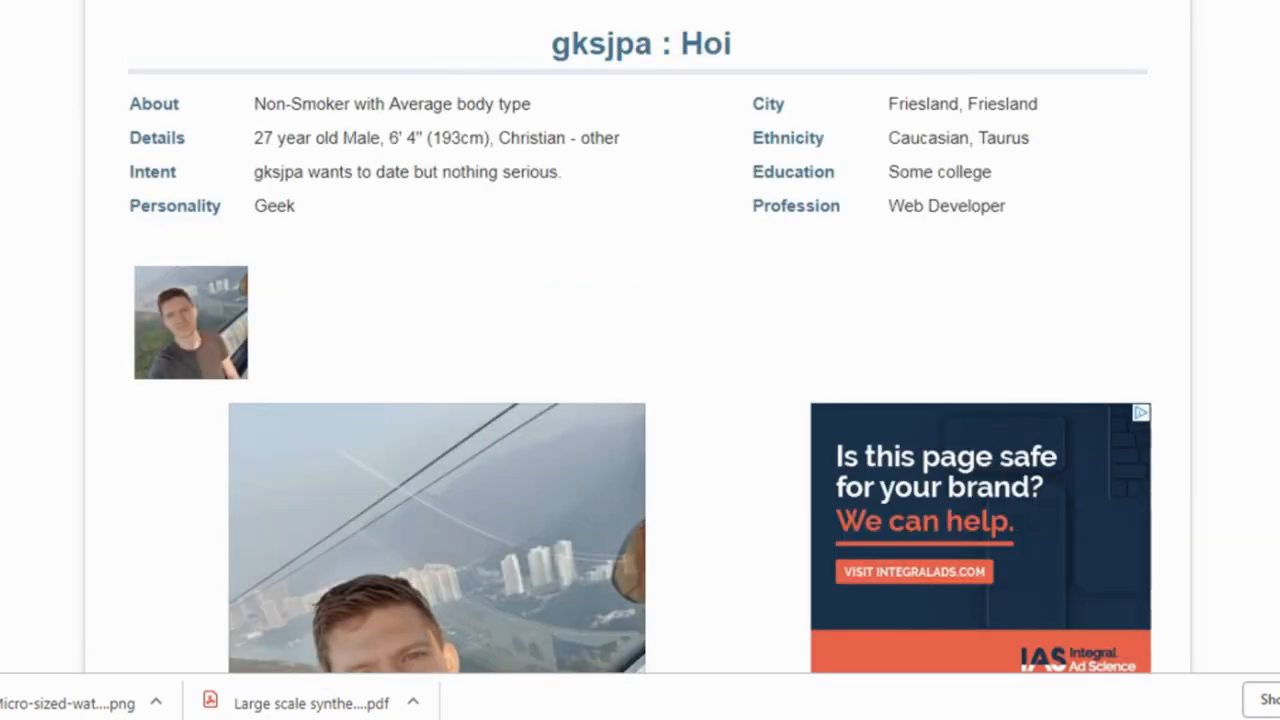
pyautogui.scroll(-3)
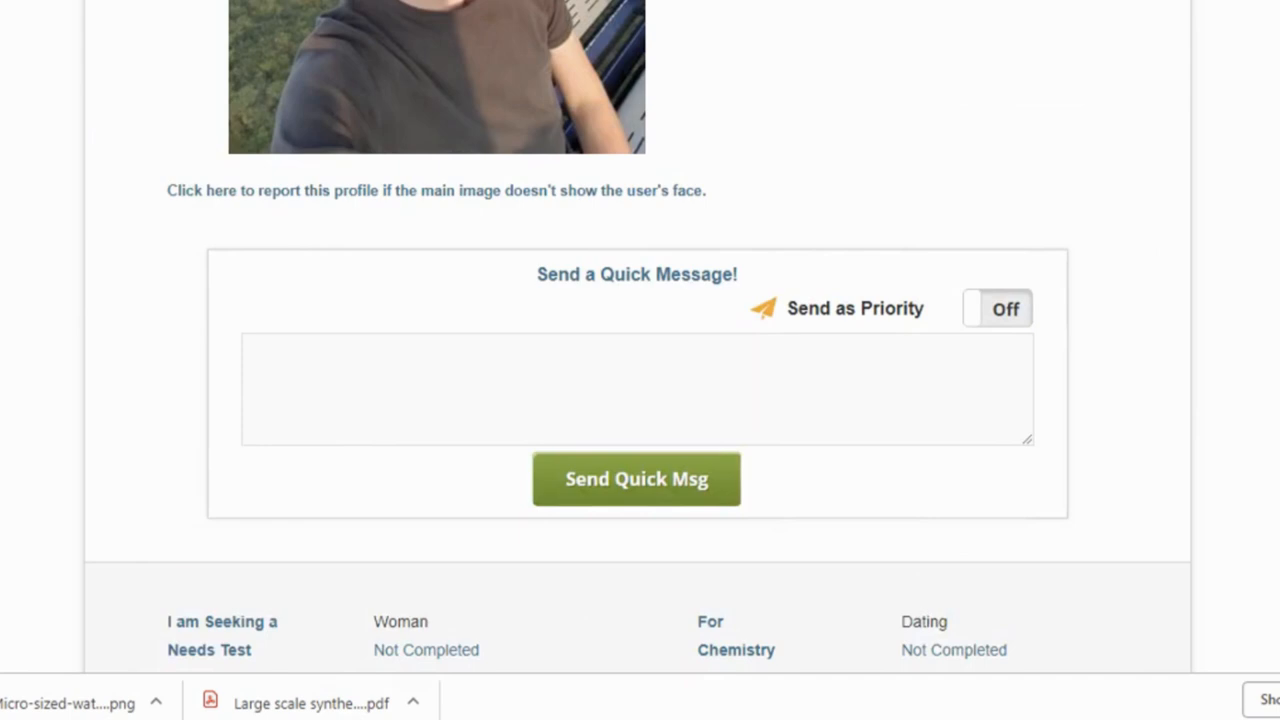
pyautogui.scroll(-3)
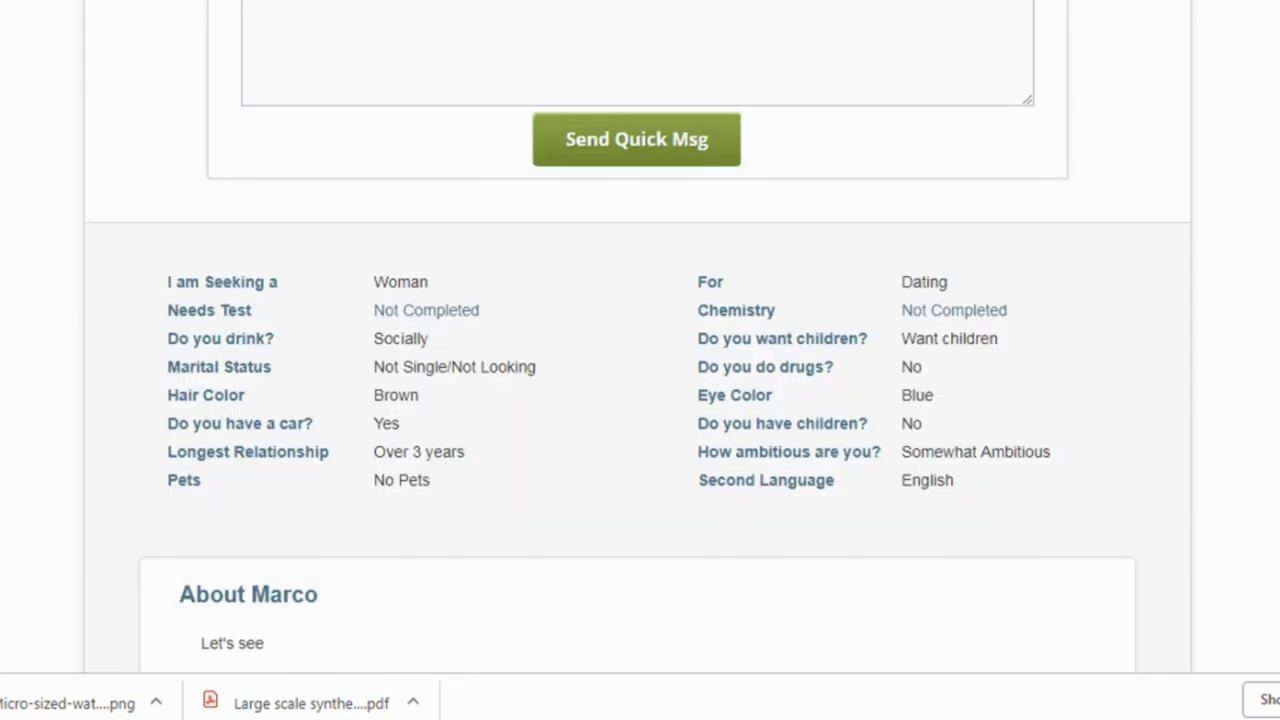
pyautogui.write('wtf?')
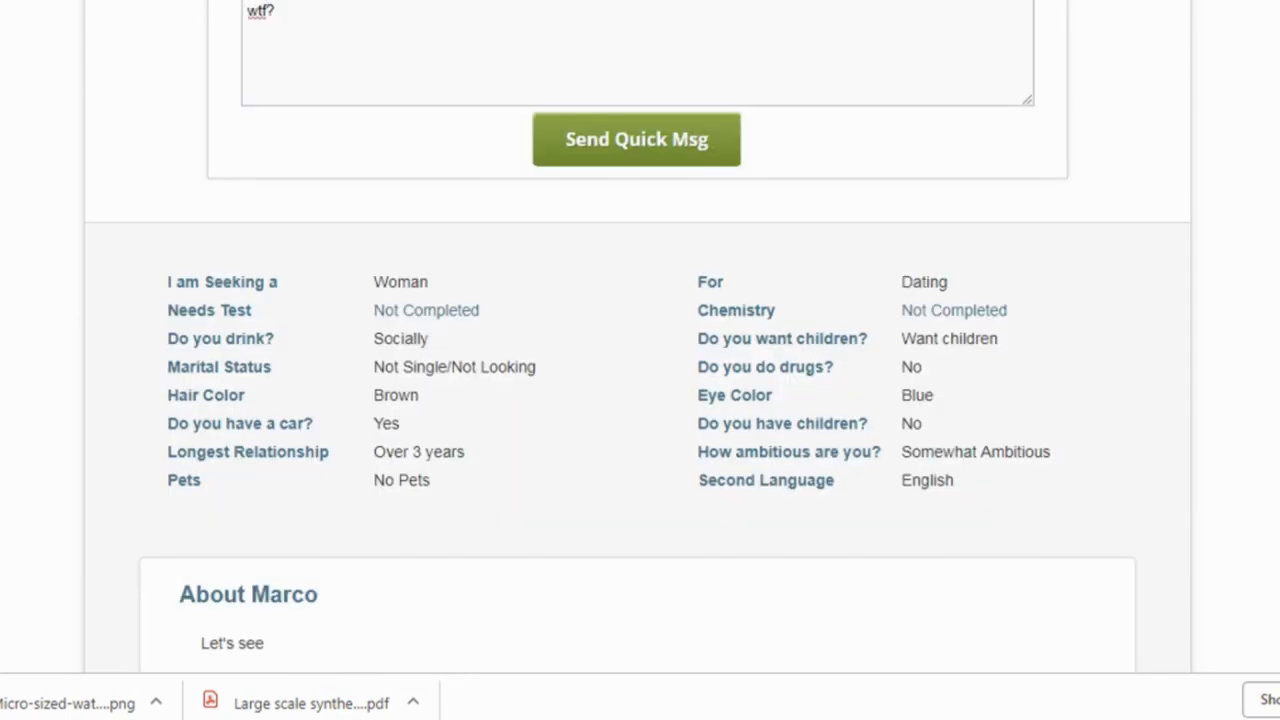
pyautogui.write('new he')
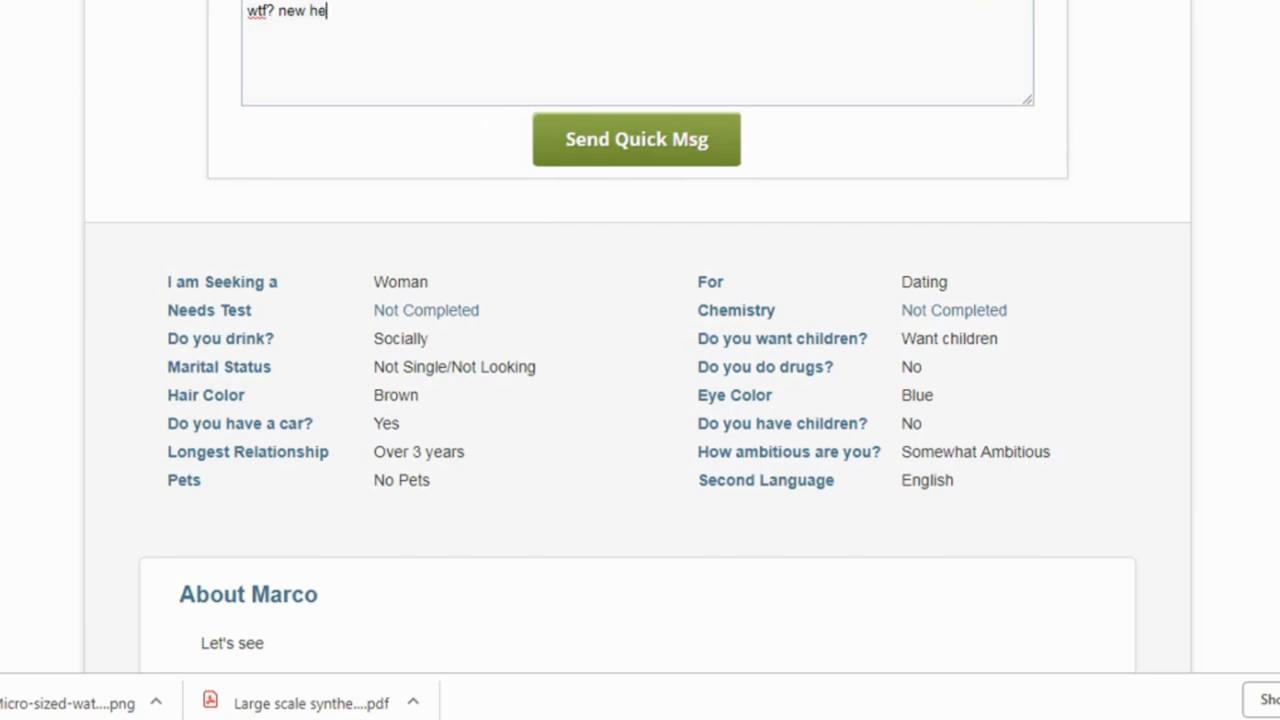
pyautogui.write('she')
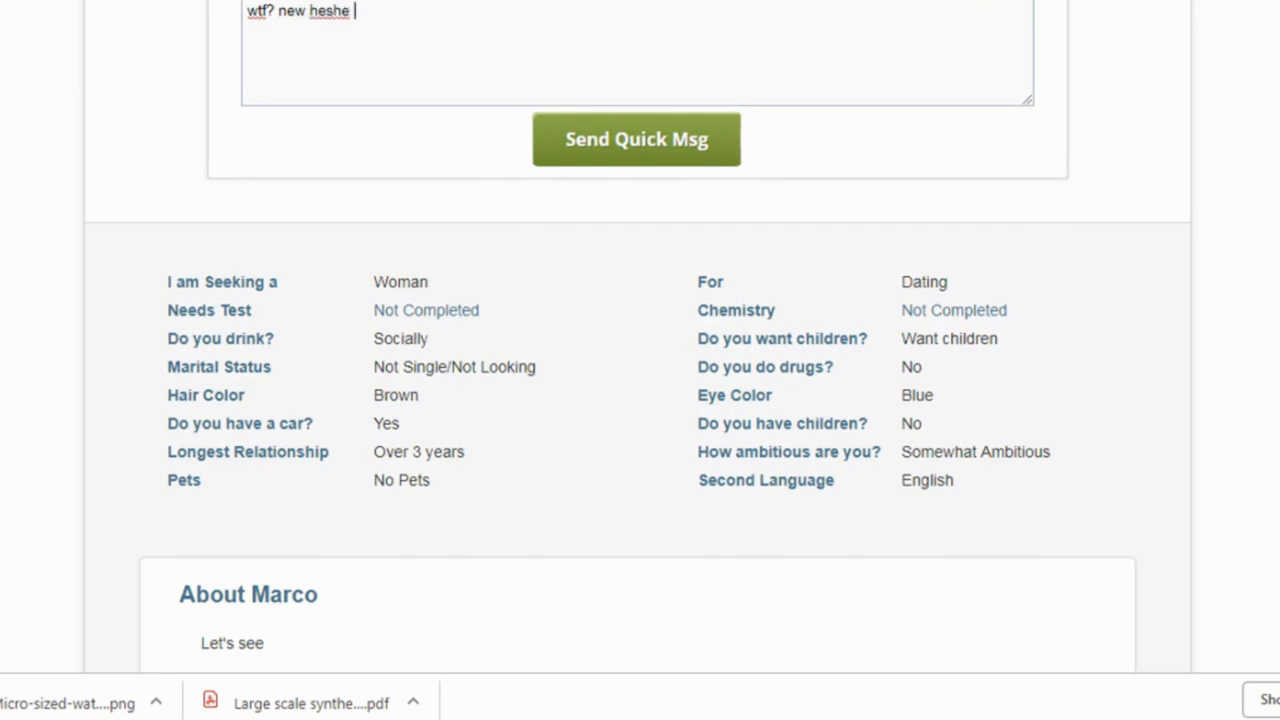
pyautogui.write('??')
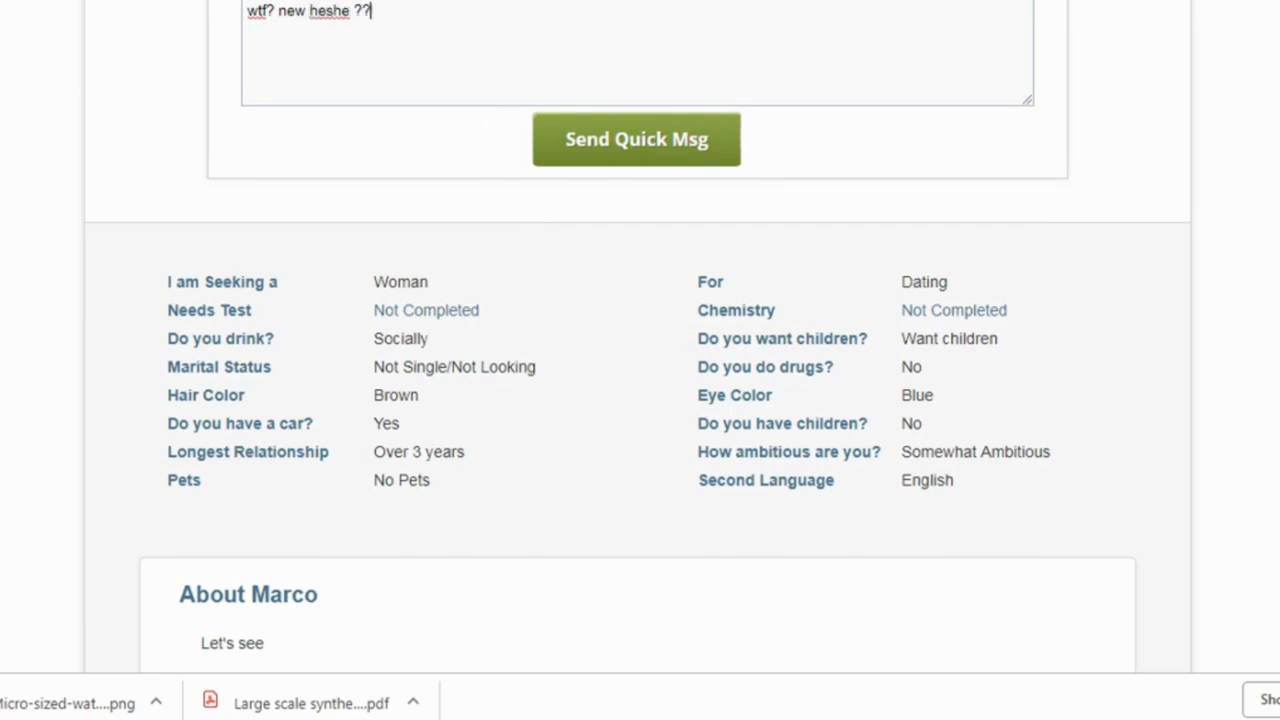
# Step: Highlight the word "Let's" in Marco's About text, then scroll back up
pyautogui.scroll(-3)
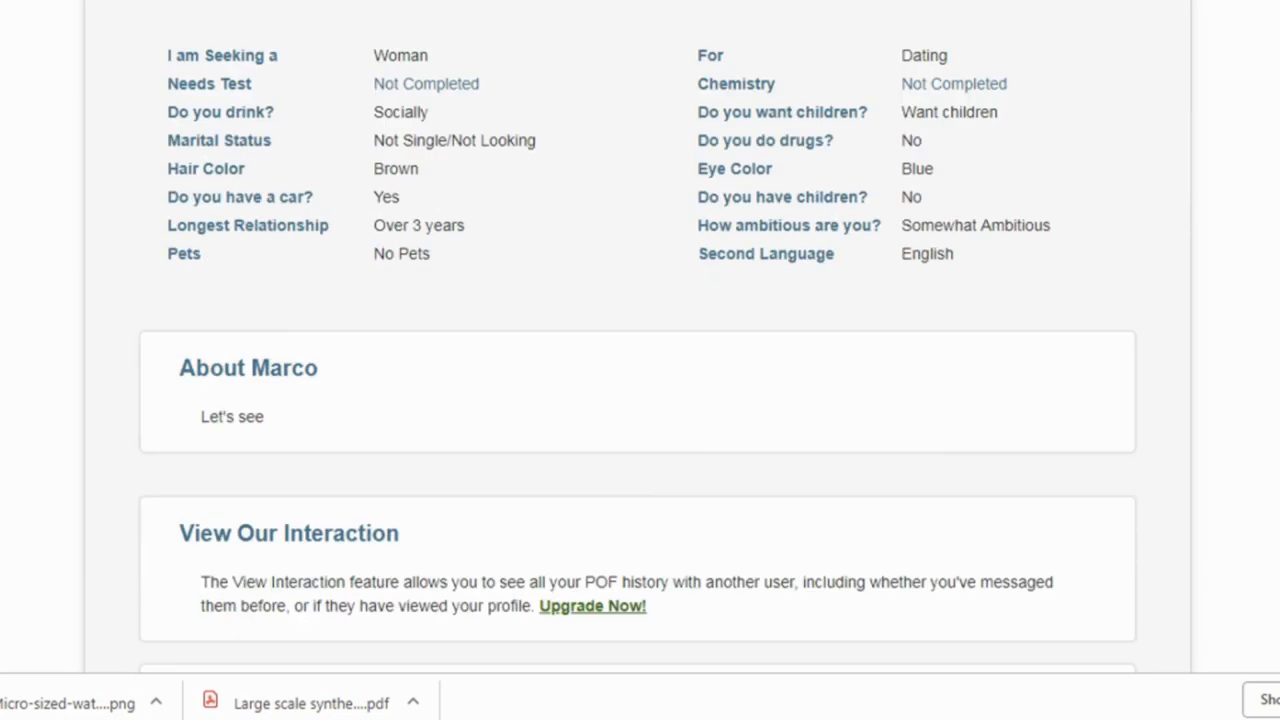
pyautogui.doubleClick(216, 417)
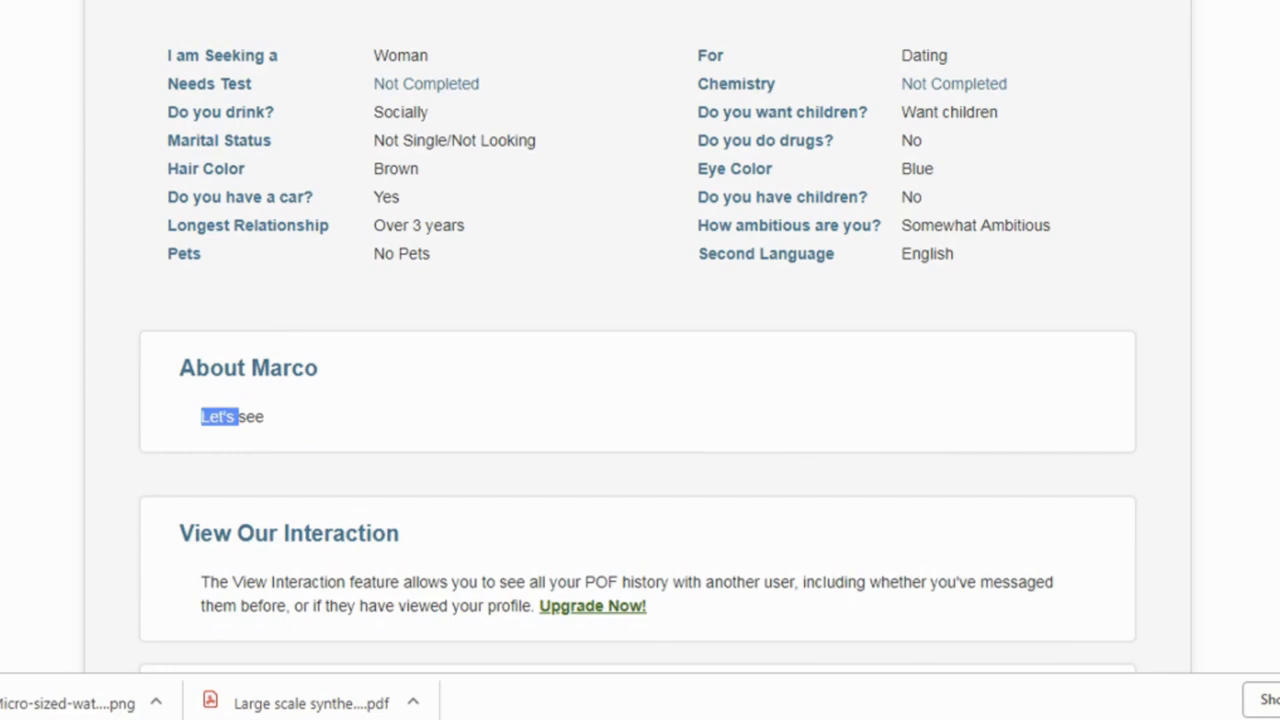
pyautogui.scroll(3)
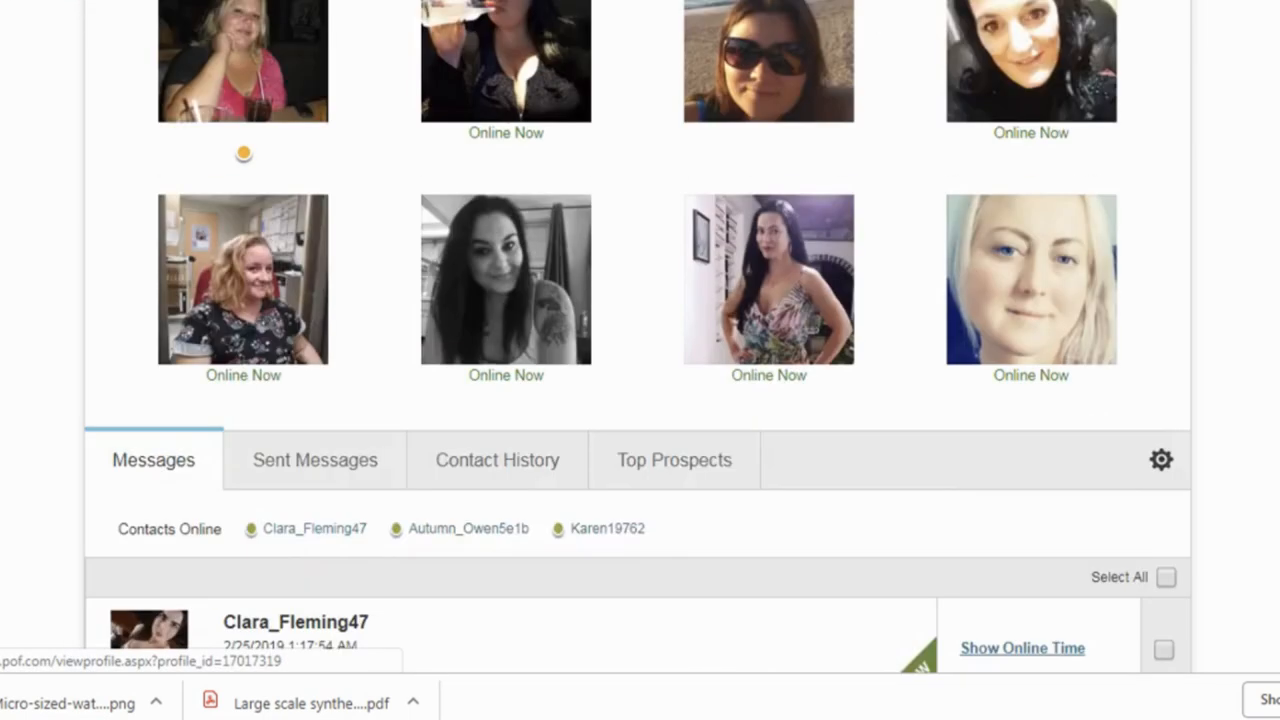
pyautogui.scroll(-3)
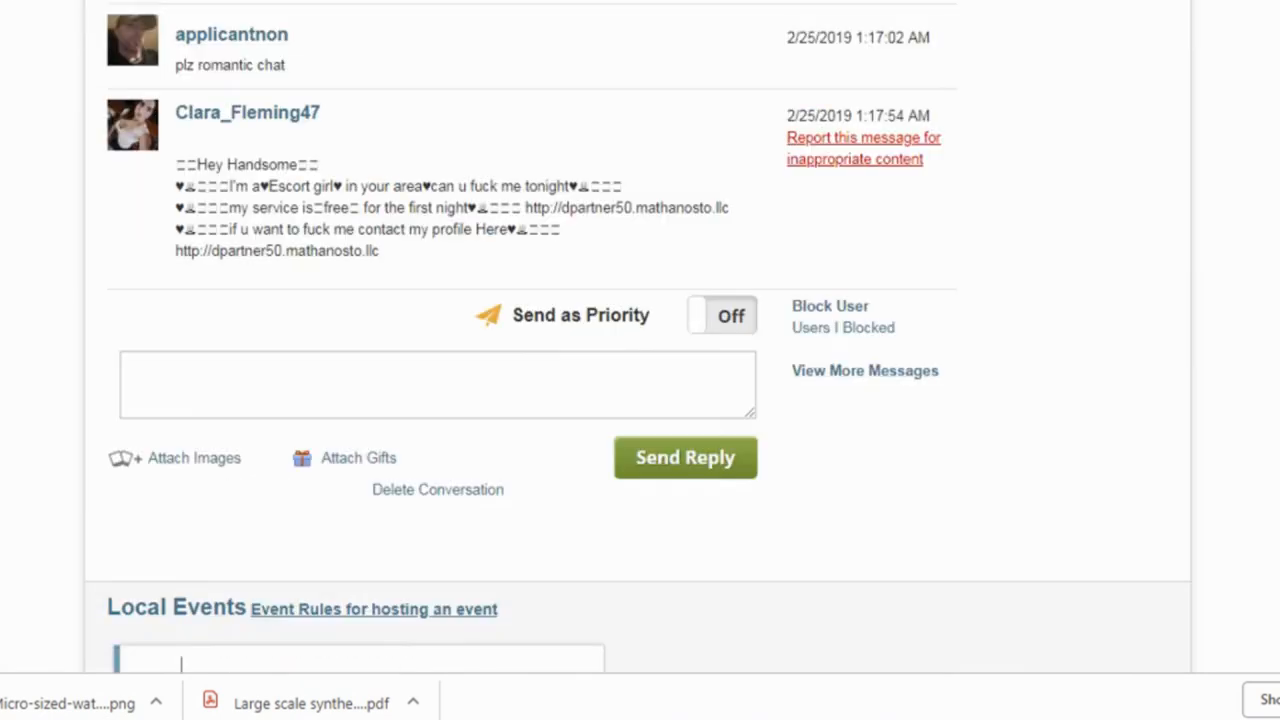
pyautogui.scroll(3)
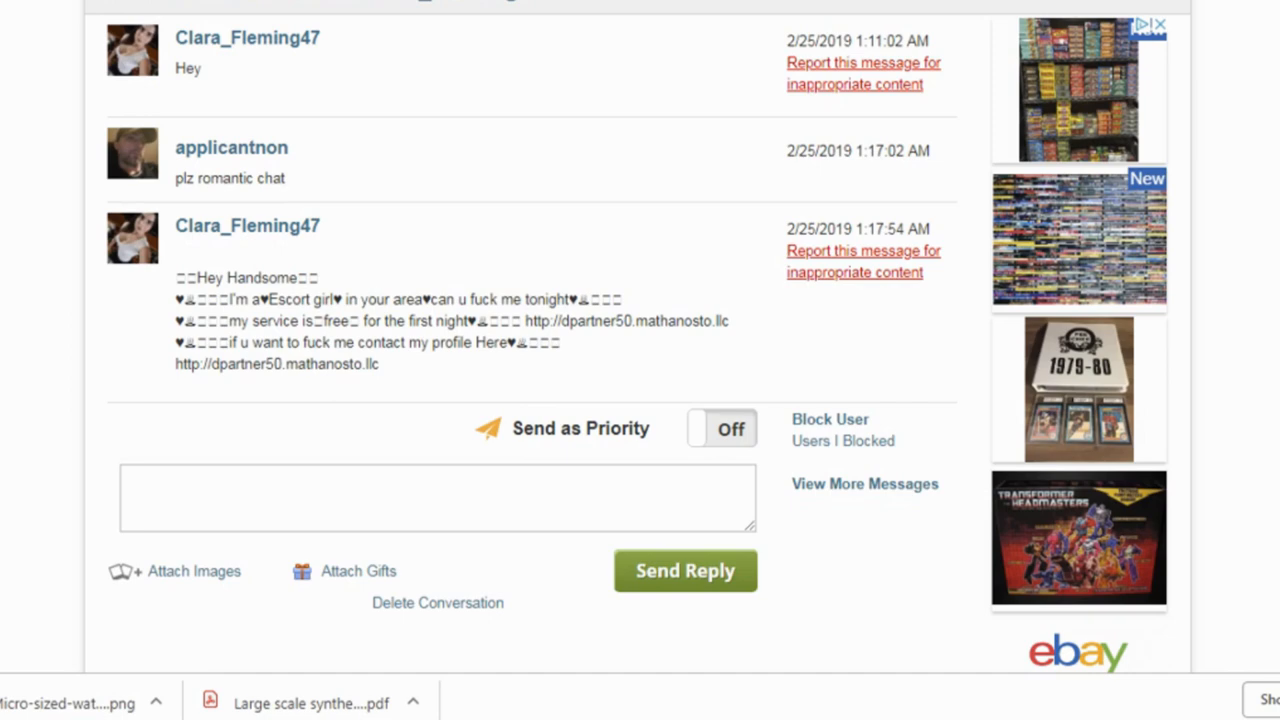
pyautogui.doubleClick(275, 363)
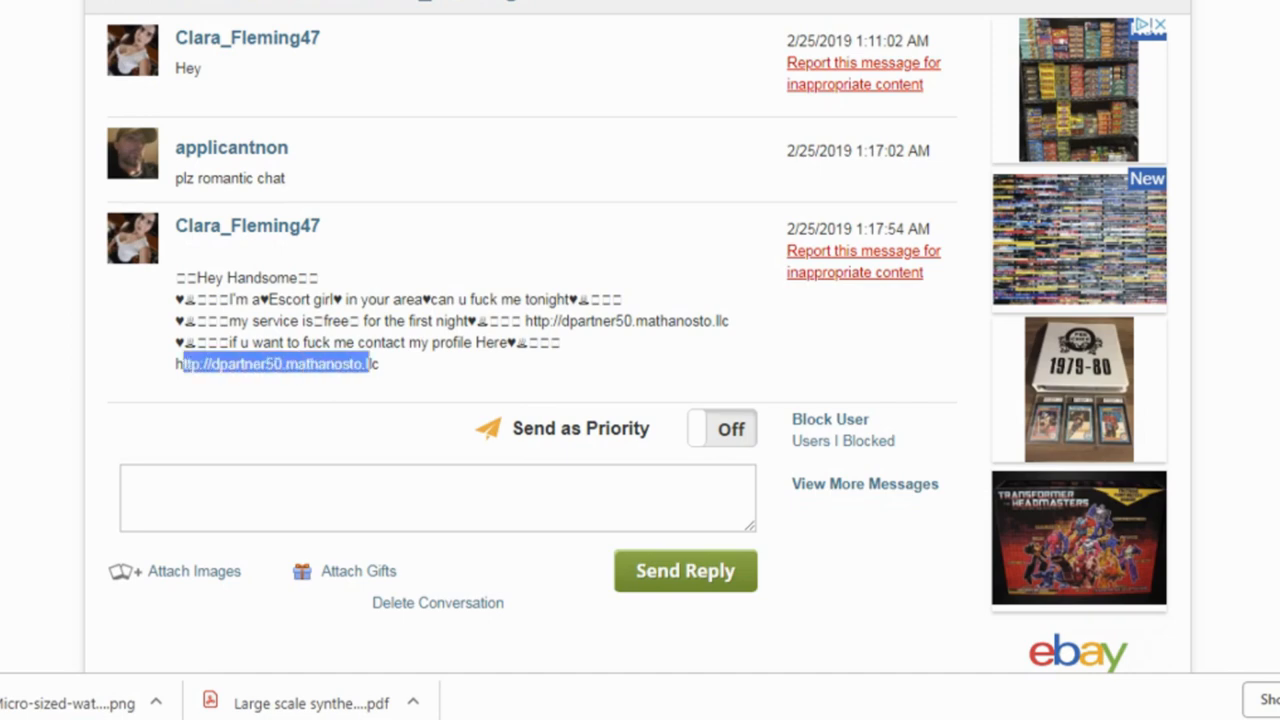
pyautogui.scroll(3)
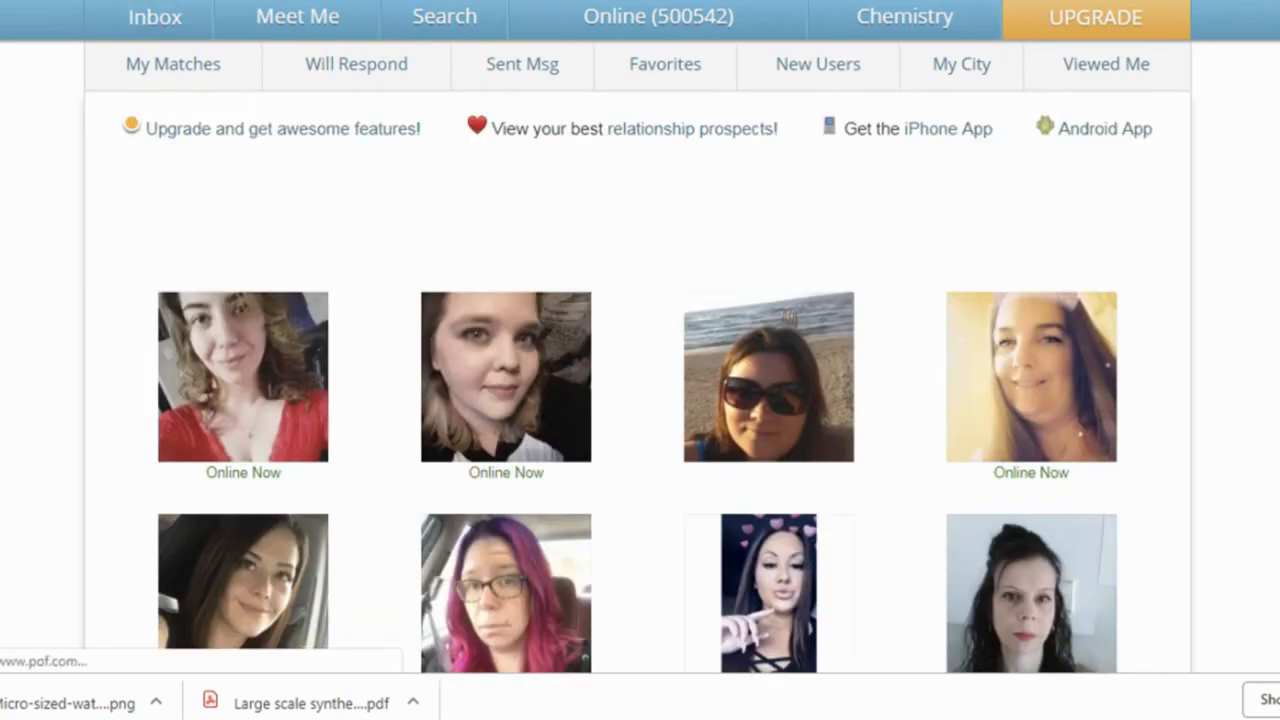
pyautogui.scroll(-3)
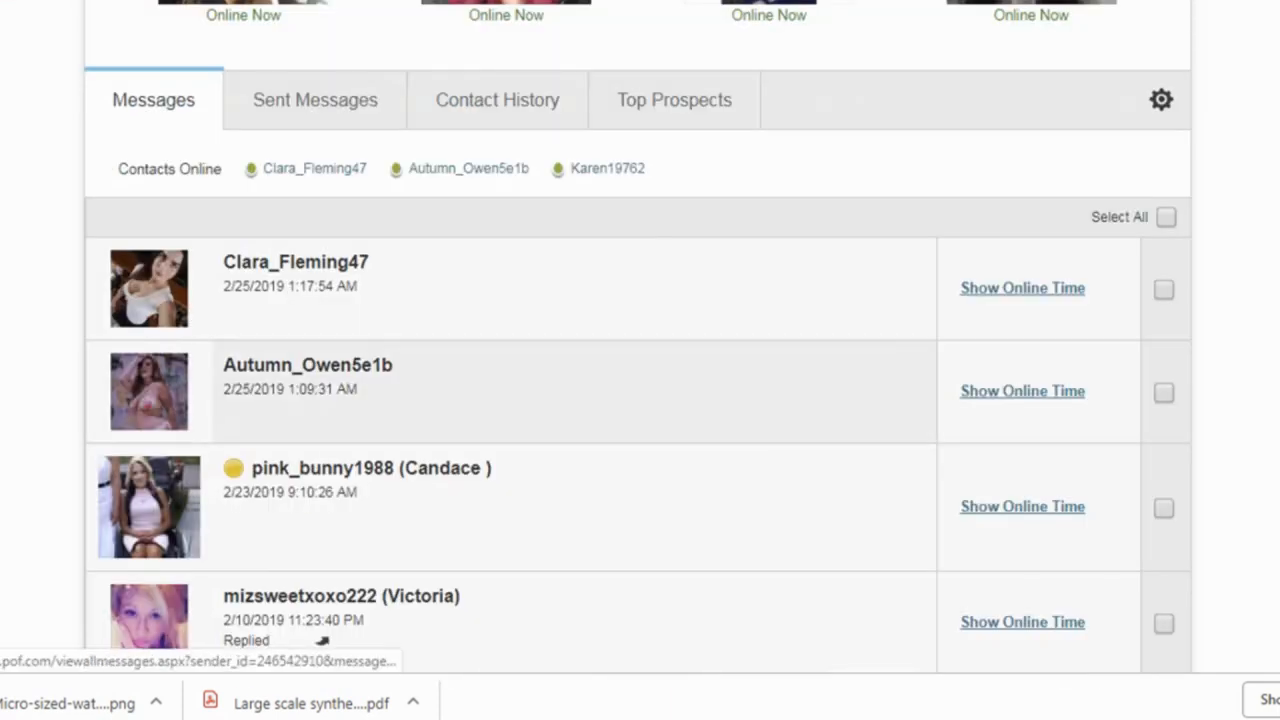
pyautogui.click(308, 365)
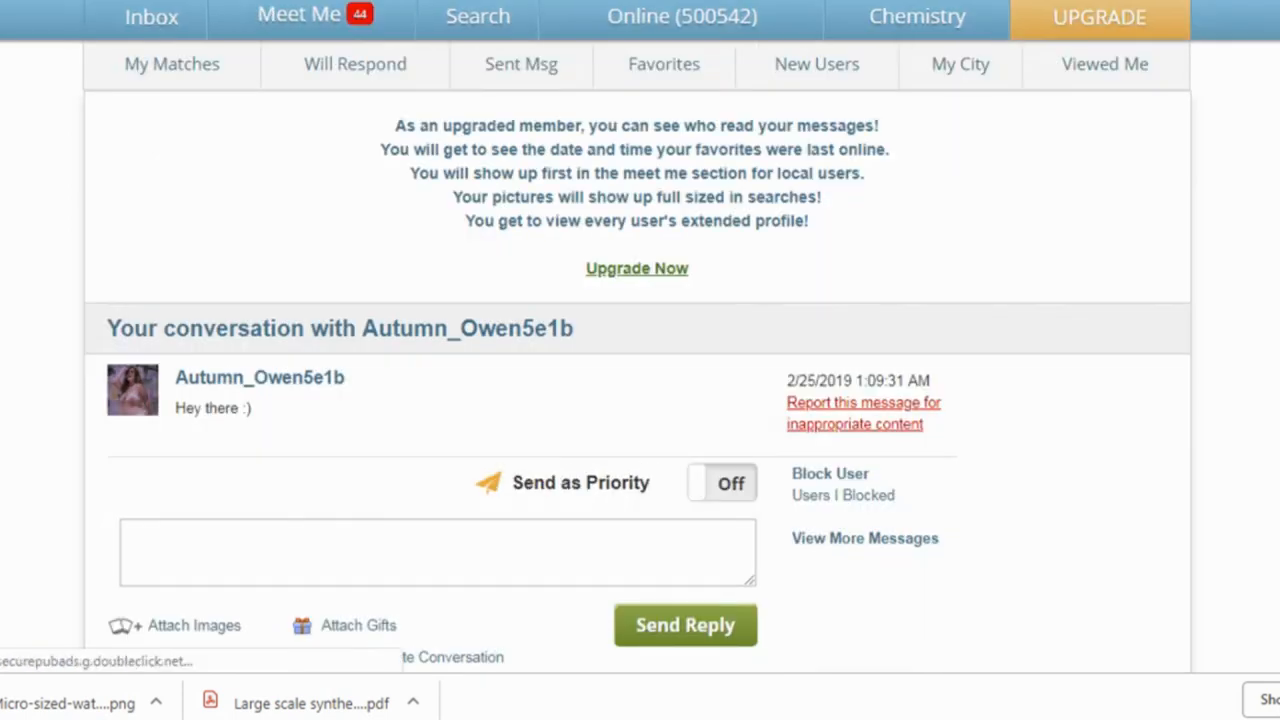
pyautogui.scroll(-3)
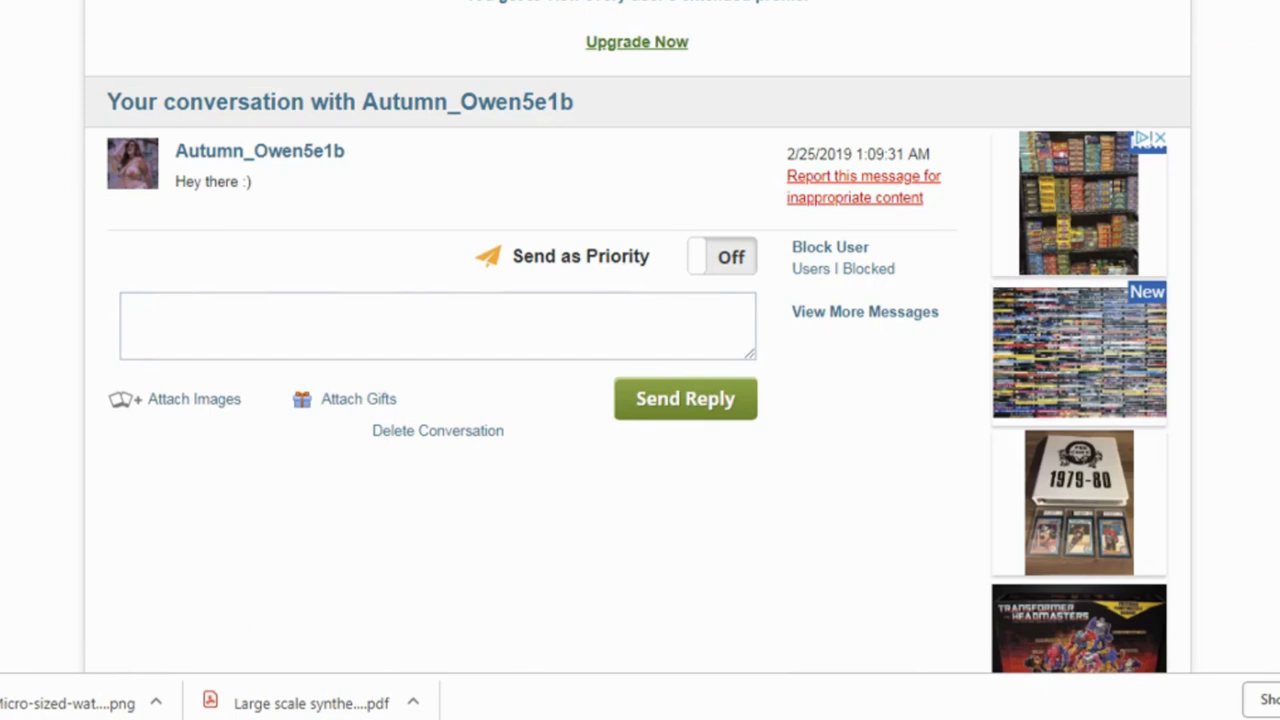
pyautogui.write('hi fat stuff')
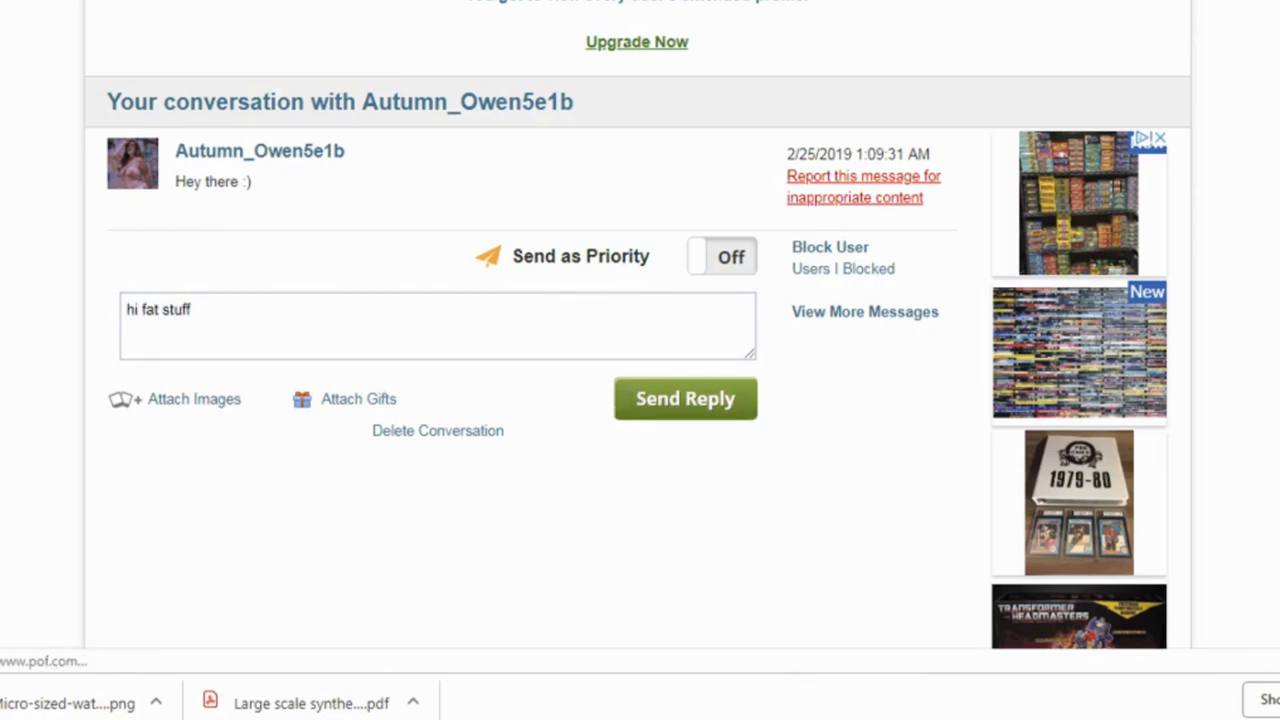
pyautogui.click(685, 398)
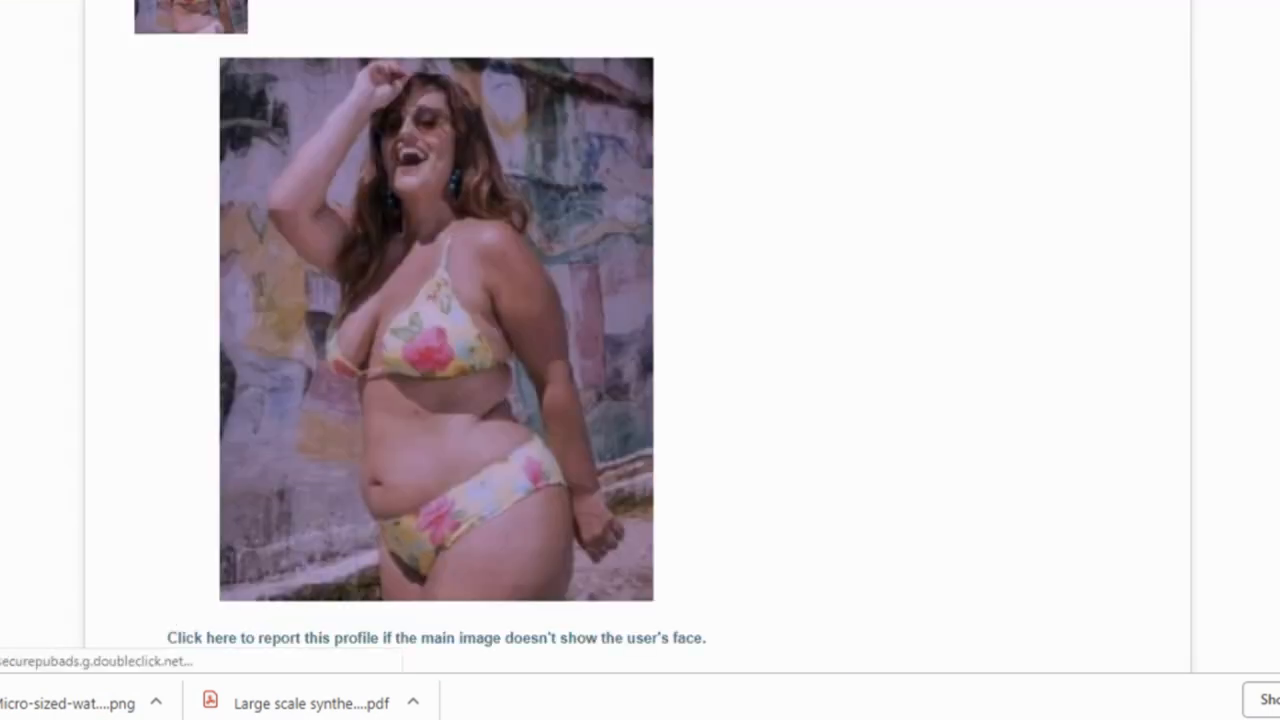
pyautogui.scroll(-3)
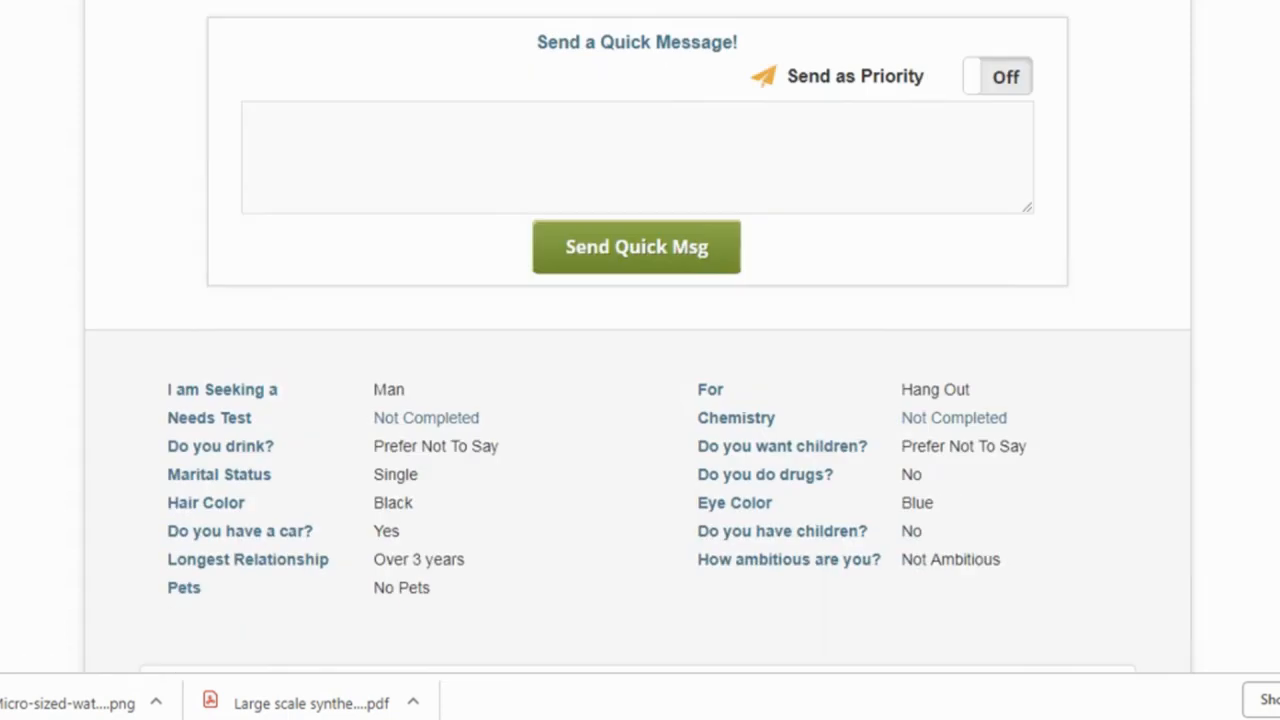
pyautogui.scroll(-3)
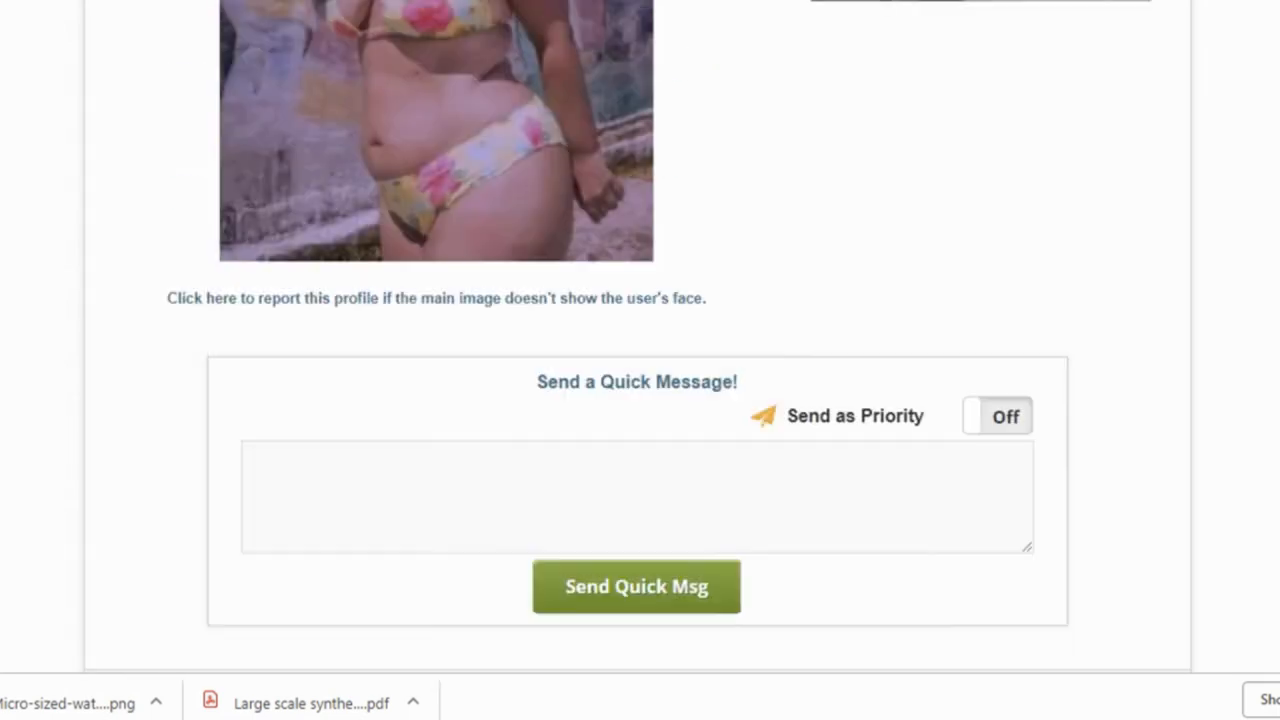
pyautogui.scroll(3)
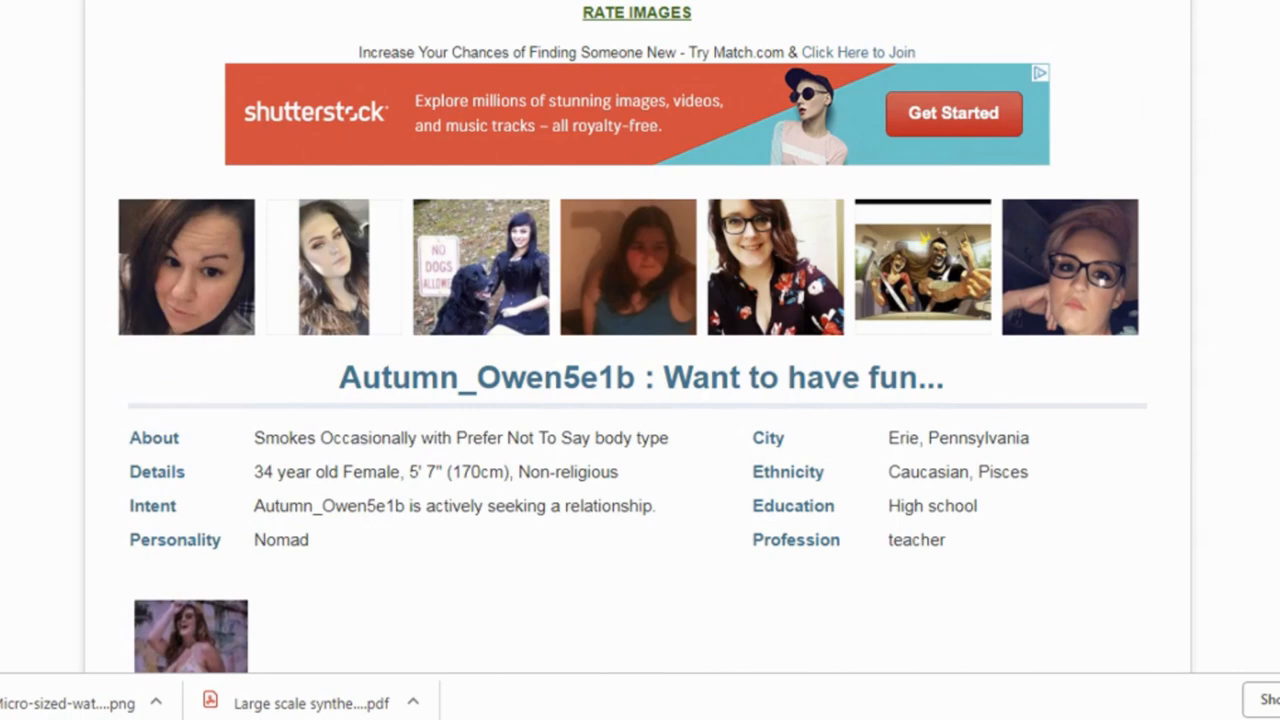
pyautogui.scroll(3)
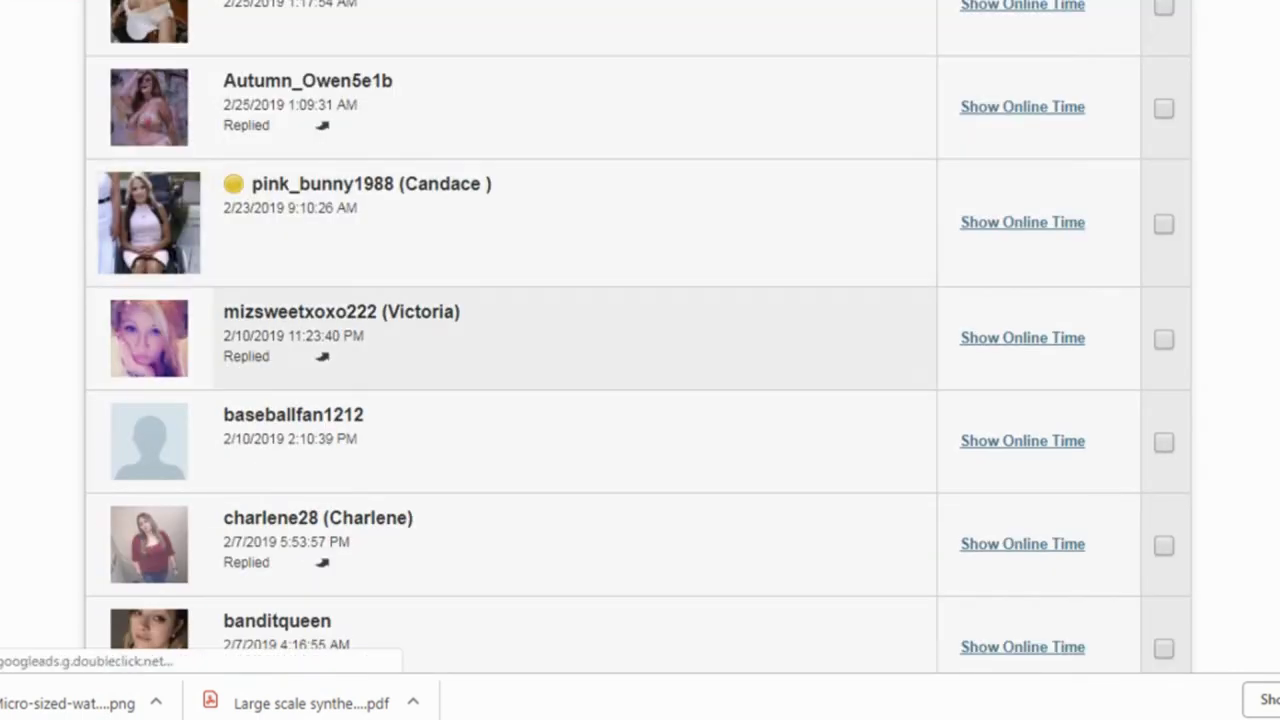
pyautogui.scroll(-3)
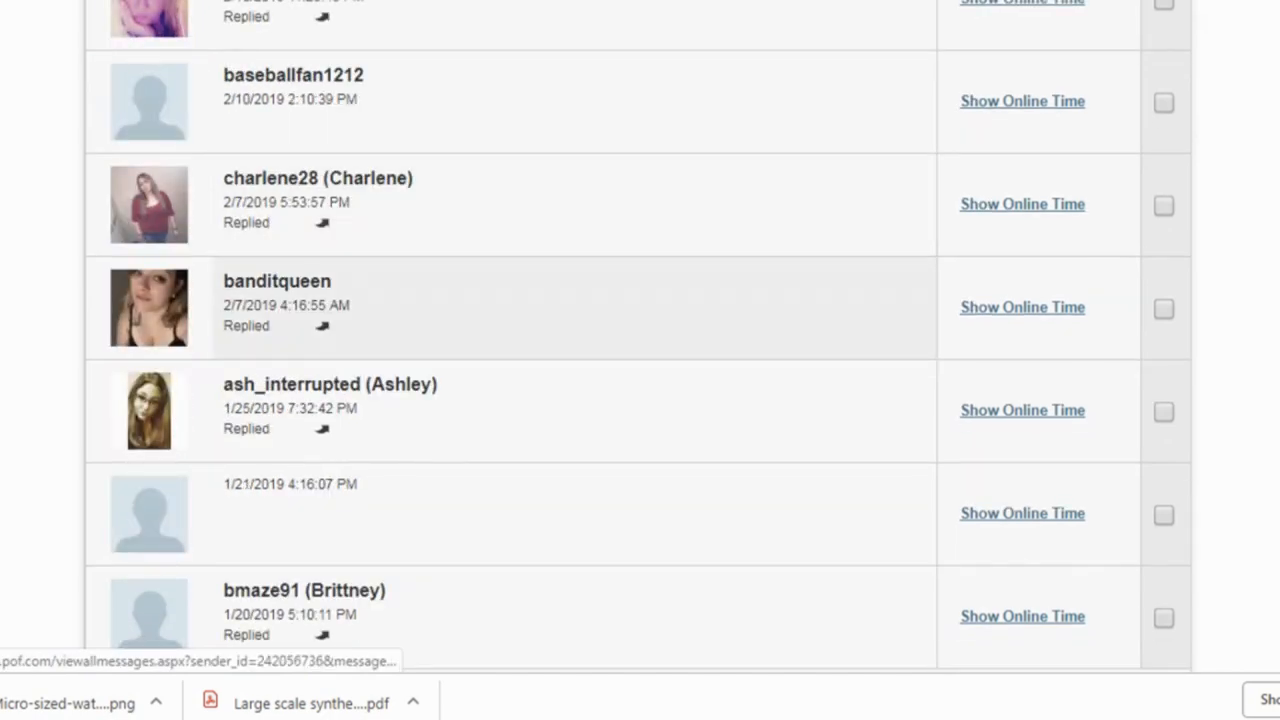
pyautogui.scroll(-3)
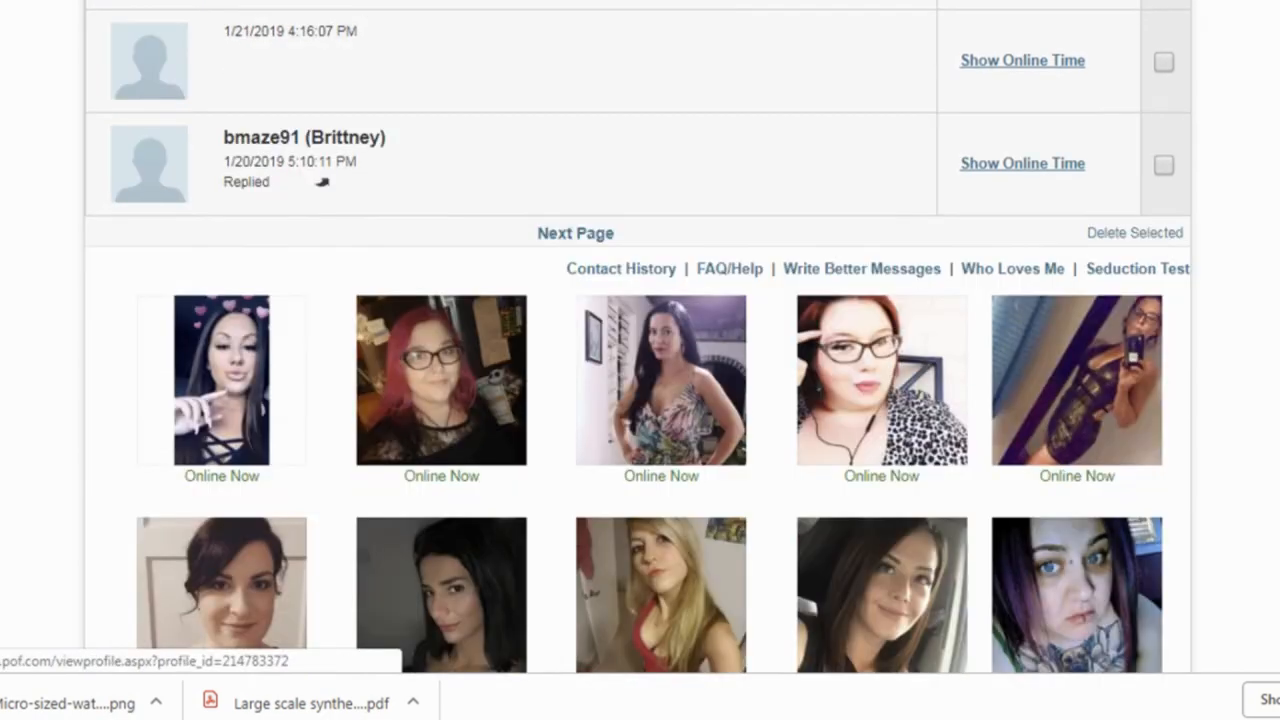
pyautogui.scroll(-3)
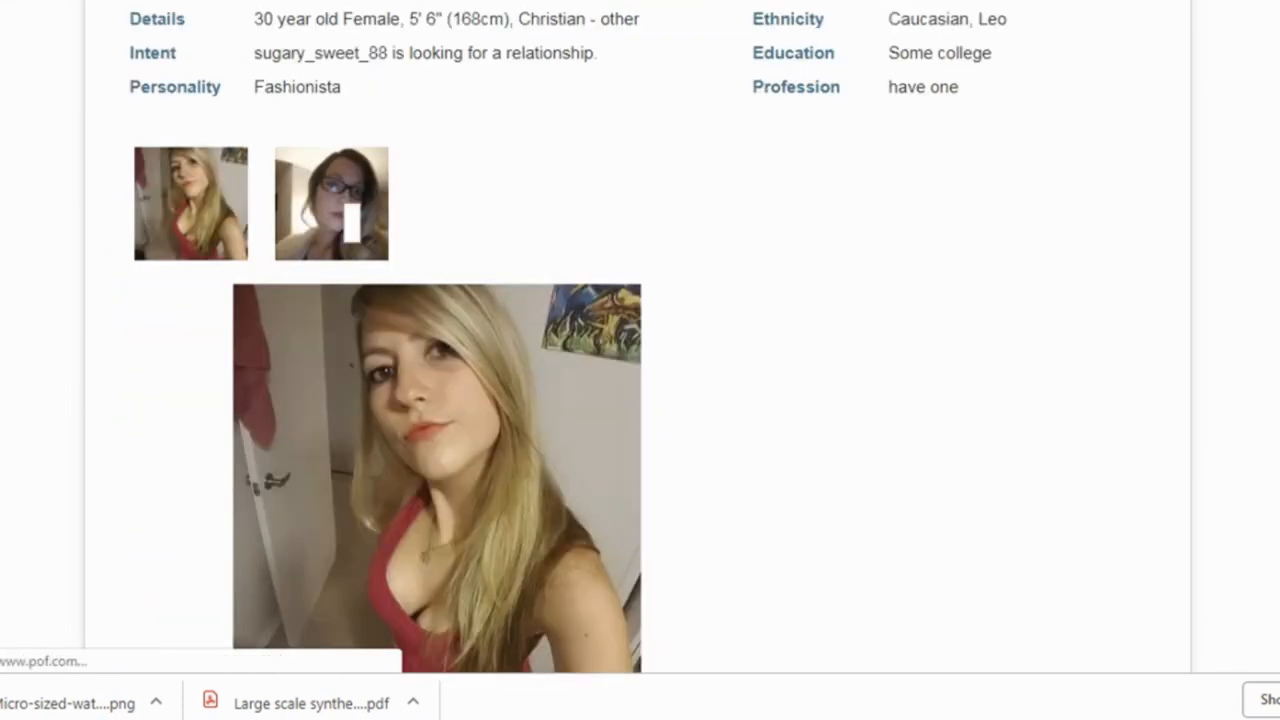
pyautogui.scroll(-3)
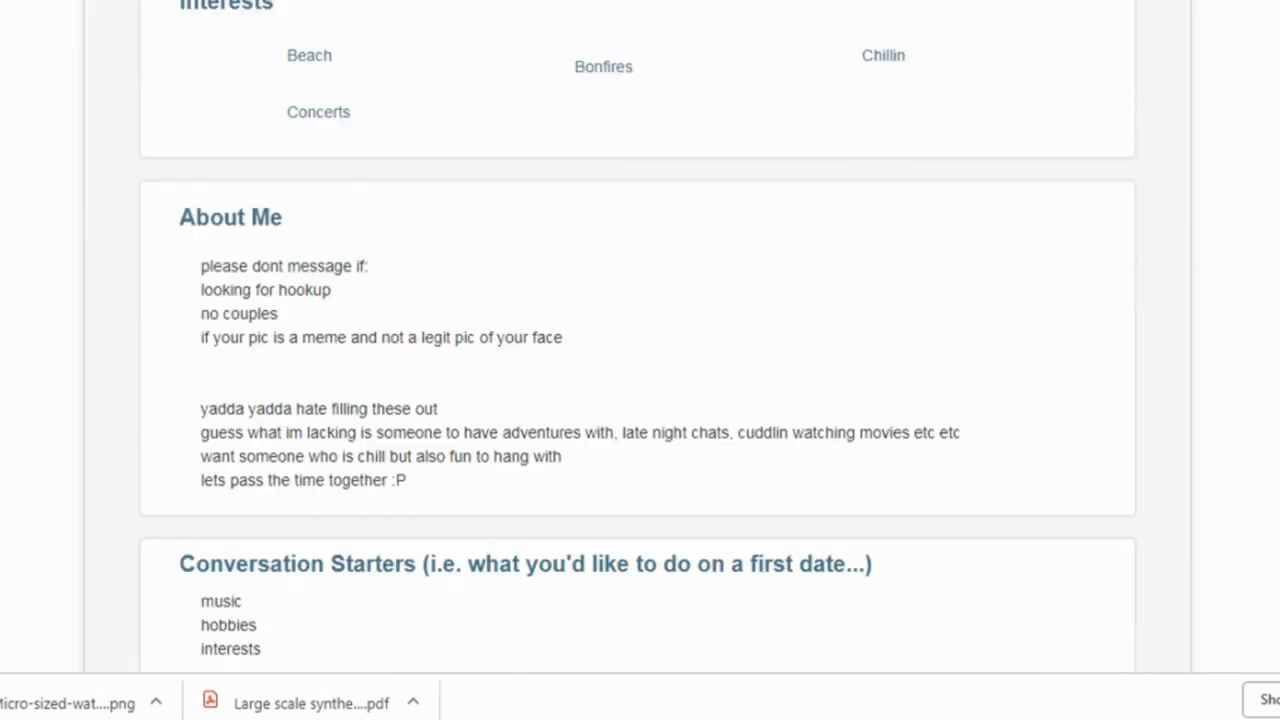
pyautogui.scroll(-3)
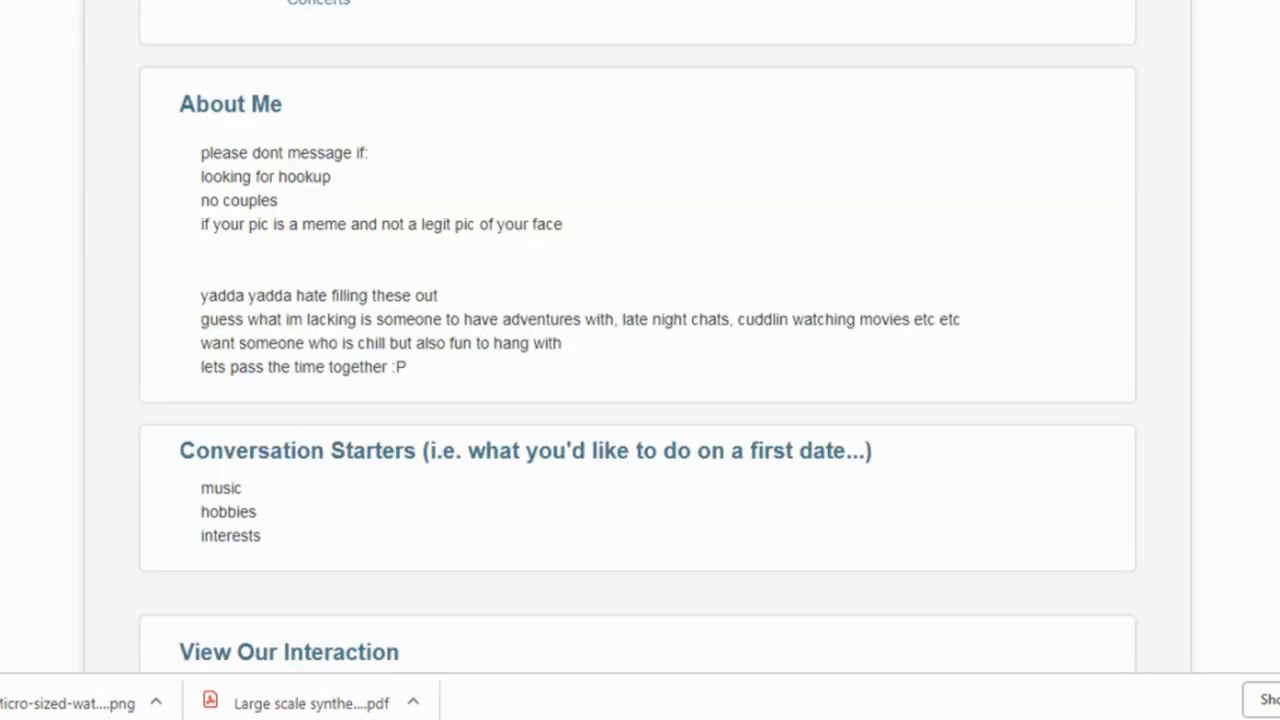
pyautogui.doubleClick(238, 200)
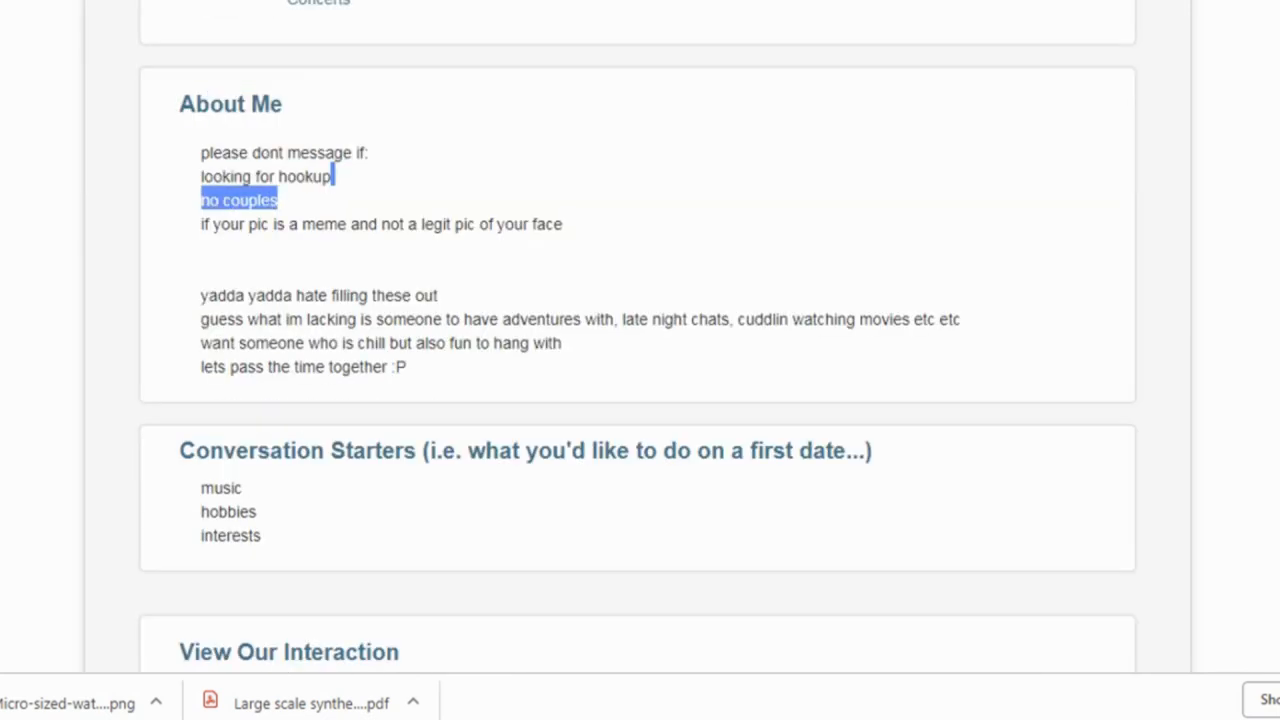
pyautogui.scroll(-3)
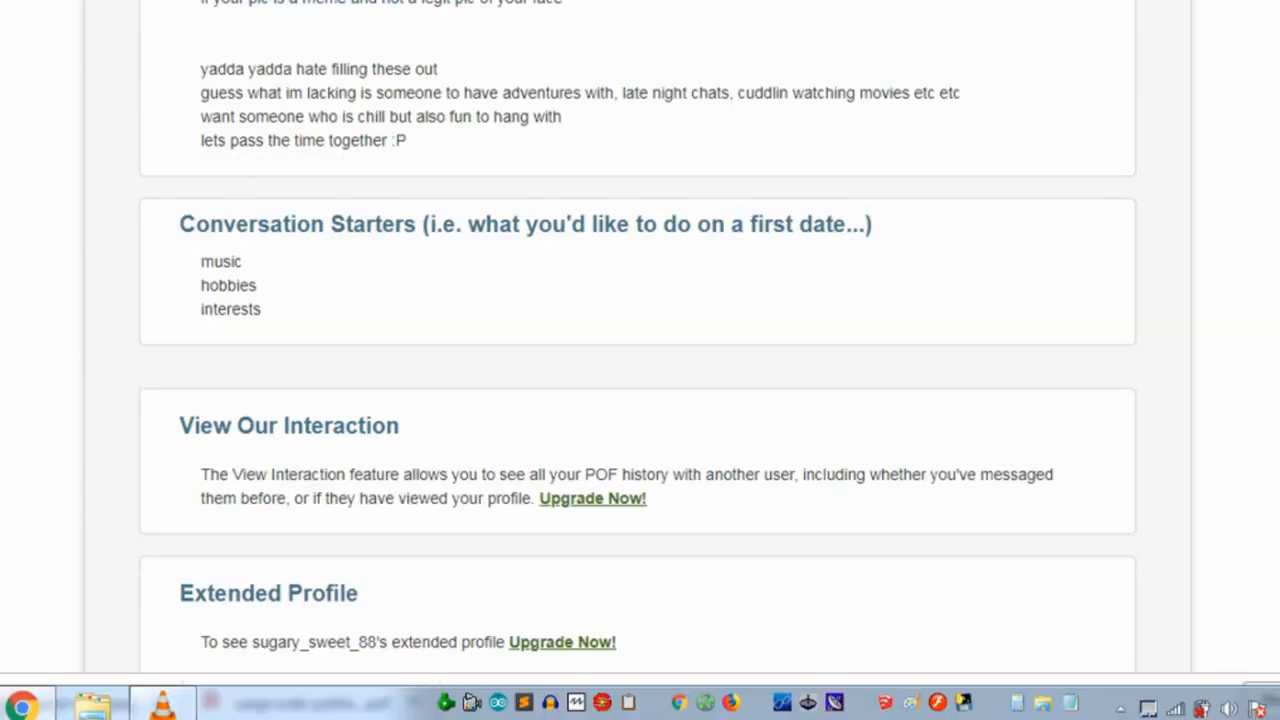